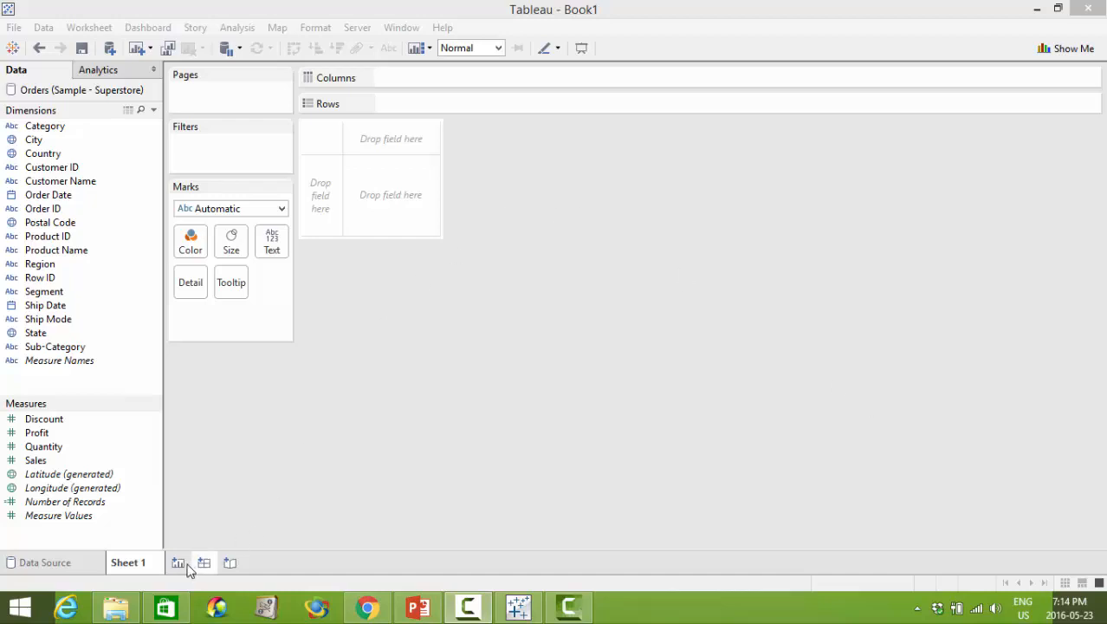
Step: Add a new blank worksheet to the workbook
{"action": "left_click", "coordinate": [1072, 46]}
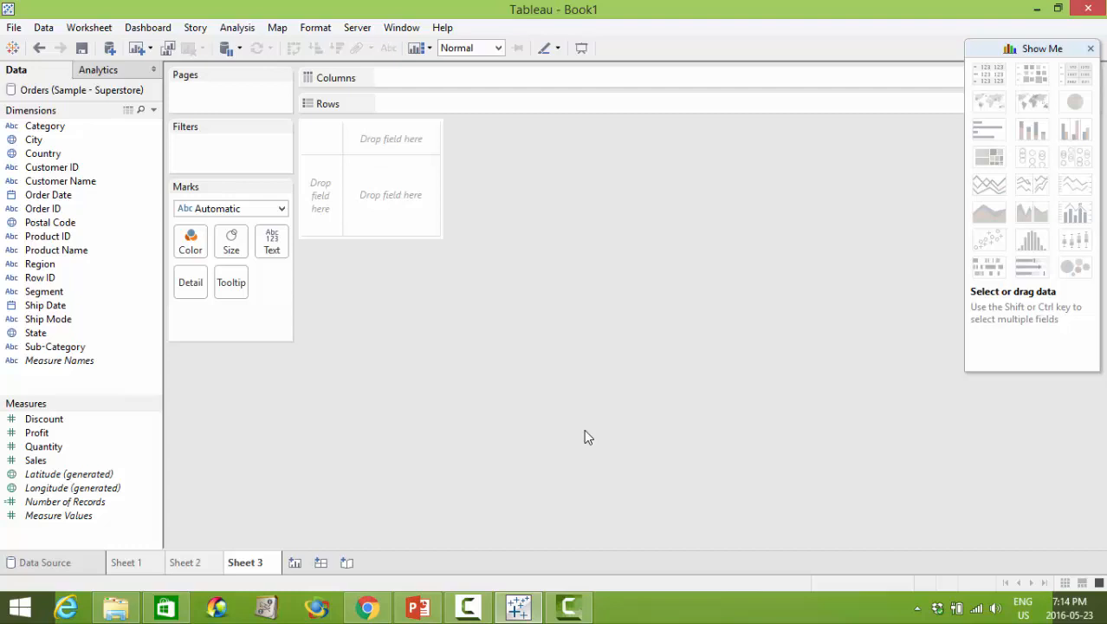
Step: Switch back to Sheet 1, leaving the new sheets empty
{"action": "left_click", "coordinate": [129, 562]}
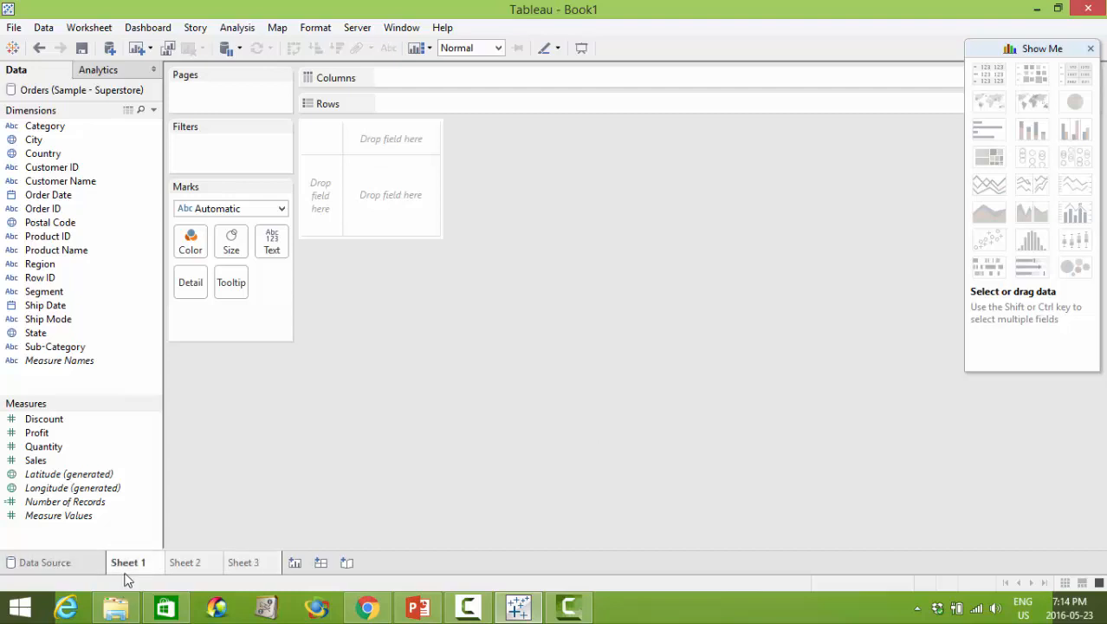
{"action": "mouse_move", "coordinate": [353, 478]}
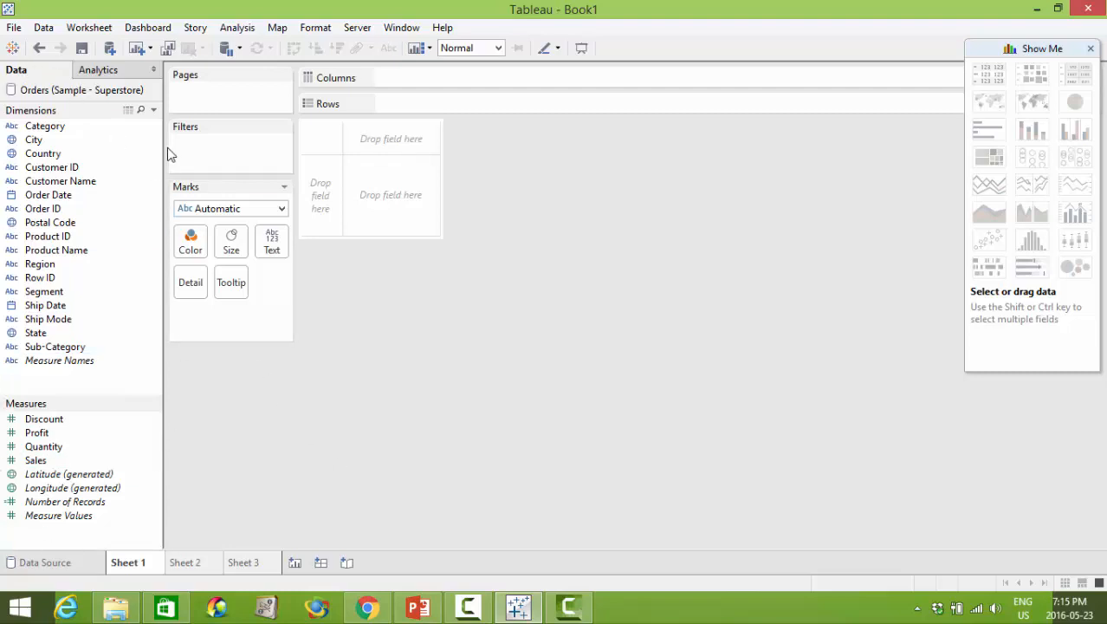
{"action": "mouse_move", "coordinate": [81, 47]}
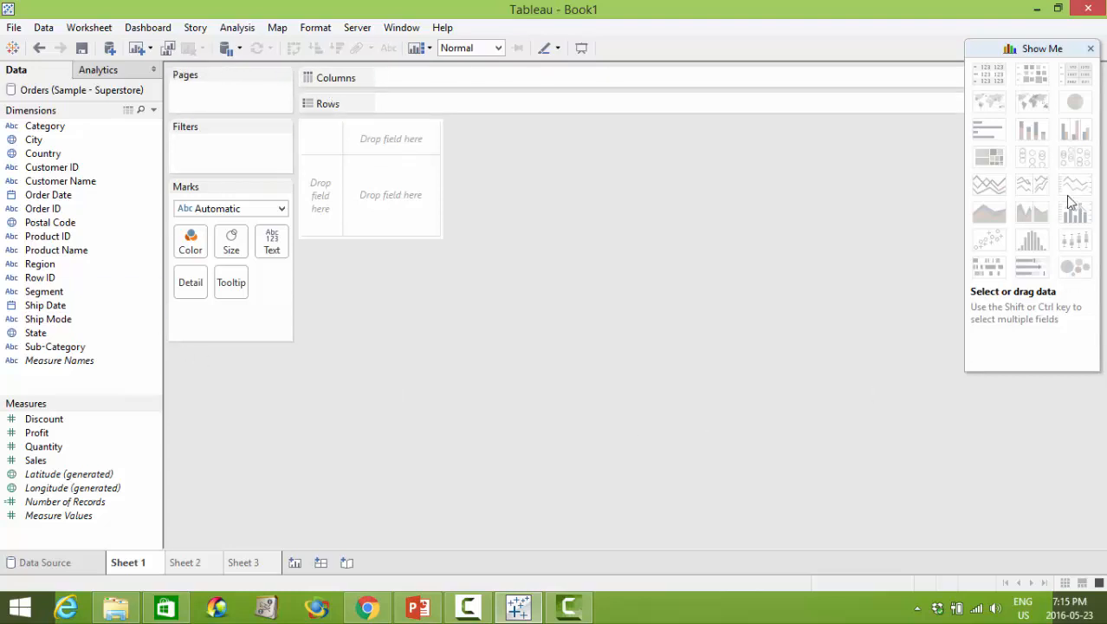
{"action": "mouse_move", "coordinate": [933, 228]}
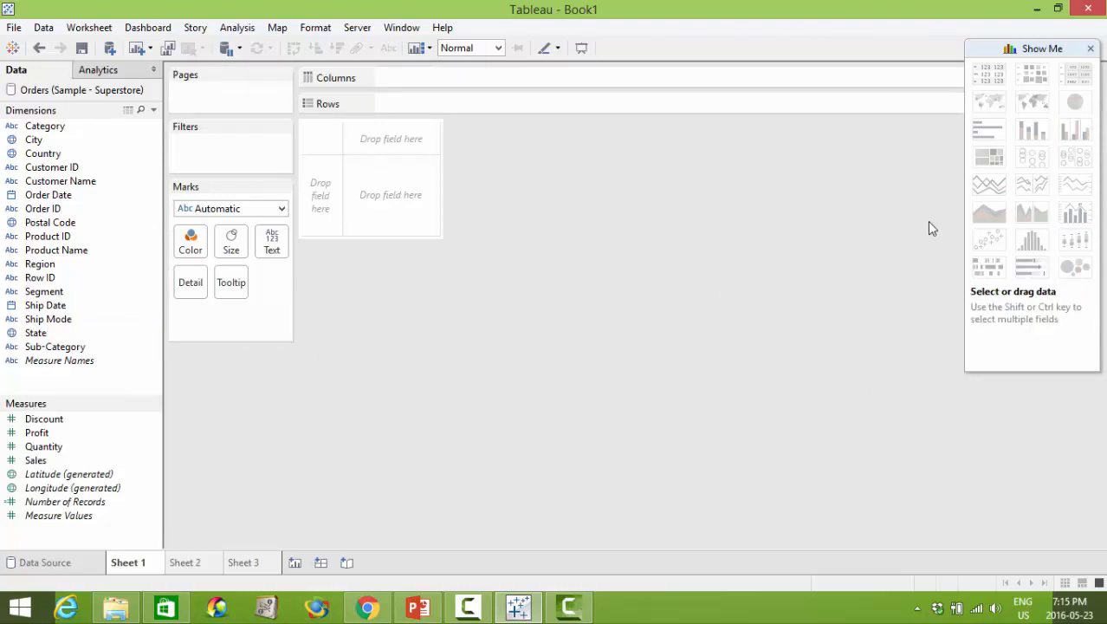
{"action": "mouse_move", "coordinate": [551, 387]}
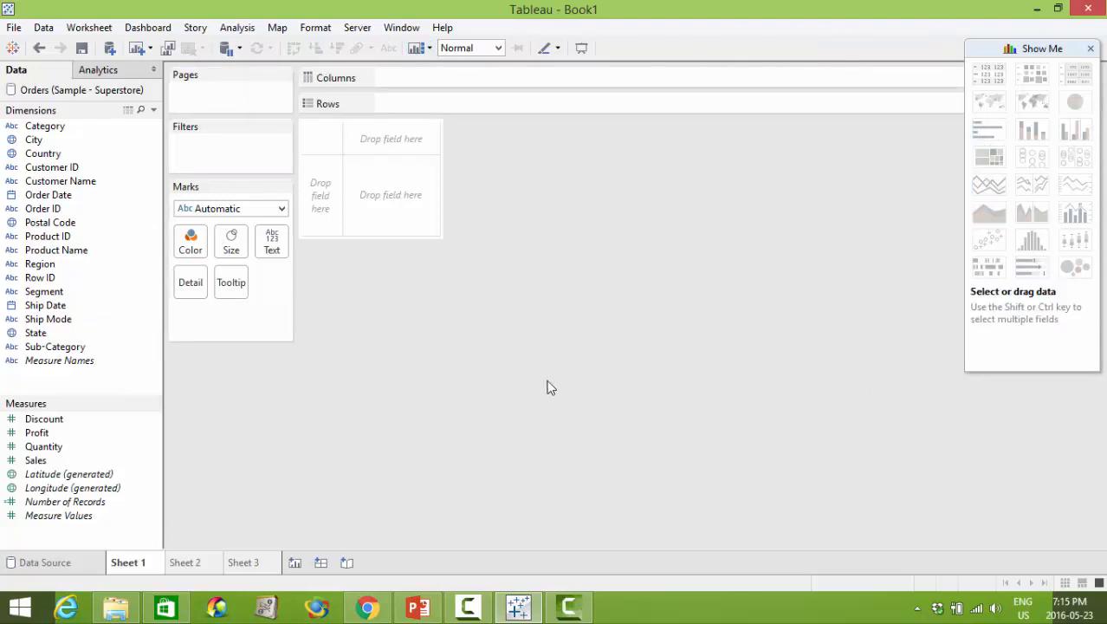
{"action": "mouse_move", "coordinate": [584, 401]}
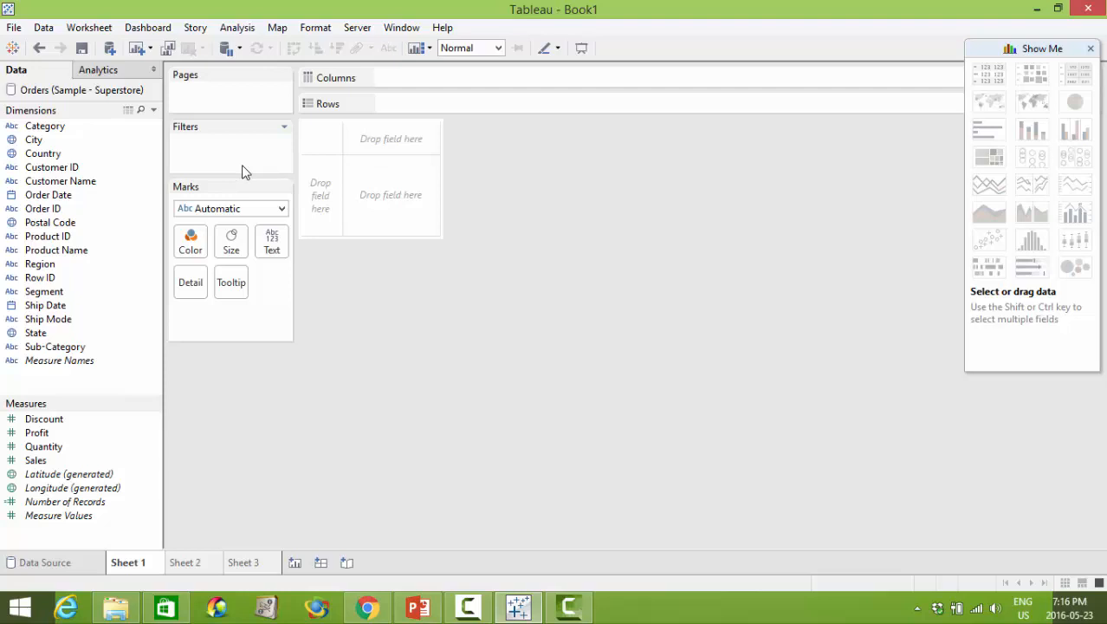
{"action": "mouse_move", "coordinate": [350, 150]}
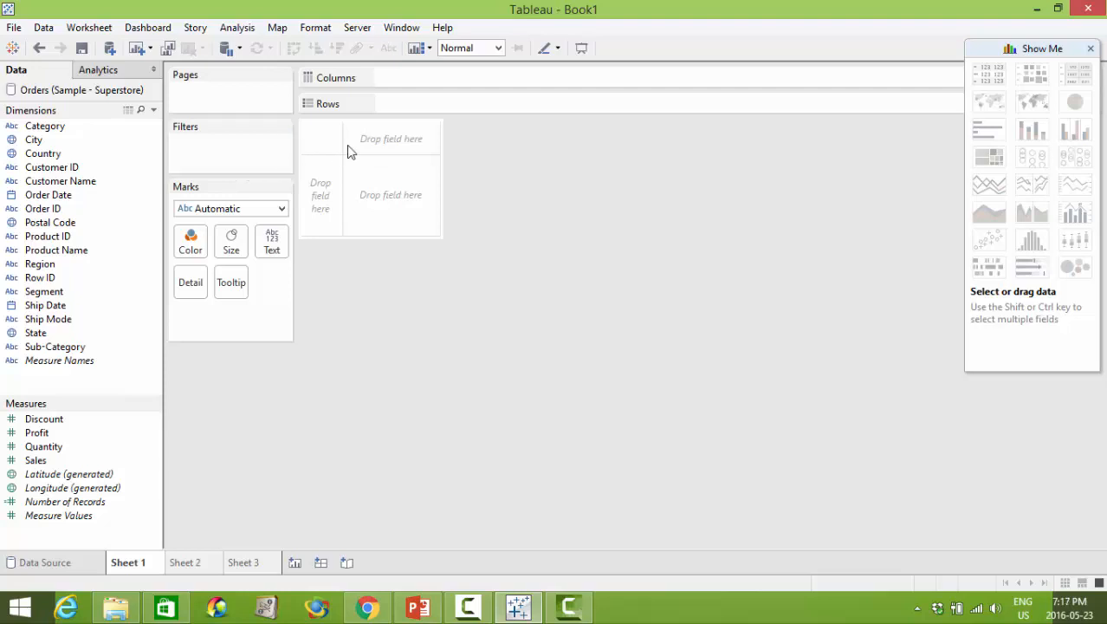
{"action": "mouse_move", "coordinate": [402, 73]}
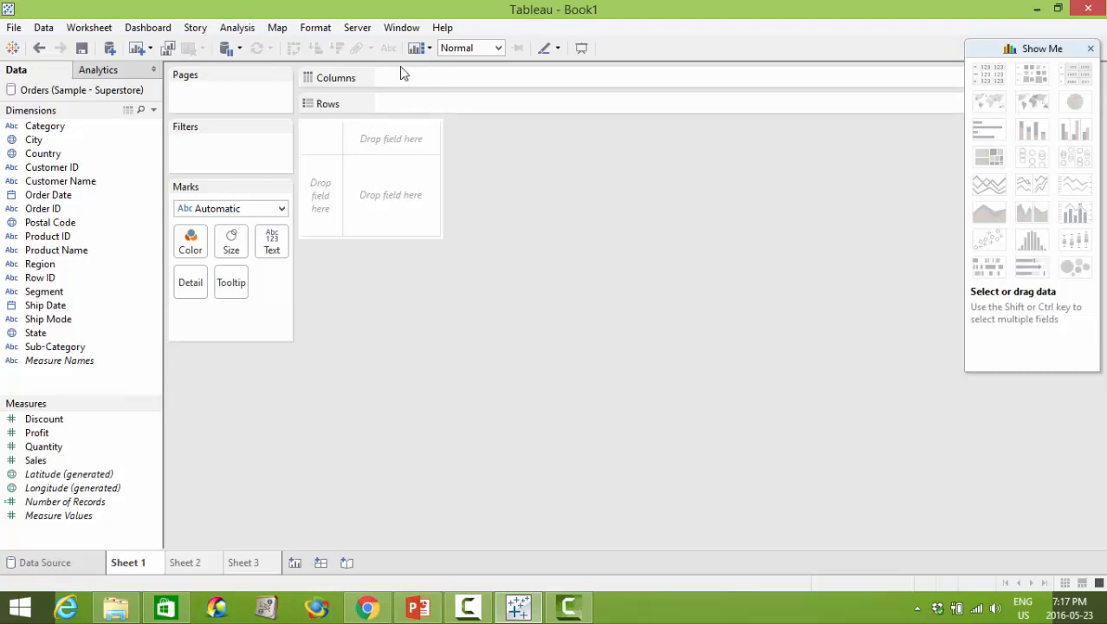
{"action": "mouse_move", "coordinate": [366, 103]}
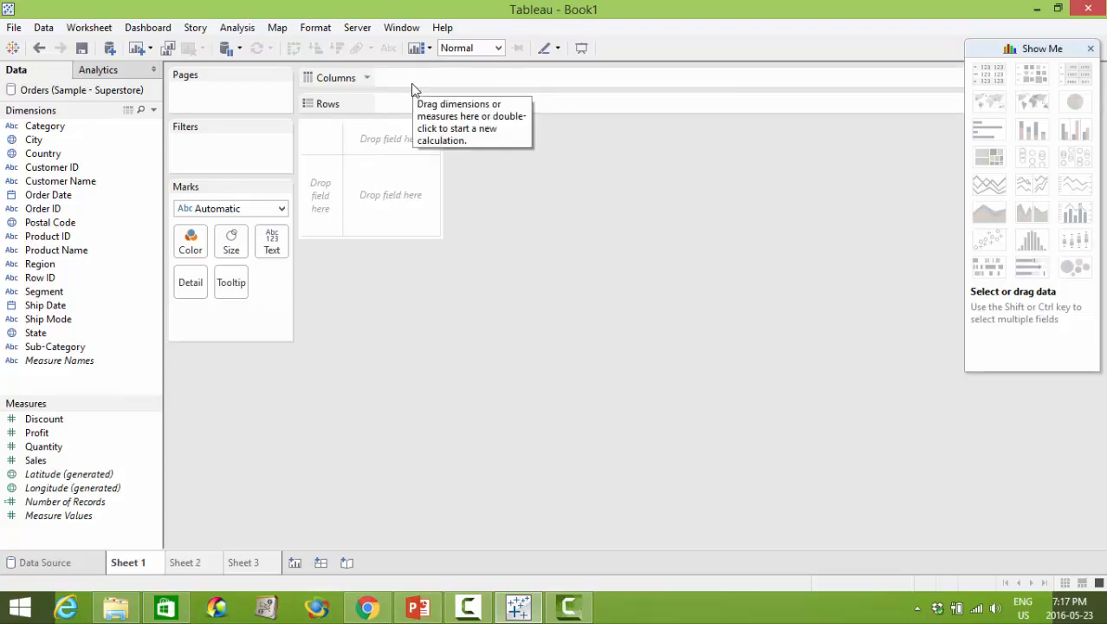
{"action": "mouse_move", "coordinate": [416, 93]}
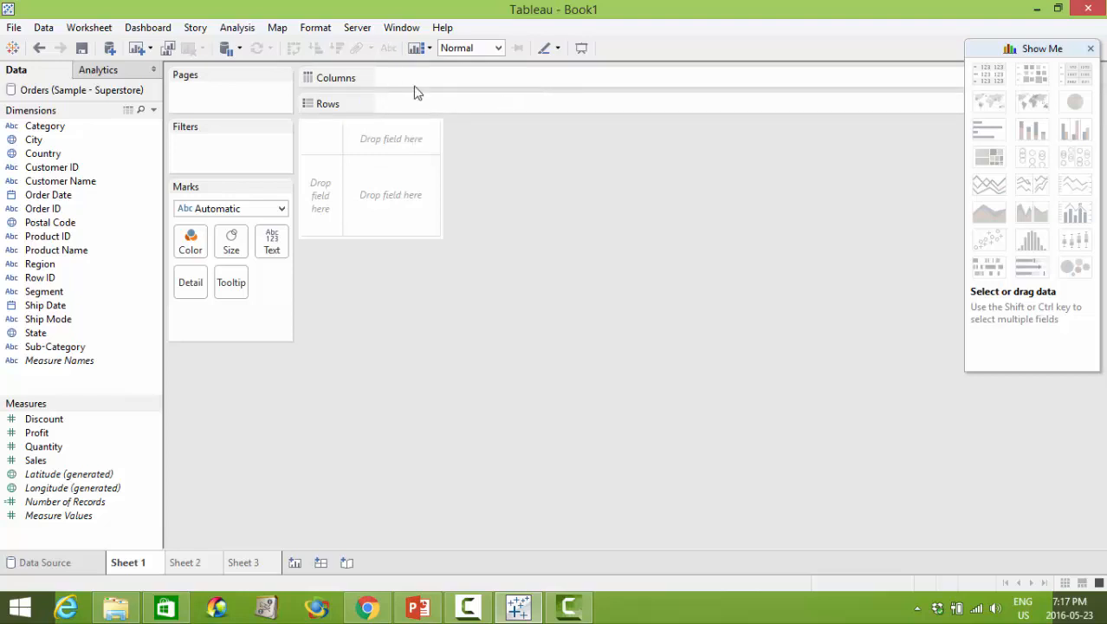
{"action": "mouse_move", "coordinate": [328, 93]}
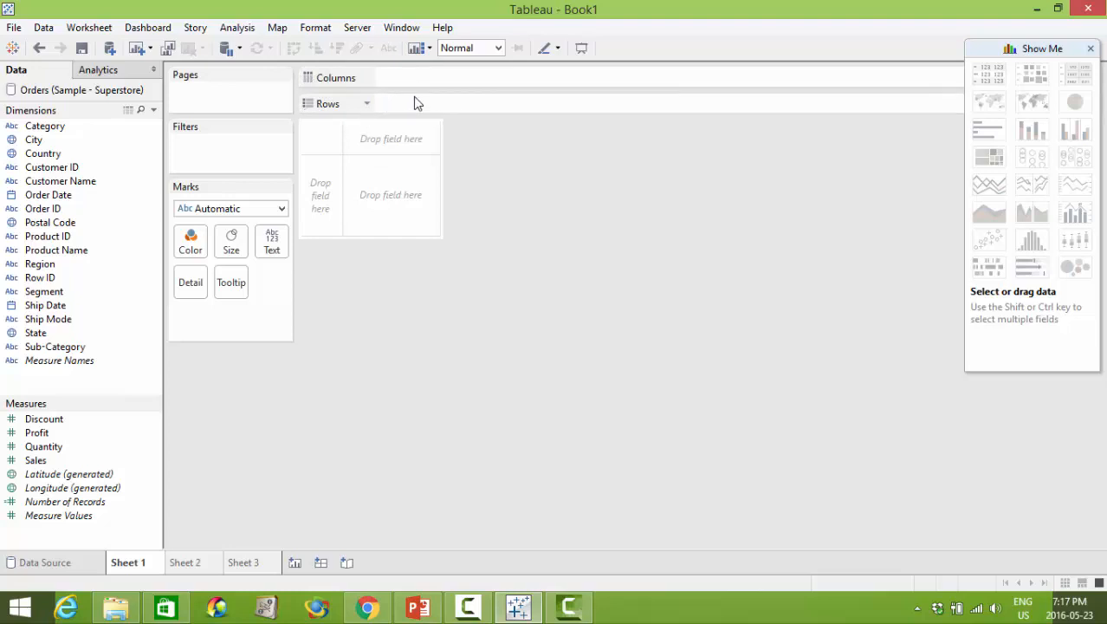
{"action": "mouse_move", "coordinate": [418, 103]}
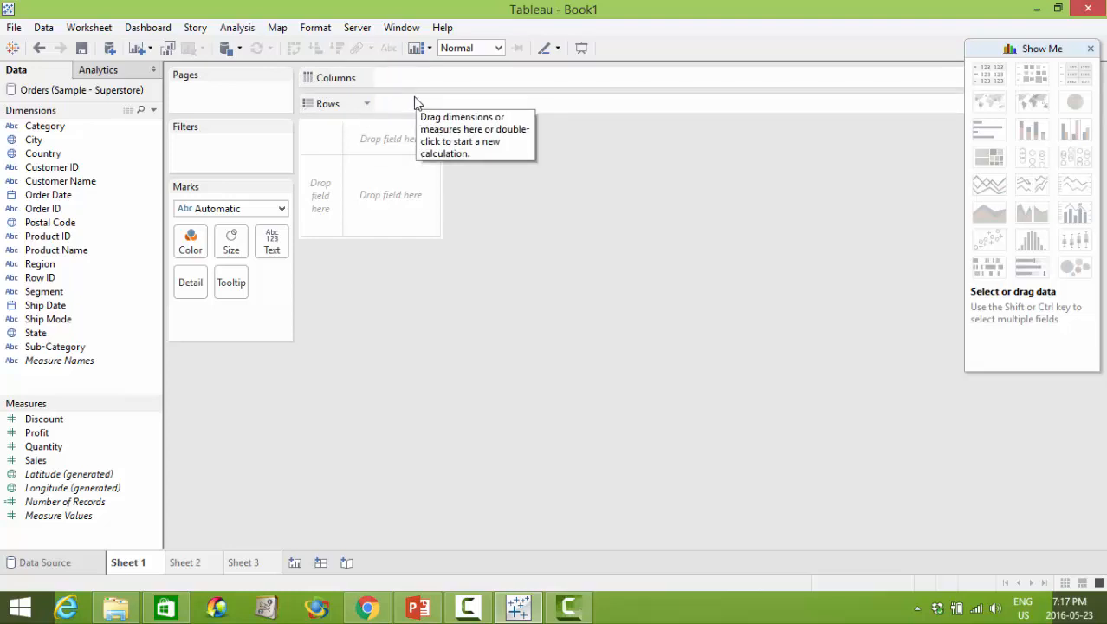
{"action": "mouse_move", "coordinate": [407, 104]}
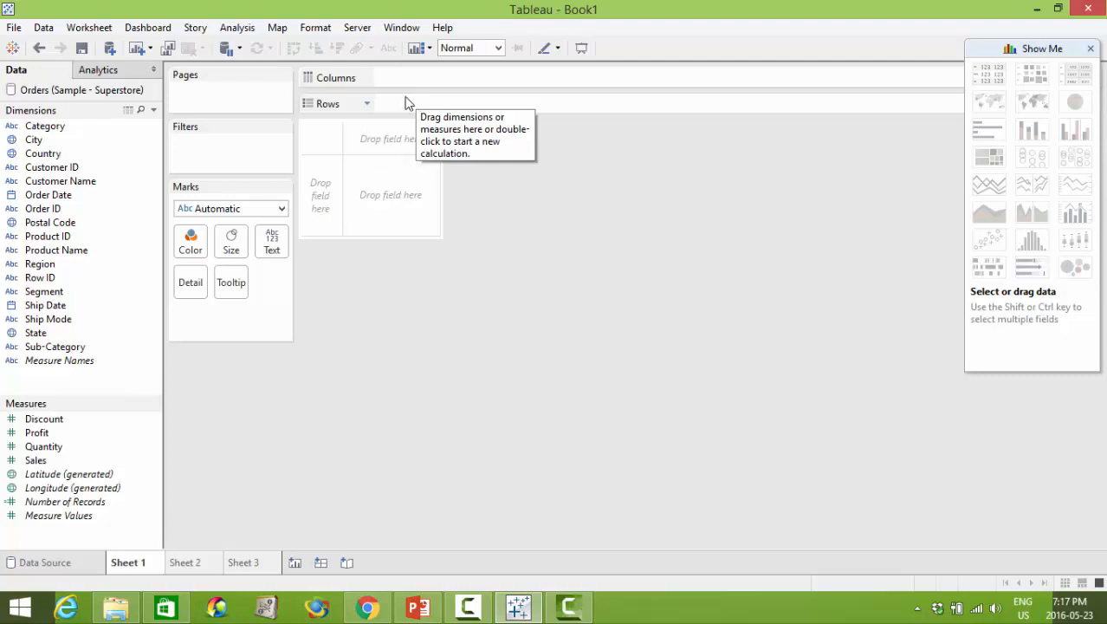
{"action": "mouse_move", "coordinate": [352, 150]}
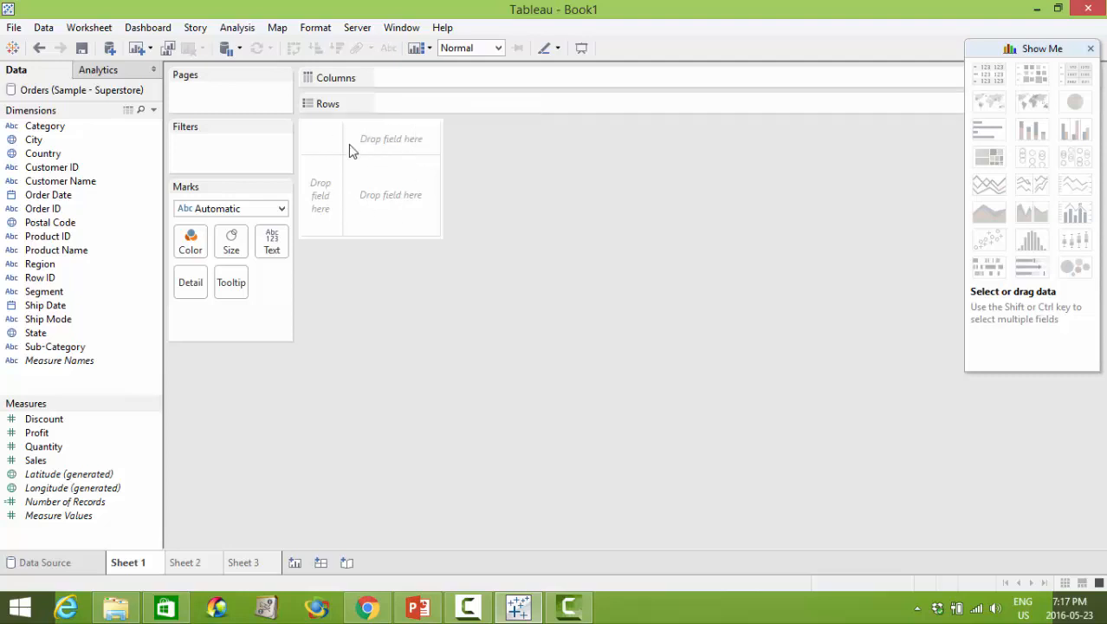
{"action": "mouse_move", "coordinate": [411, 155]}
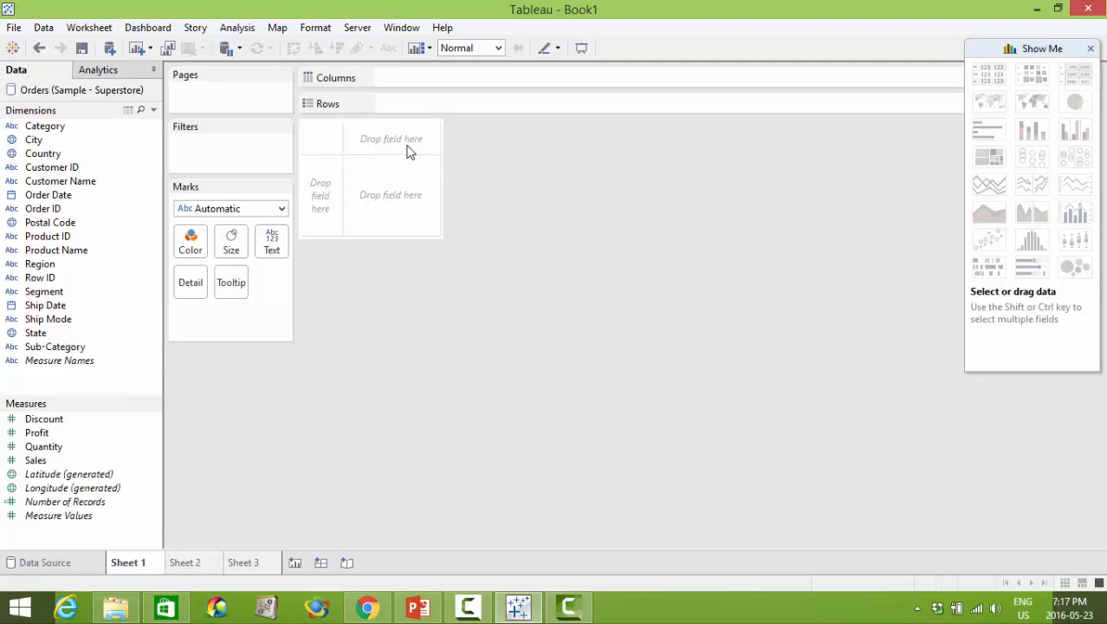
{"action": "mouse_move", "coordinate": [409, 157]}
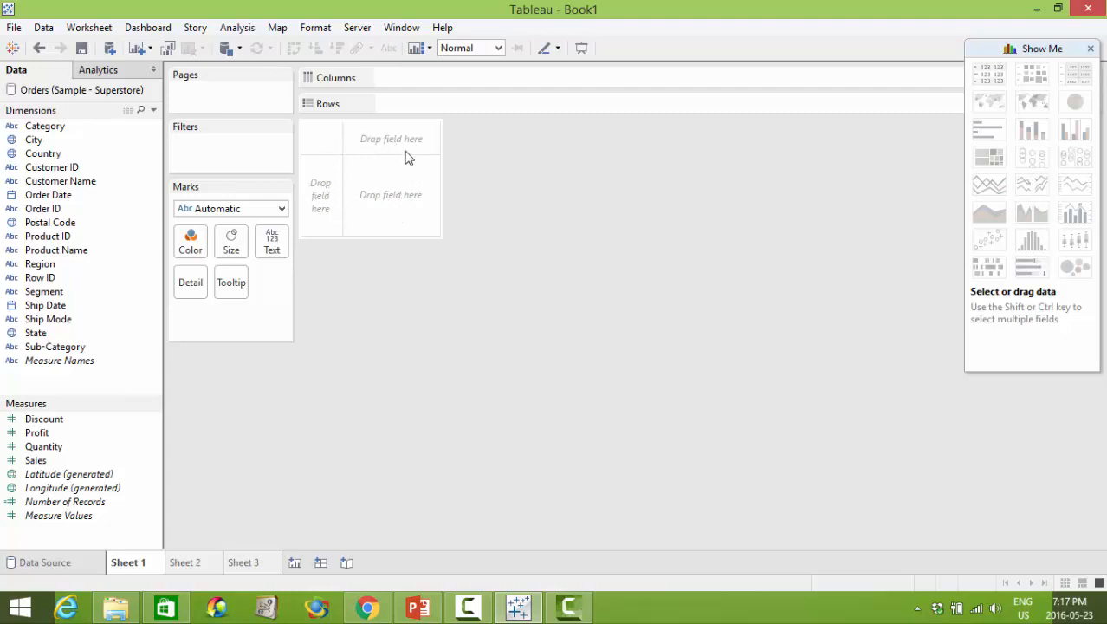
{"action": "mouse_move", "coordinate": [395, 147]}
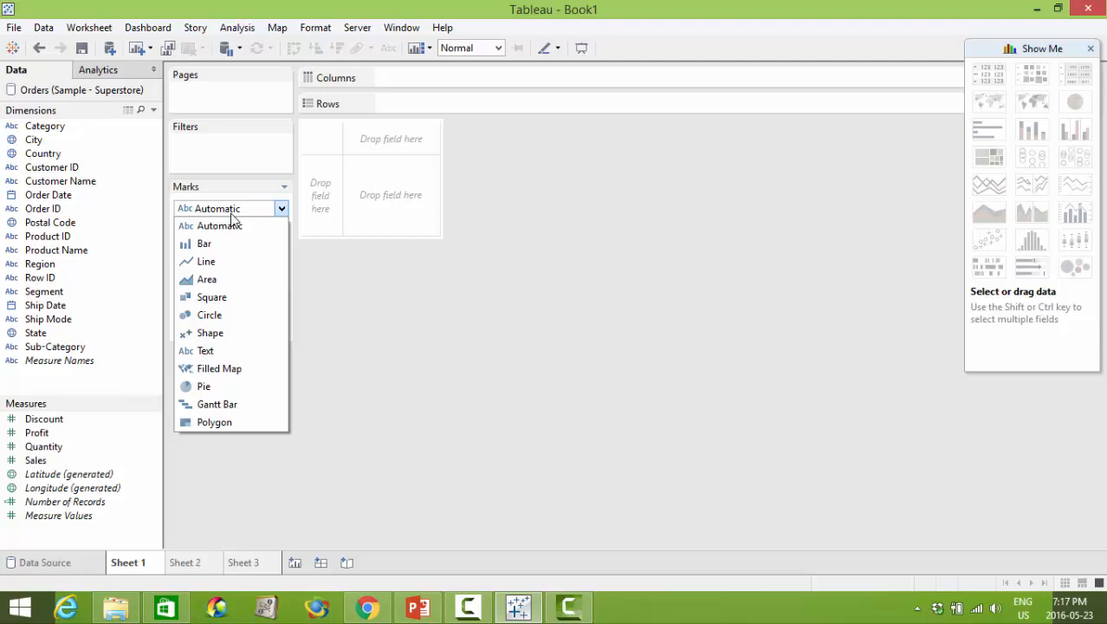
{"action": "mouse_move", "coordinate": [205, 244]}
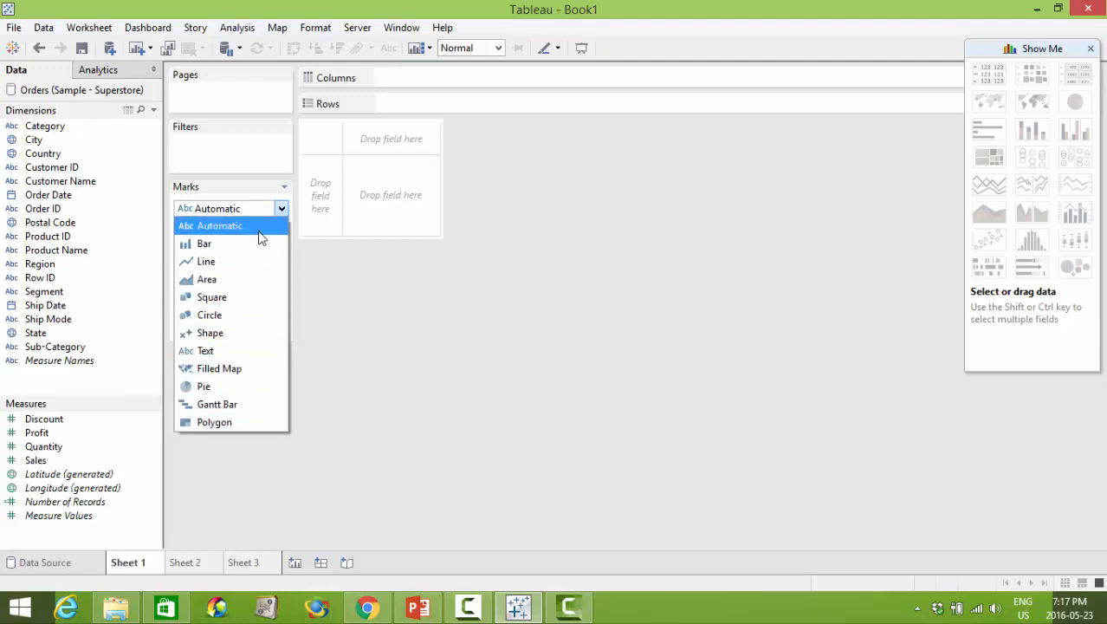
{"action": "left_click", "coordinate": [218, 225]}
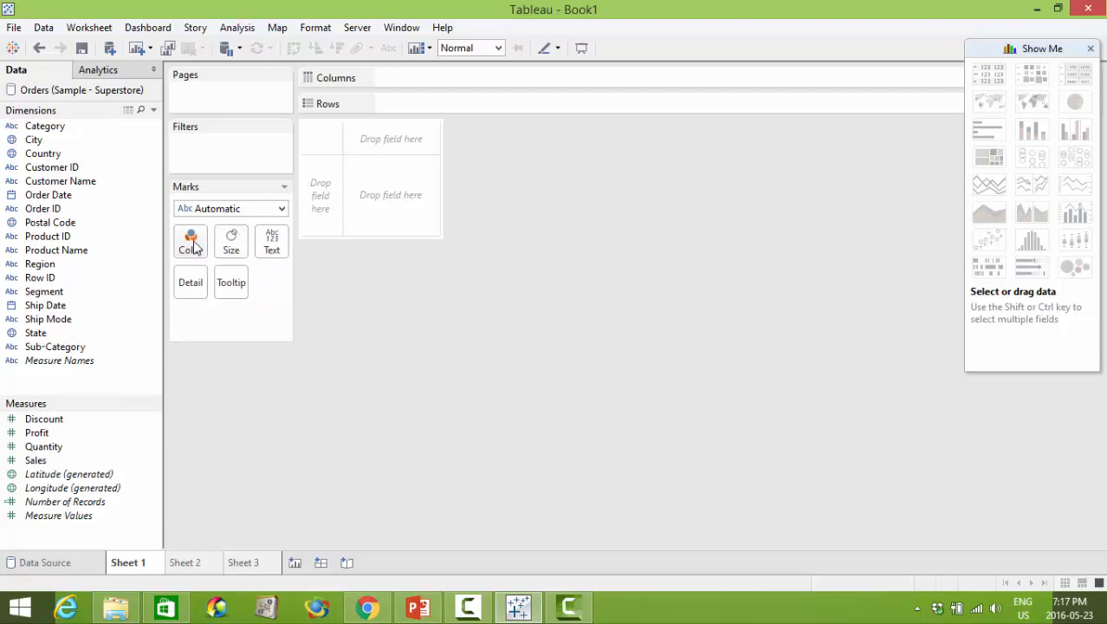
{"action": "mouse_move", "coordinate": [272, 243]}
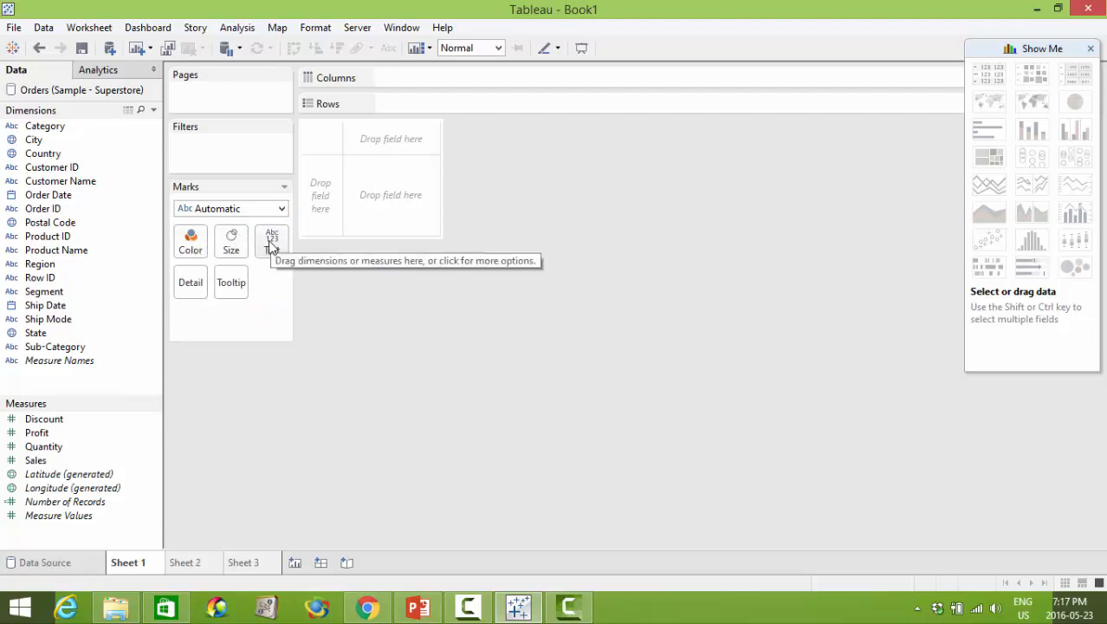
{"action": "mouse_move", "coordinate": [205, 289]}
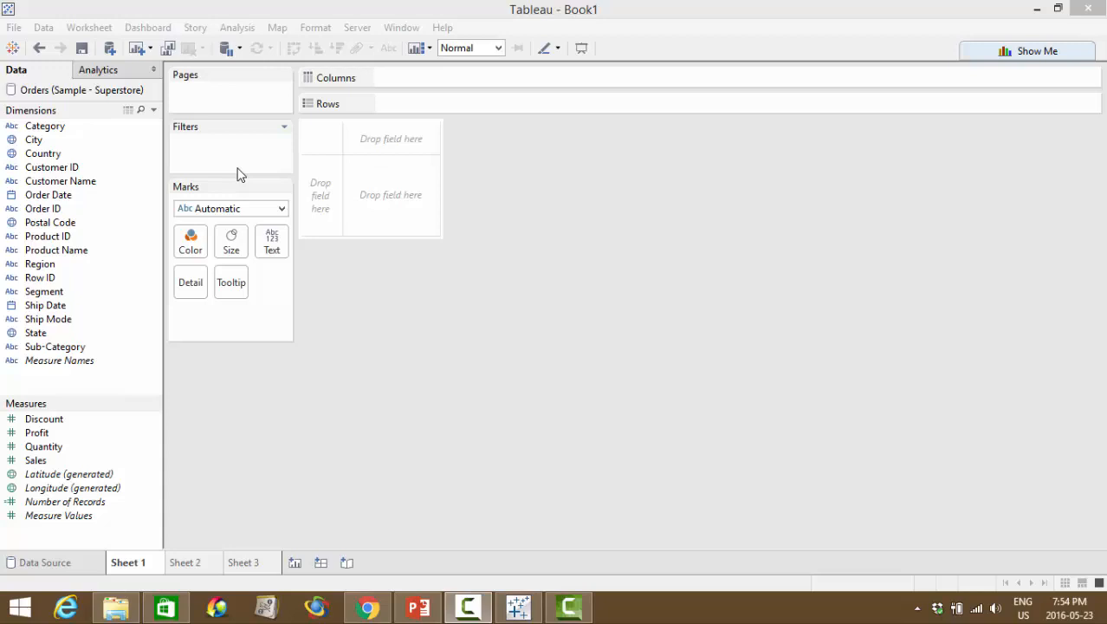
{"action": "mouse_move", "coordinate": [233, 94]}
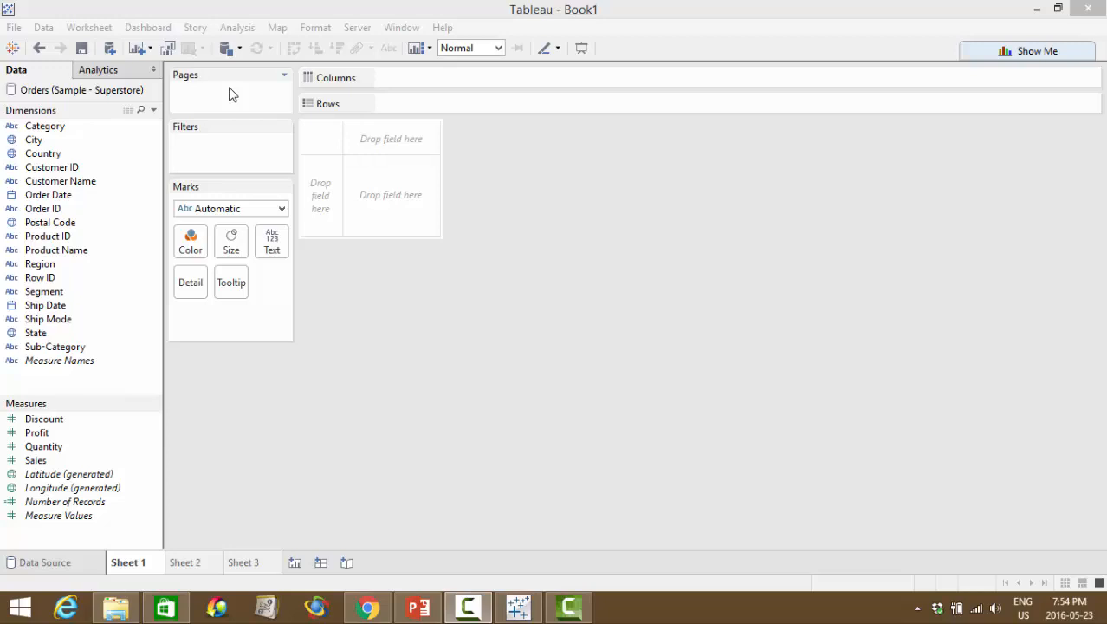
{"action": "left_click", "coordinate": [1035, 49]}
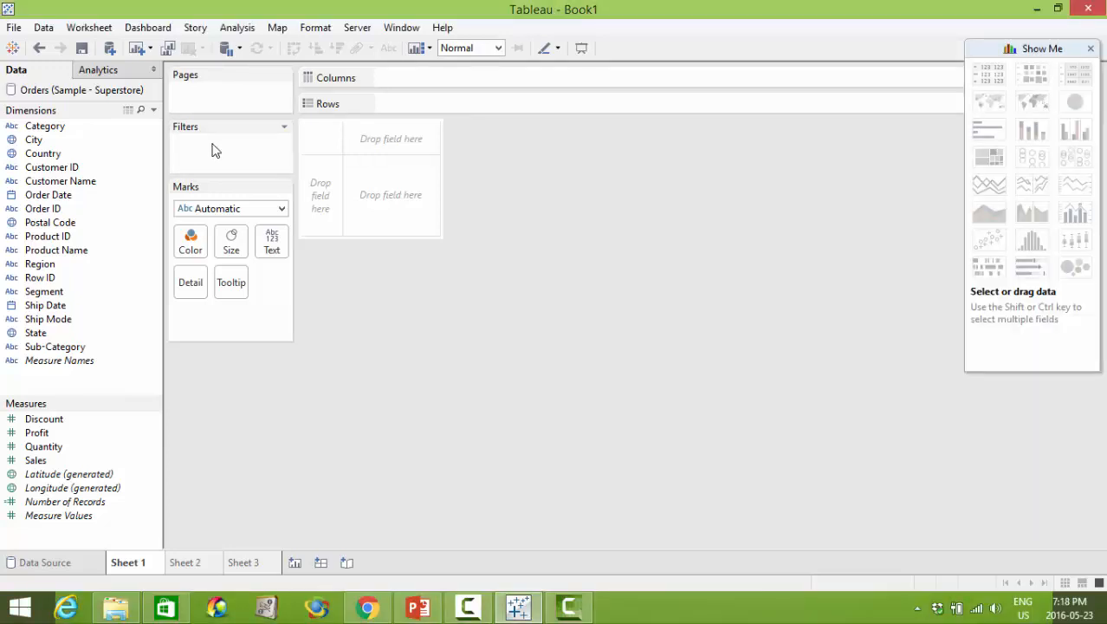
{"action": "mouse_move", "coordinate": [201, 146]}
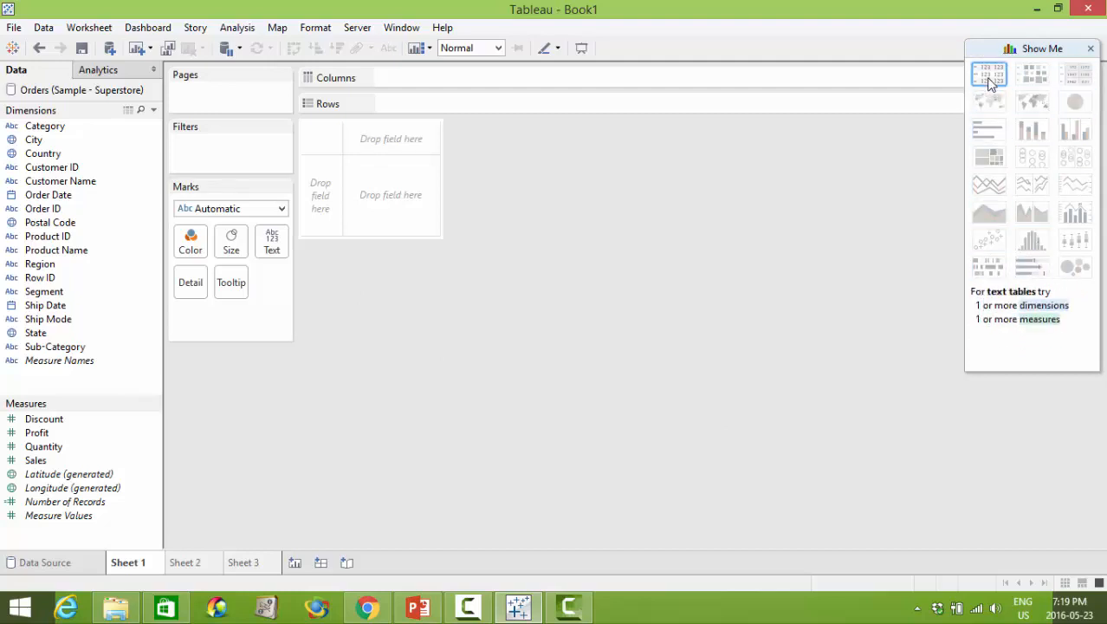
{"action": "mouse_move", "coordinate": [990, 83]}
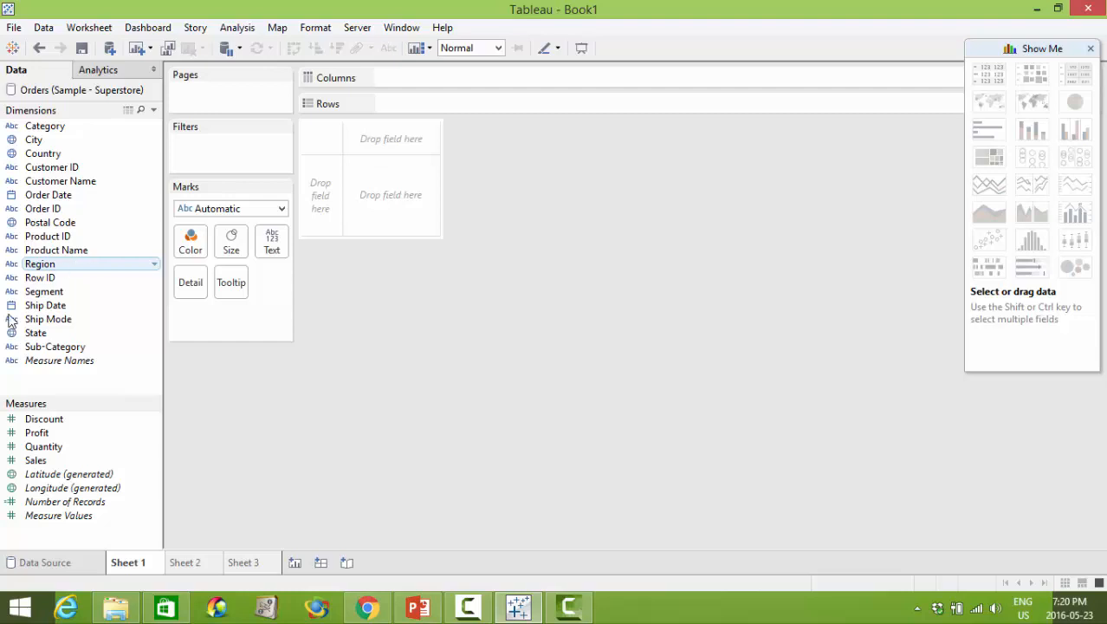
Step: Select Sales and Category alongside Region so Show Me suggests matching charts
{"action": "left_click", "coordinate": [36, 460]}
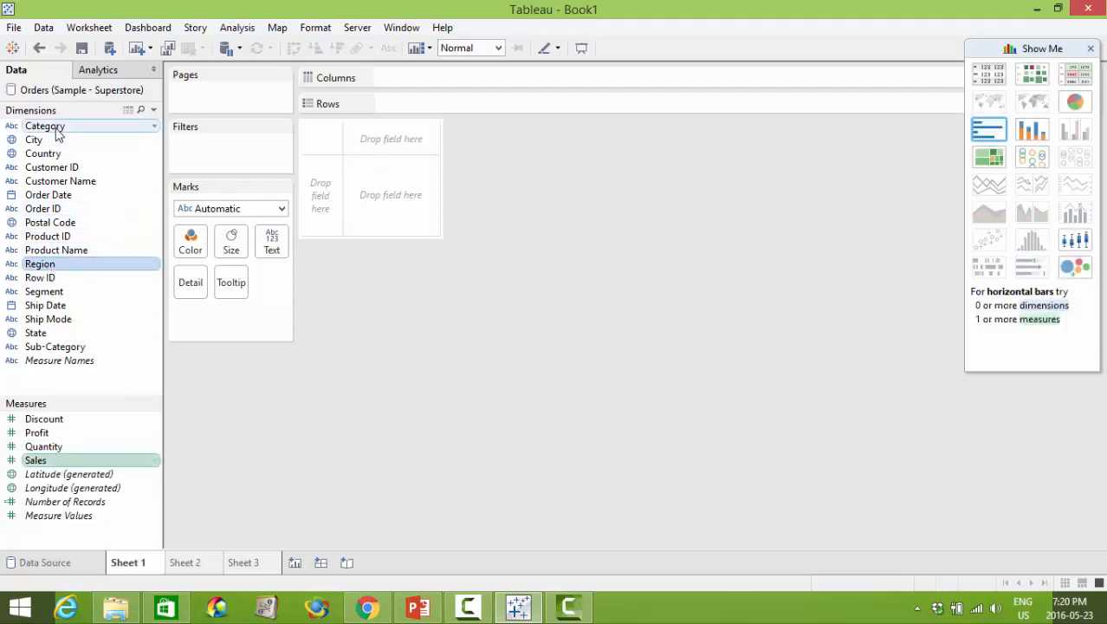
{"action": "left_click", "coordinate": [45, 125]}
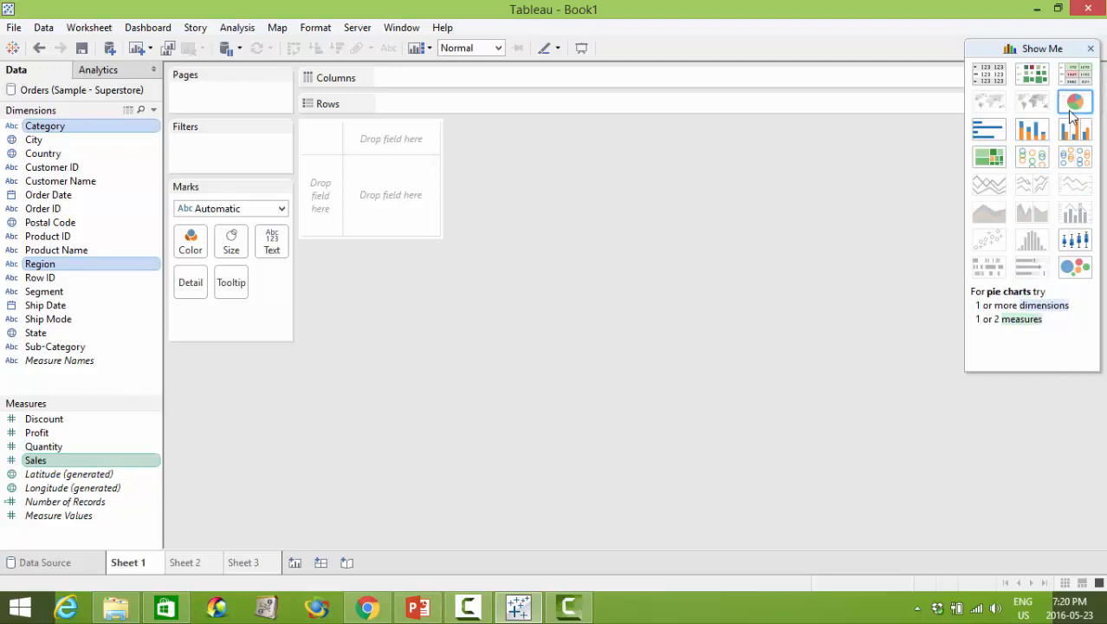
Step: Try circles, packed bubbles and heat map, then settle on pie charts of Sales by Category per Region
{"action": "left_click", "coordinate": [1073, 101]}
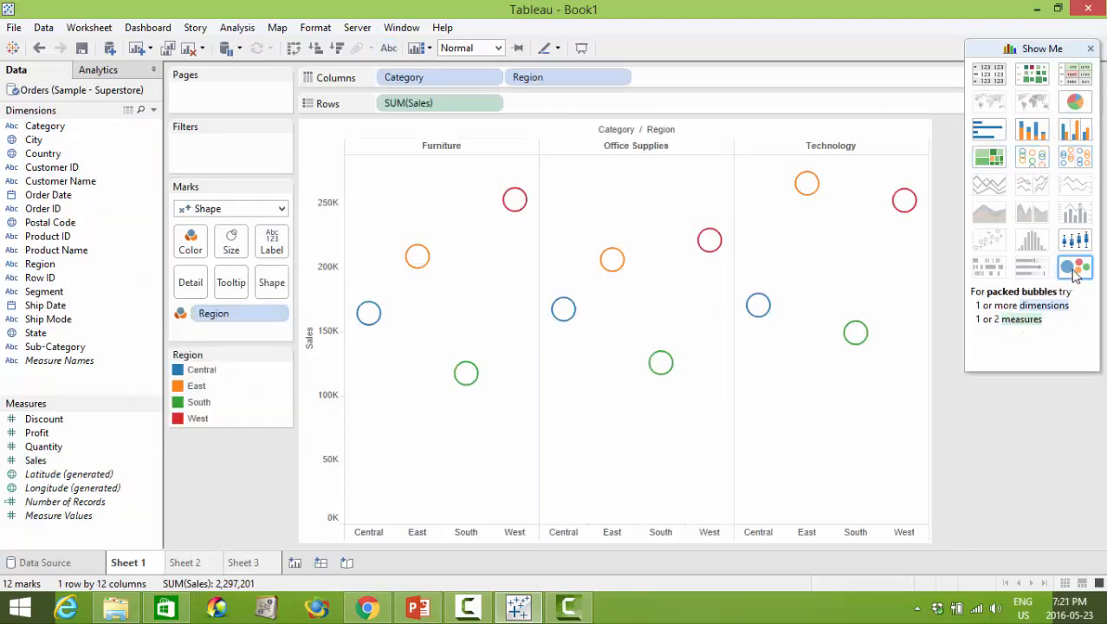
{"action": "left_click", "coordinate": [1076, 267]}
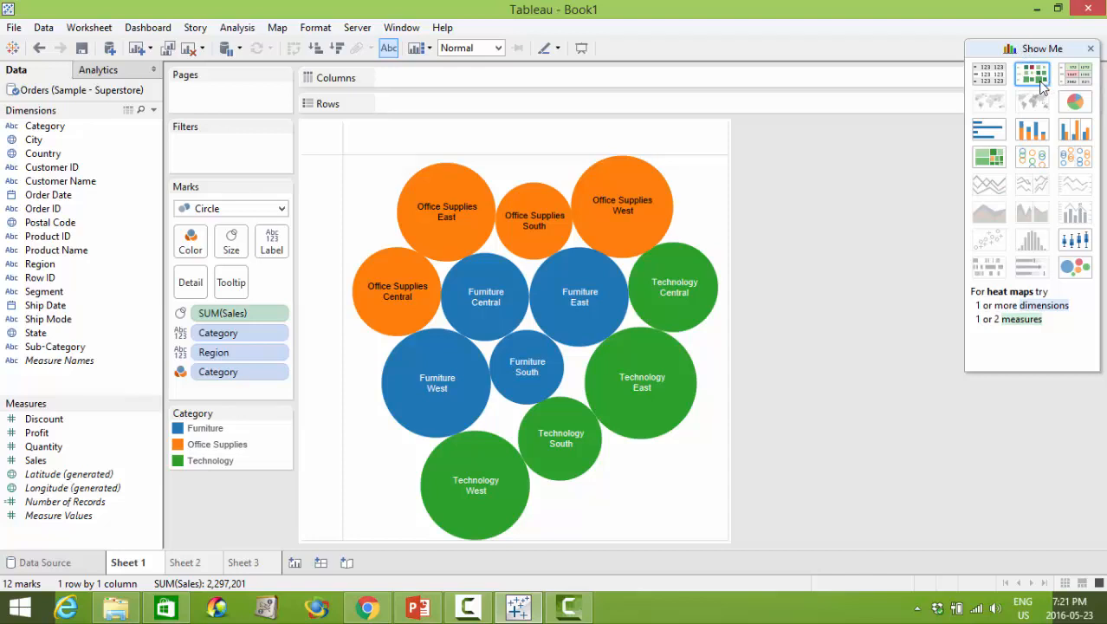
{"action": "left_click", "coordinate": [1075, 102]}
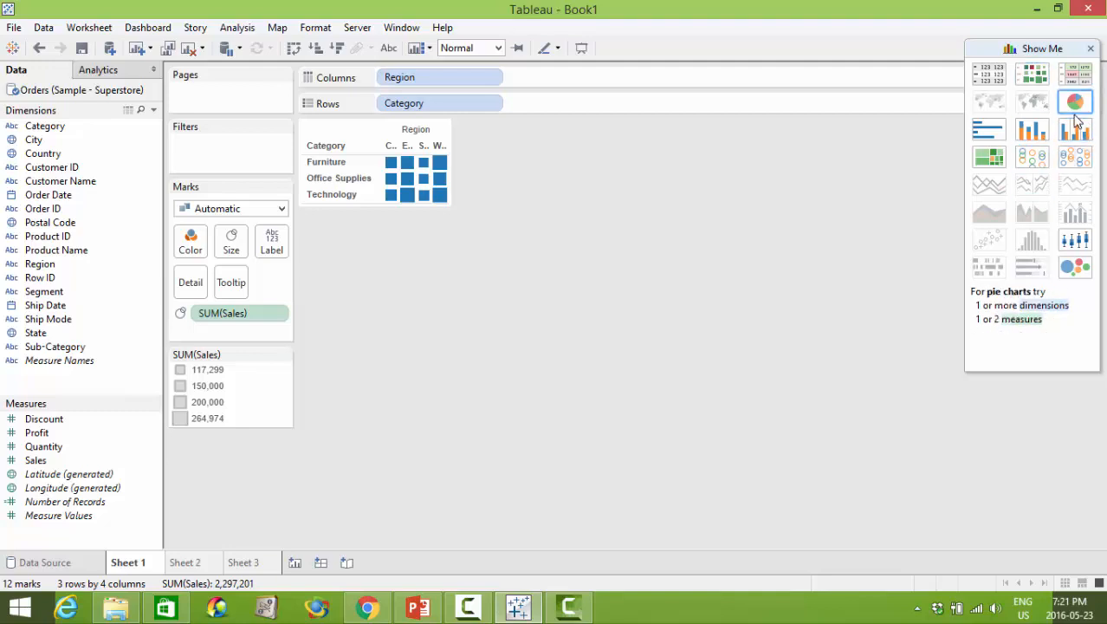
{"action": "left_click", "coordinate": [1075, 102]}
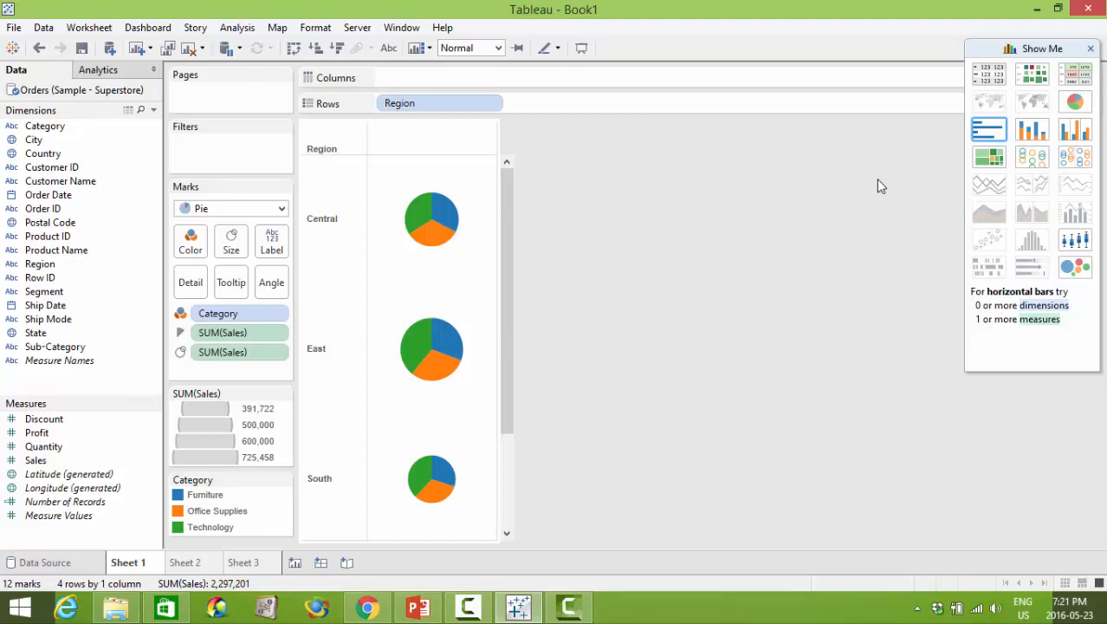
{"action": "mouse_move", "coordinate": [989, 139]}
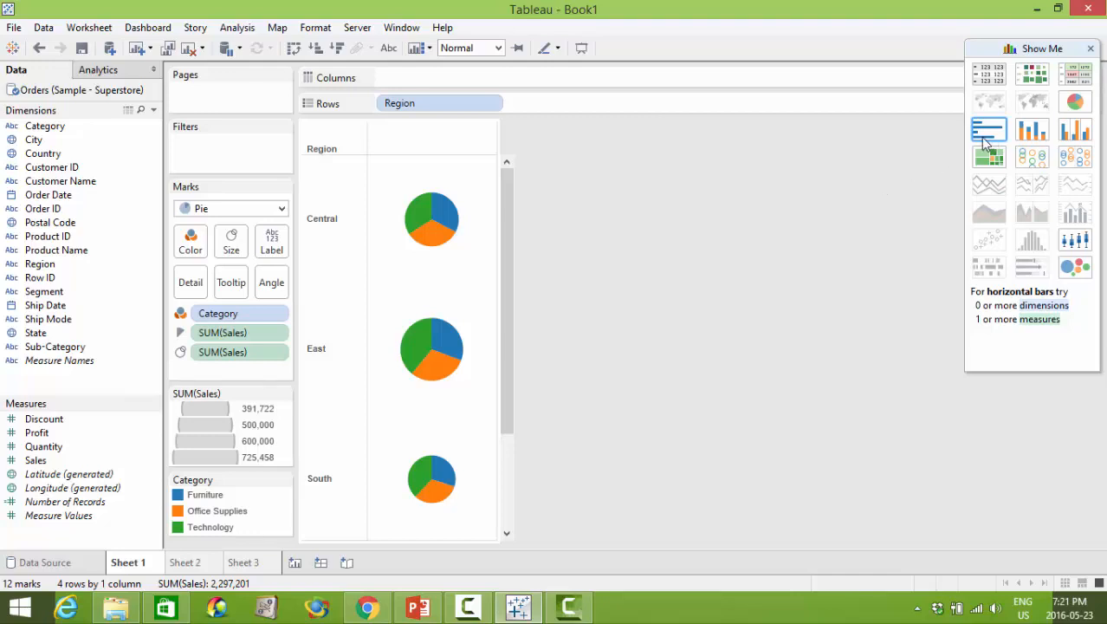
Step: Redraw Sales as horizontal bars for each Category and Region
{"action": "left_click", "coordinate": [989, 129]}
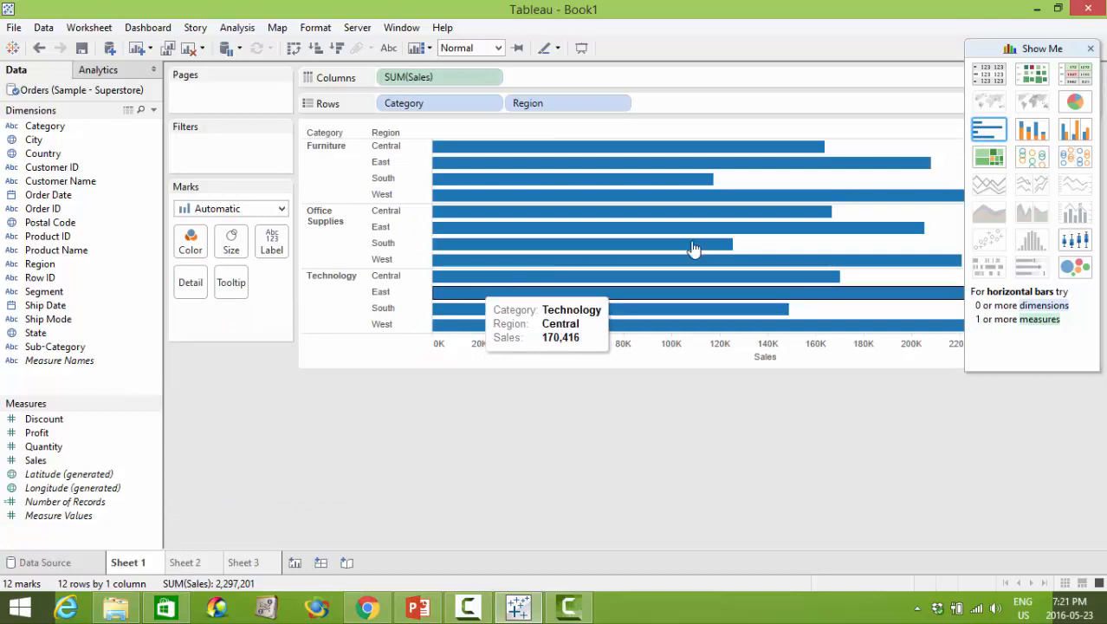
{"action": "mouse_move", "coordinate": [371, 521]}
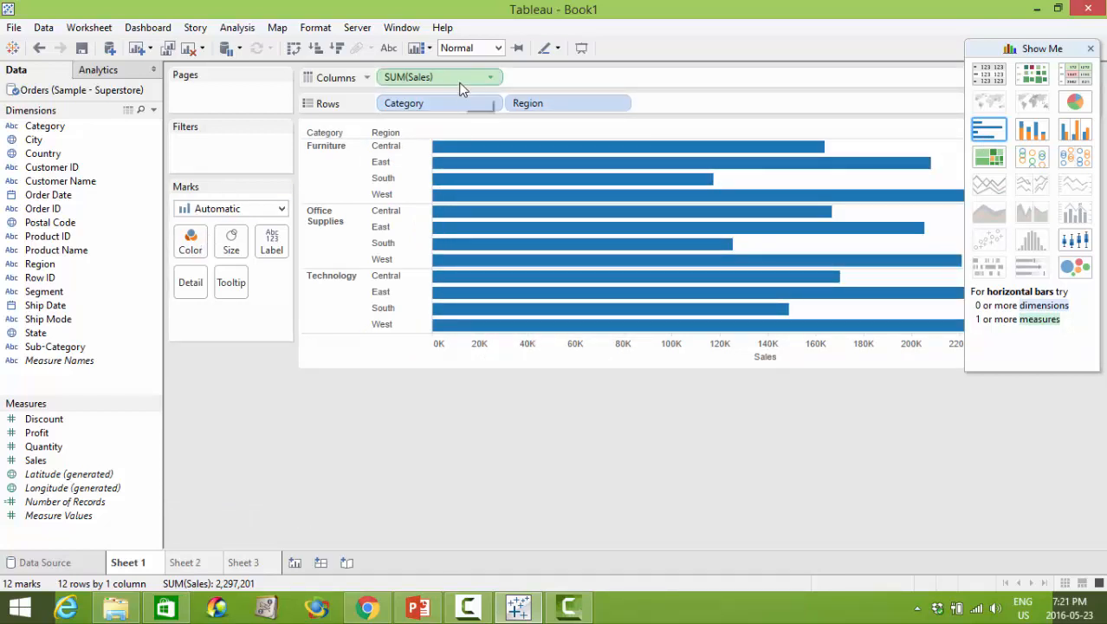
{"action": "mouse_move", "coordinate": [451, 87]}
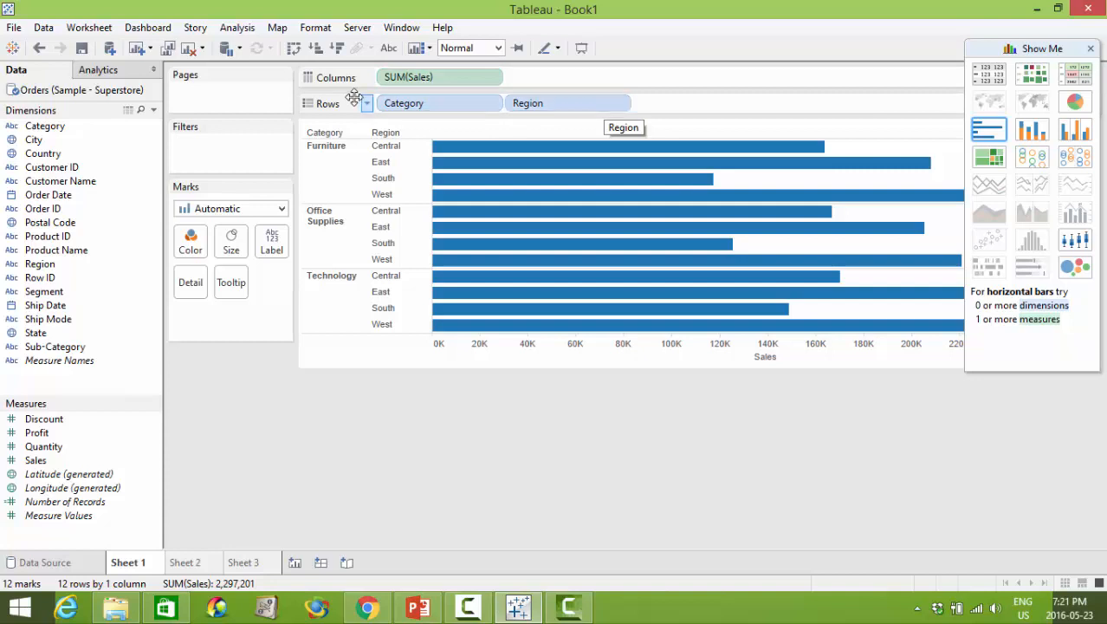
{"action": "mouse_move", "coordinate": [191, 243]}
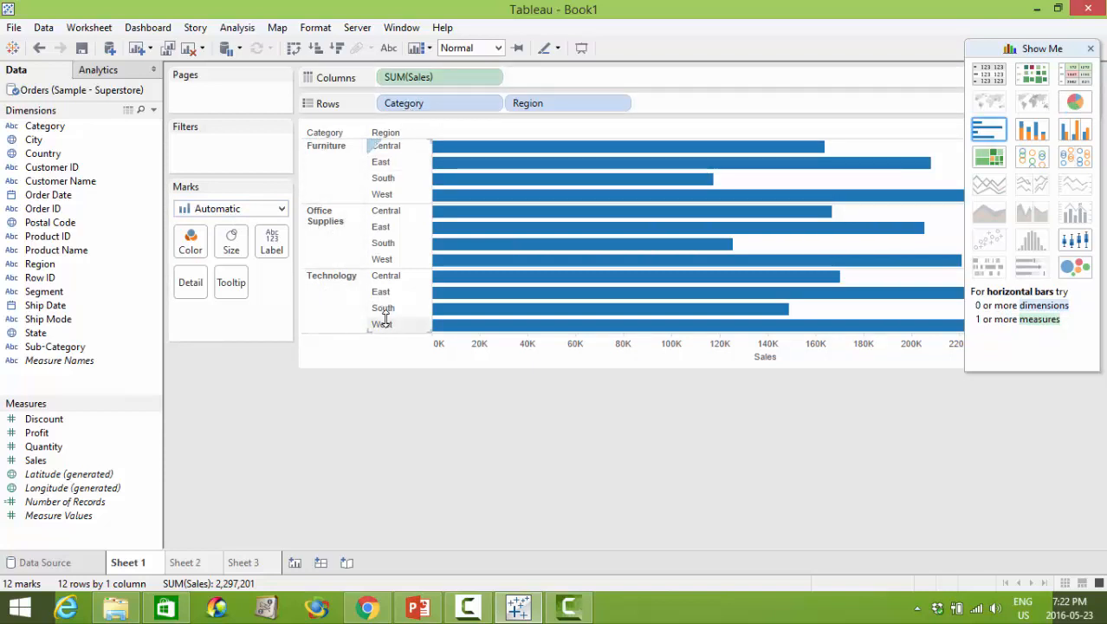
Step: Switch the view back to pie charts, then undo that change
{"action": "left_click", "coordinate": [1078, 103]}
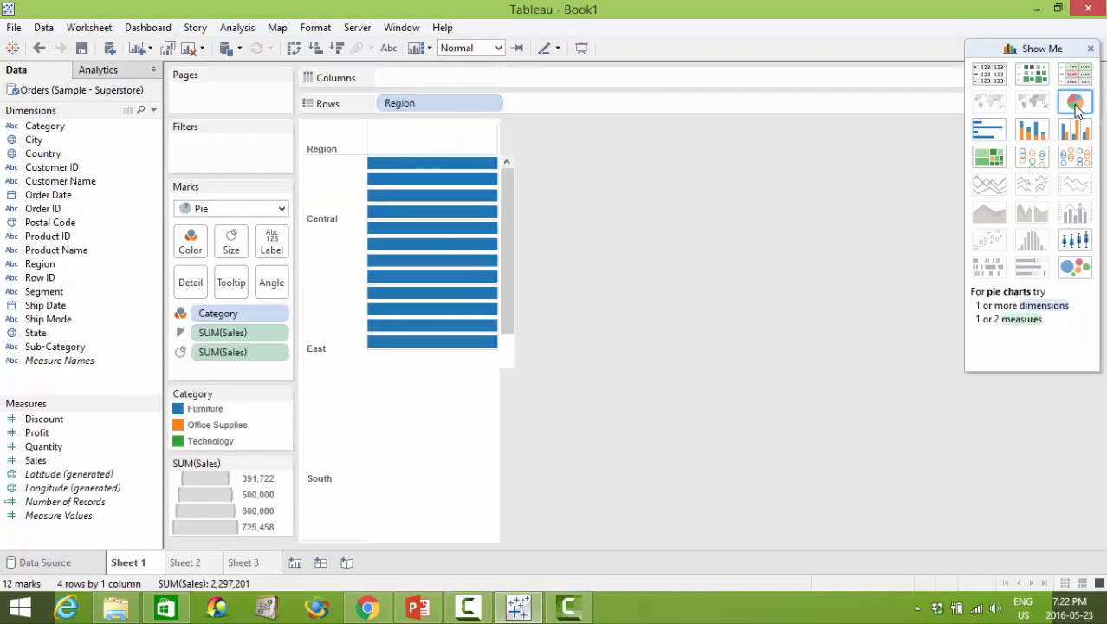
{"action": "left_click", "coordinate": [1075, 102]}
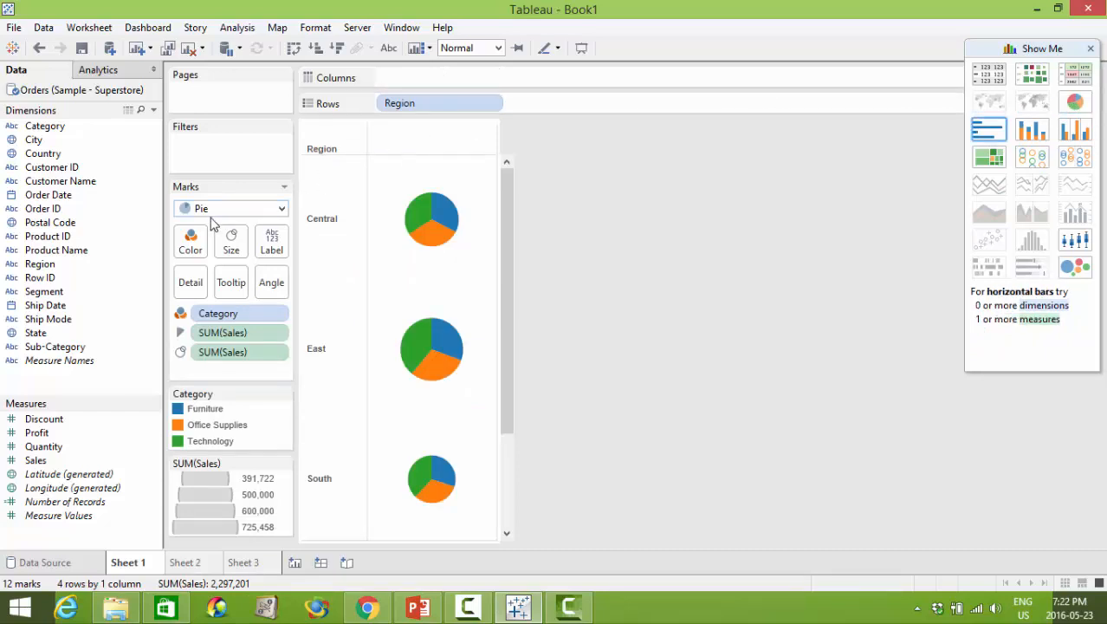
{"action": "mouse_move", "coordinate": [216, 224]}
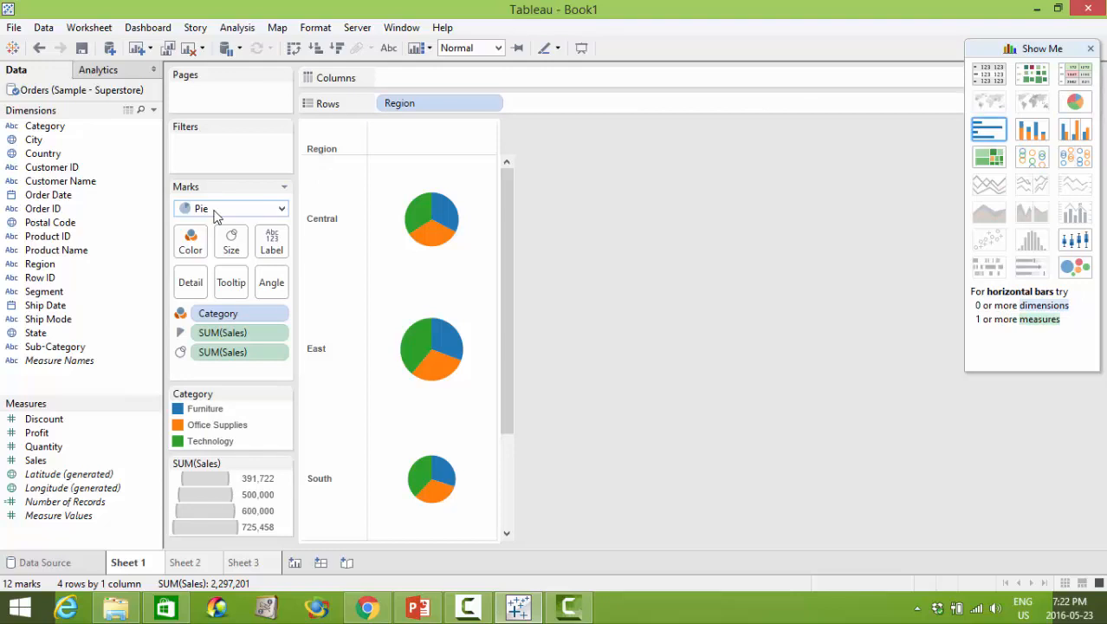
{"action": "mouse_move", "coordinate": [225, 313]}
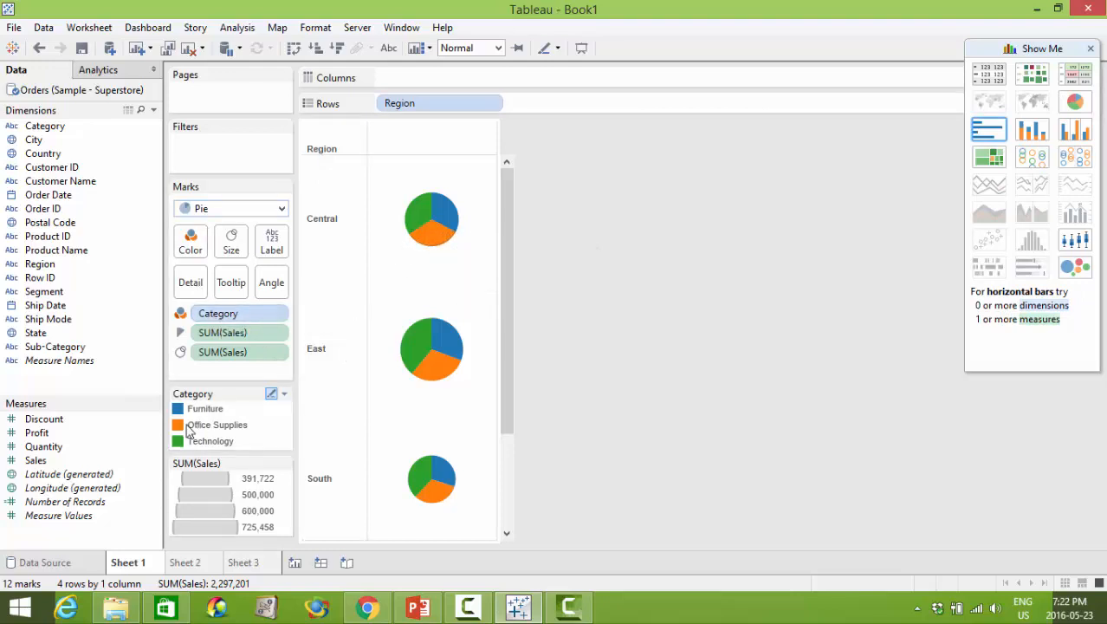
{"action": "mouse_move", "coordinate": [178, 440]}
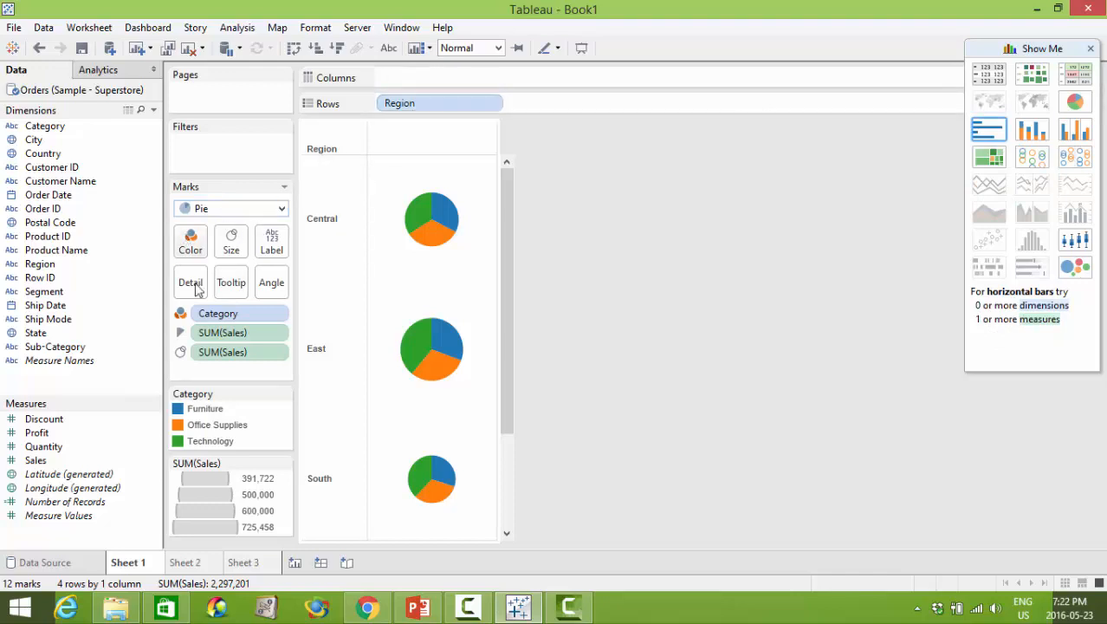
{"action": "mouse_move", "coordinate": [230, 240]}
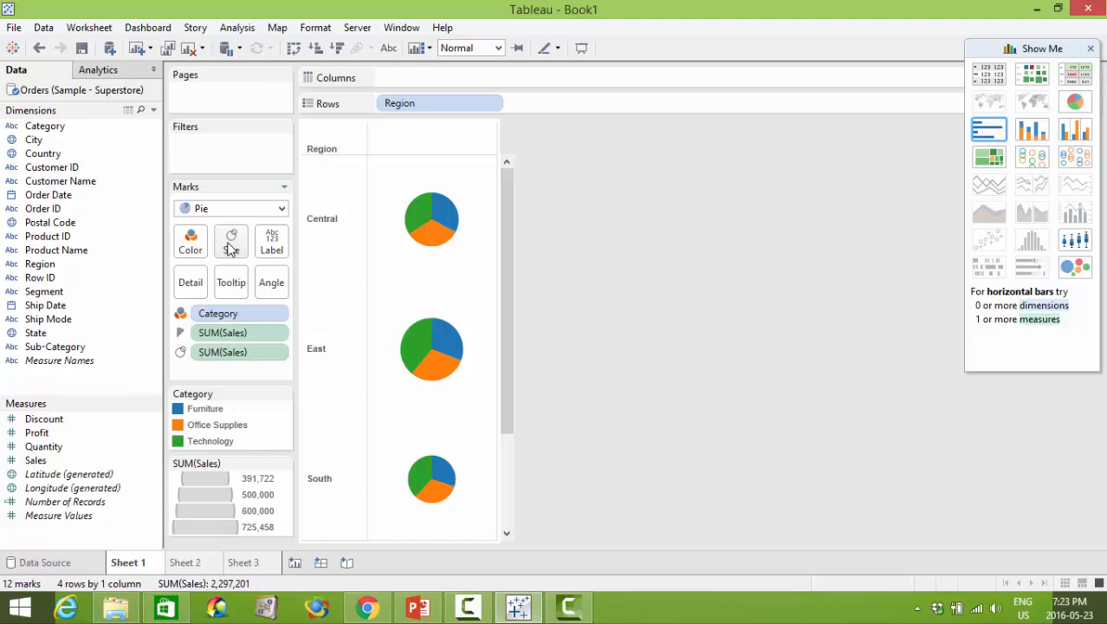
{"action": "mouse_move", "coordinate": [168, 49]}
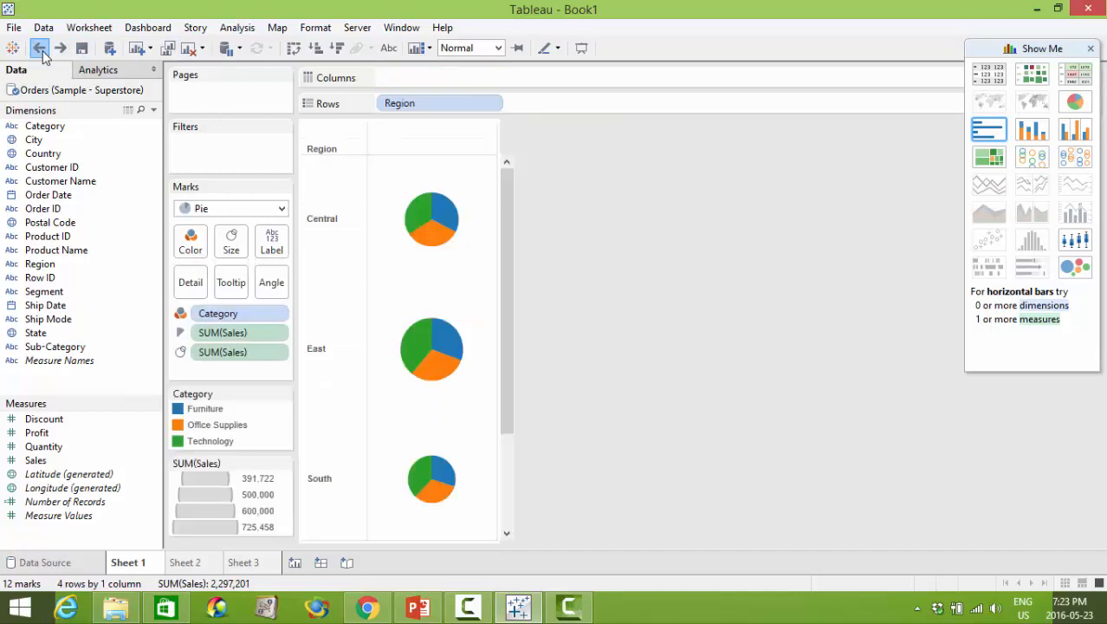
{"action": "left_click", "coordinate": [37, 48]}
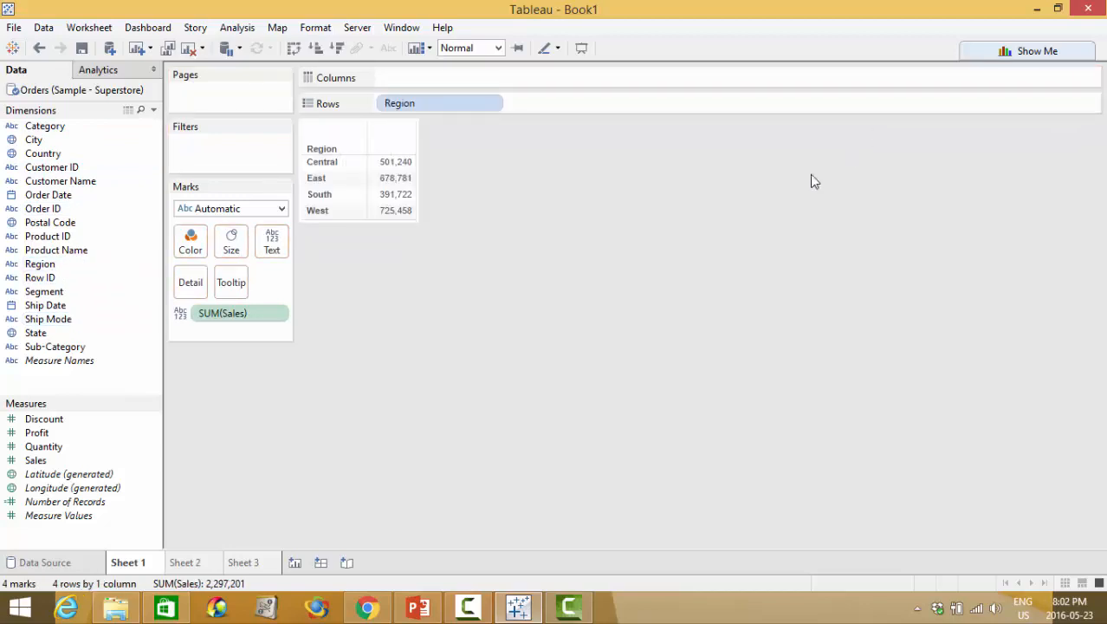
{"action": "mouse_move", "coordinate": [394, 163]}
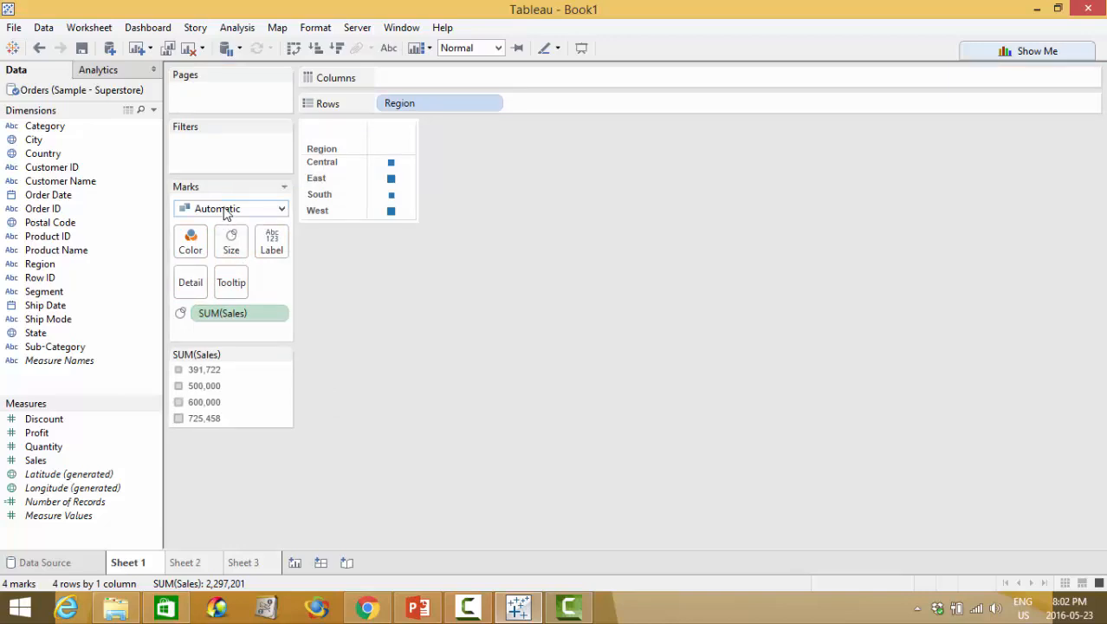
{"action": "mouse_move", "coordinate": [390, 194]}
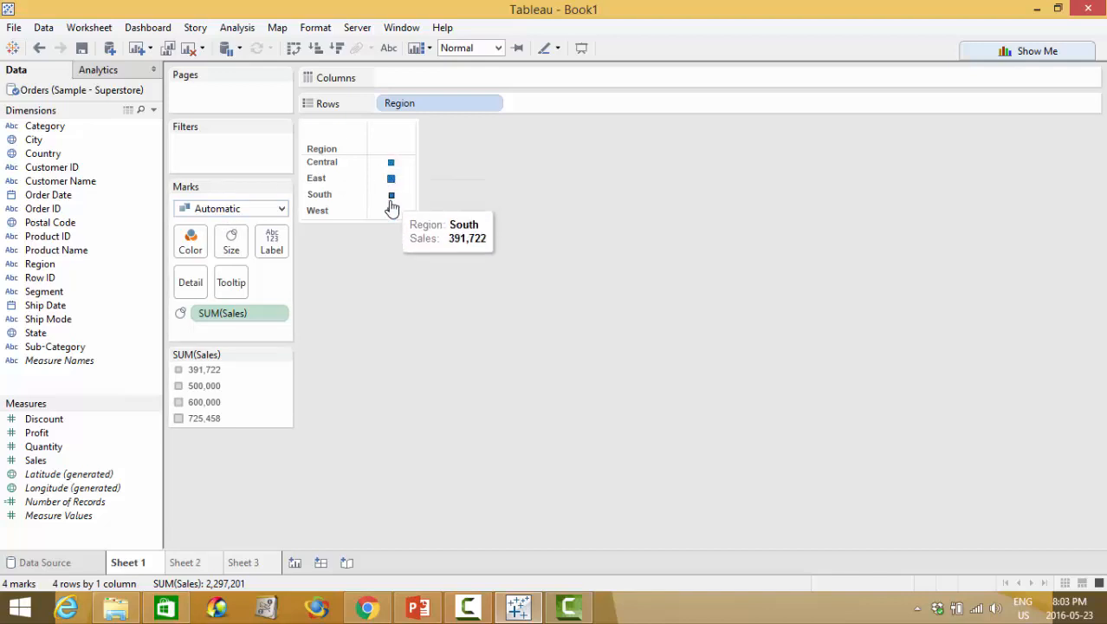
{"action": "mouse_move", "coordinate": [251, 210]}
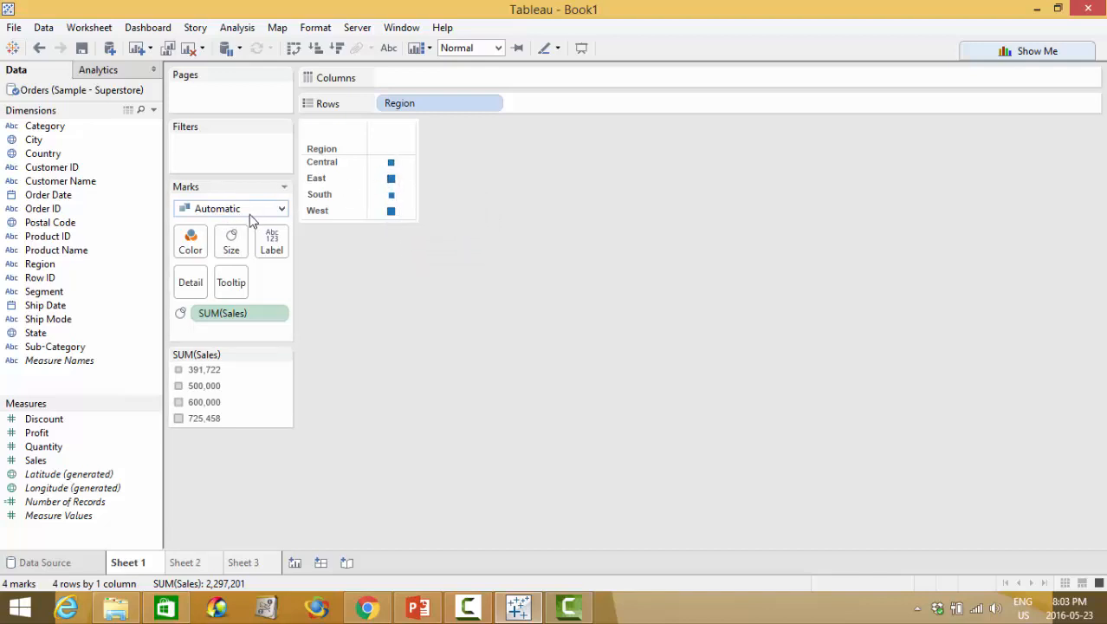
{"action": "mouse_move", "coordinate": [242, 217]}
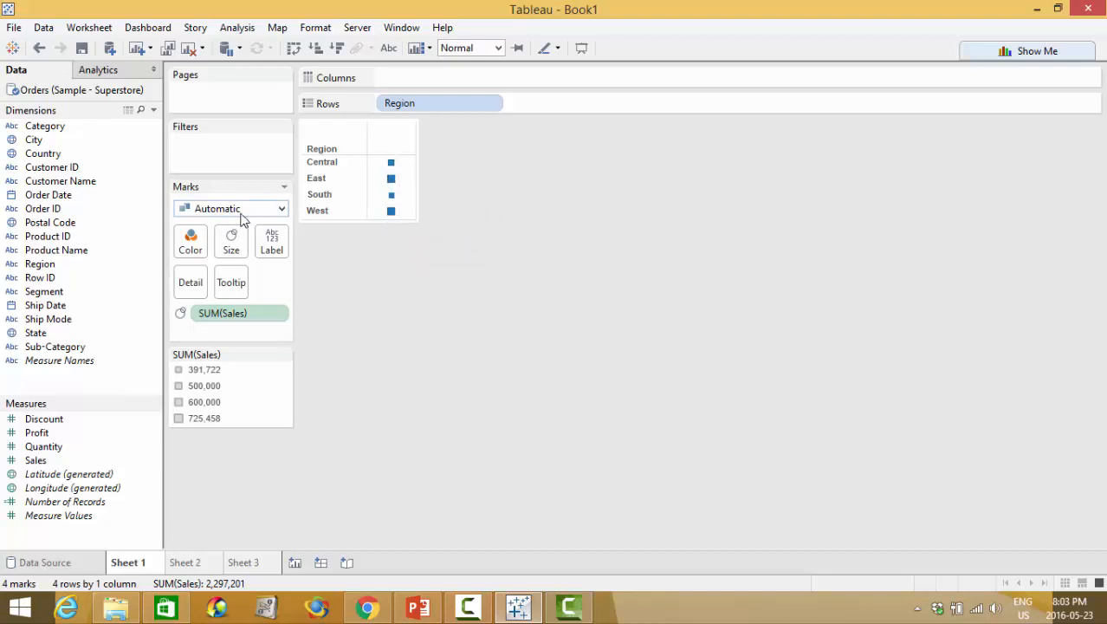
Step: Set the mark type to Bar, try Entire View, then fit the chart to width
{"action": "left_click", "coordinate": [281, 208]}
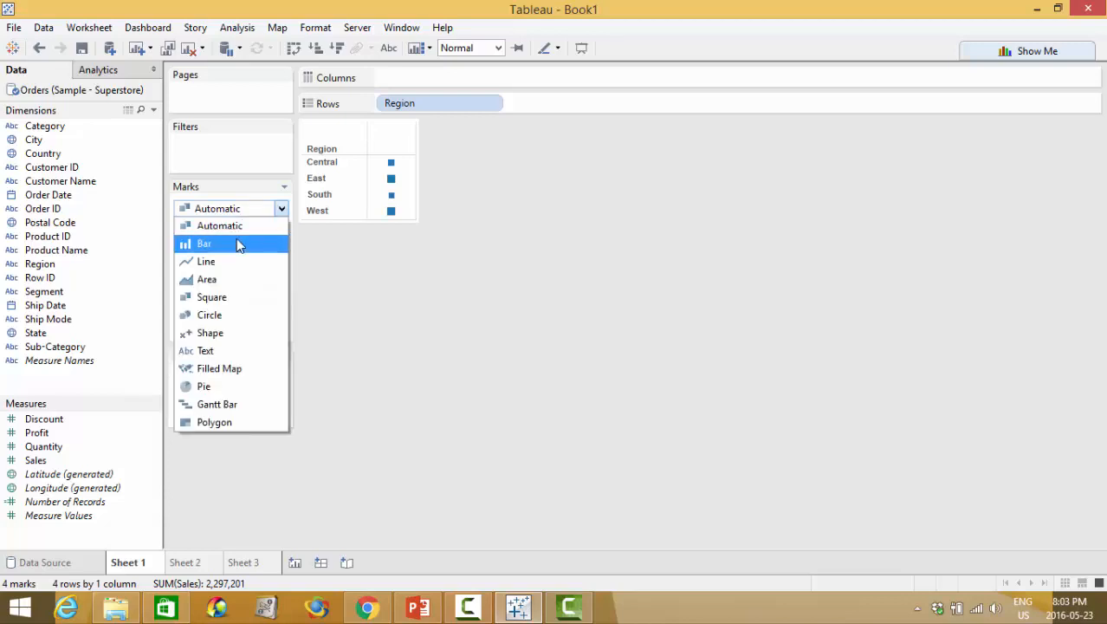
{"action": "left_click", "coordinate": [205, 243]}
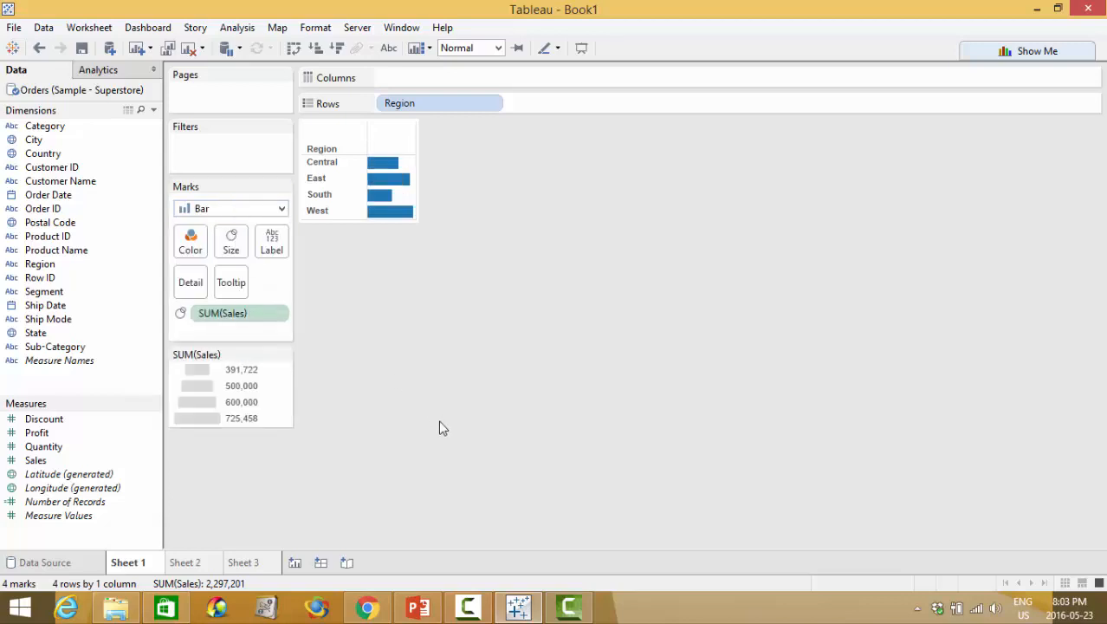
{"action": "mouse_move", "coordinate": [427, 159]}
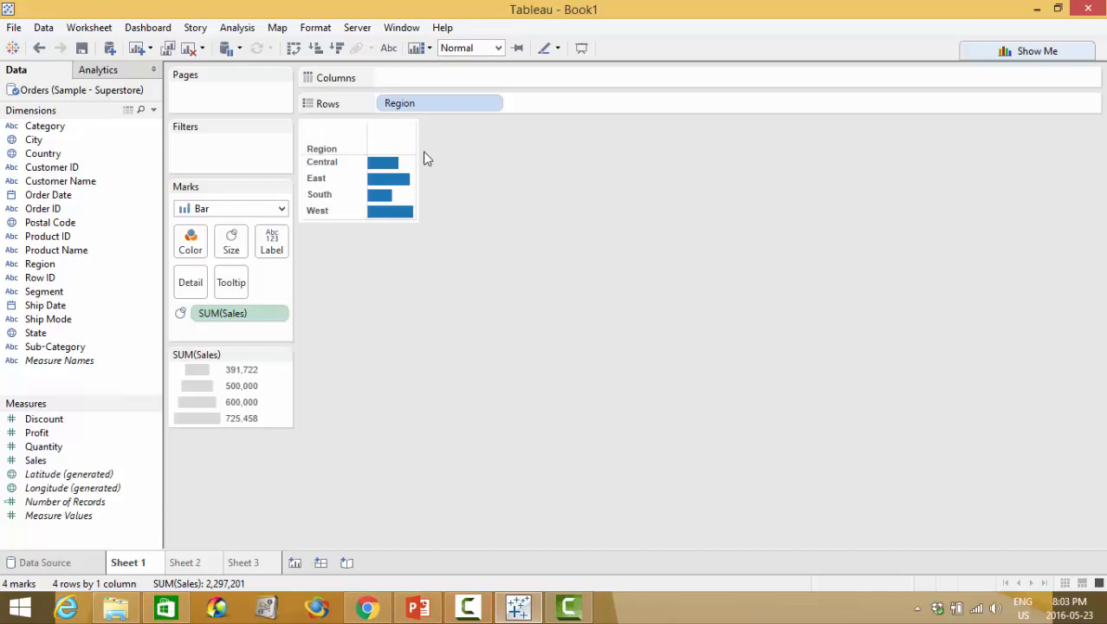
{"action": "mouse_move", "coordinate": [416, 166]}
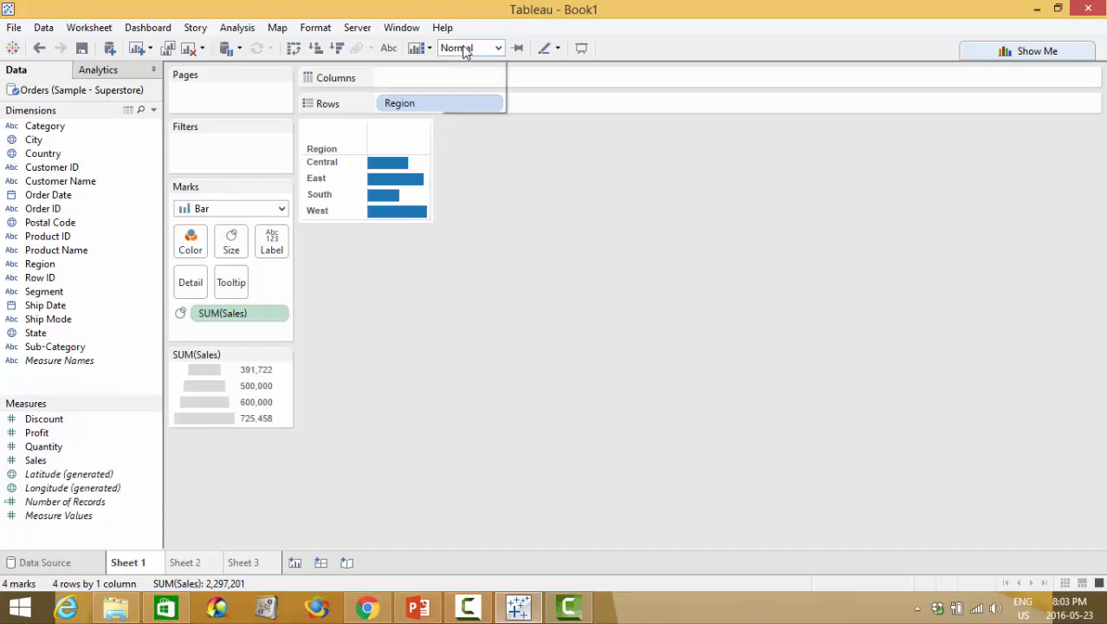
{"action": "left_click", "coordinate": [463, 76]}
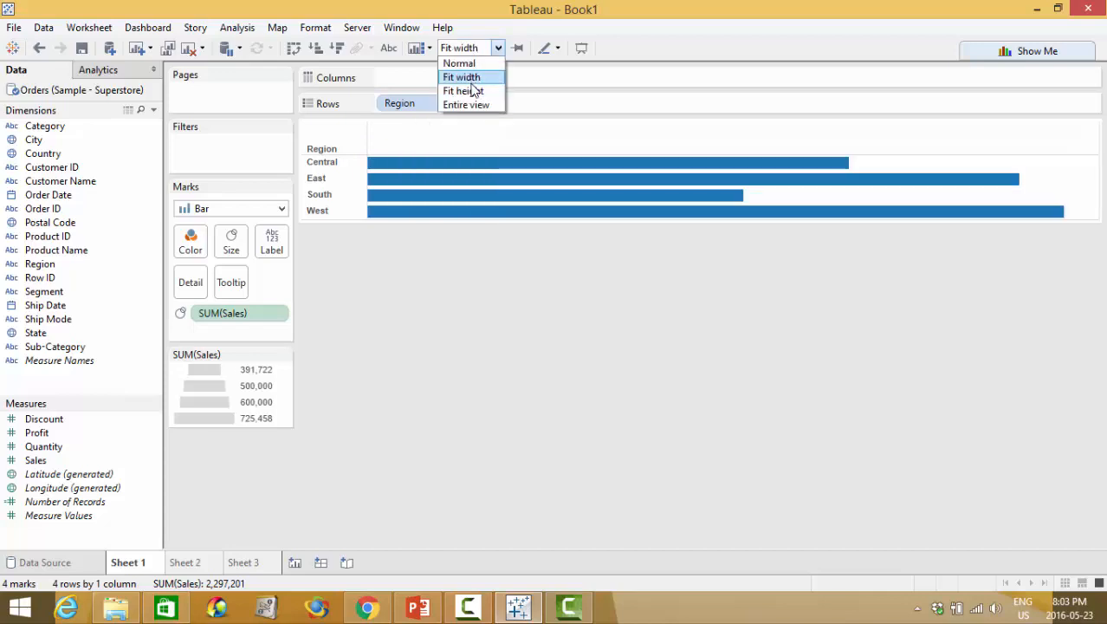
{"action": "left_click", "coordinate": [470, 104]}
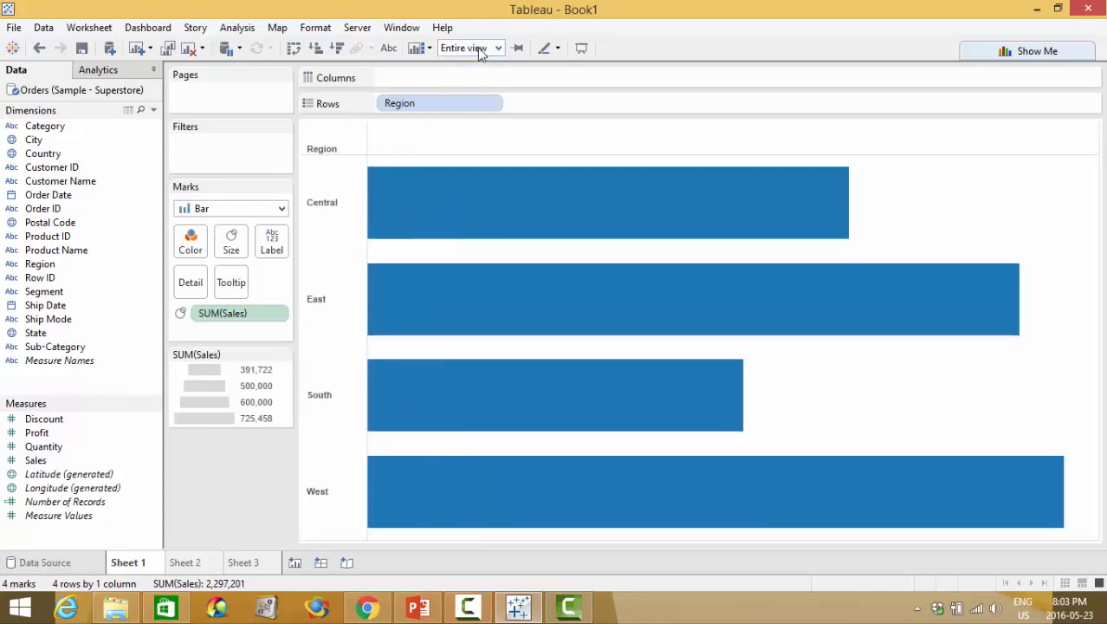
{"action": "left_click", "coordinate": [496, 48]}
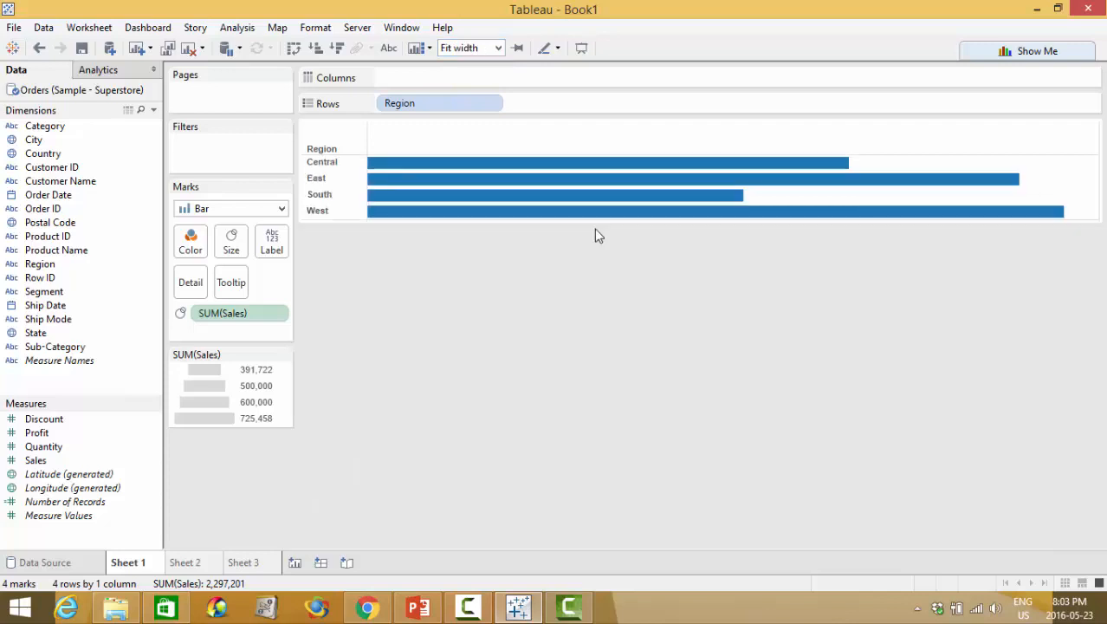
{"action": "mouse_move", "coordinate": [386, 235]}
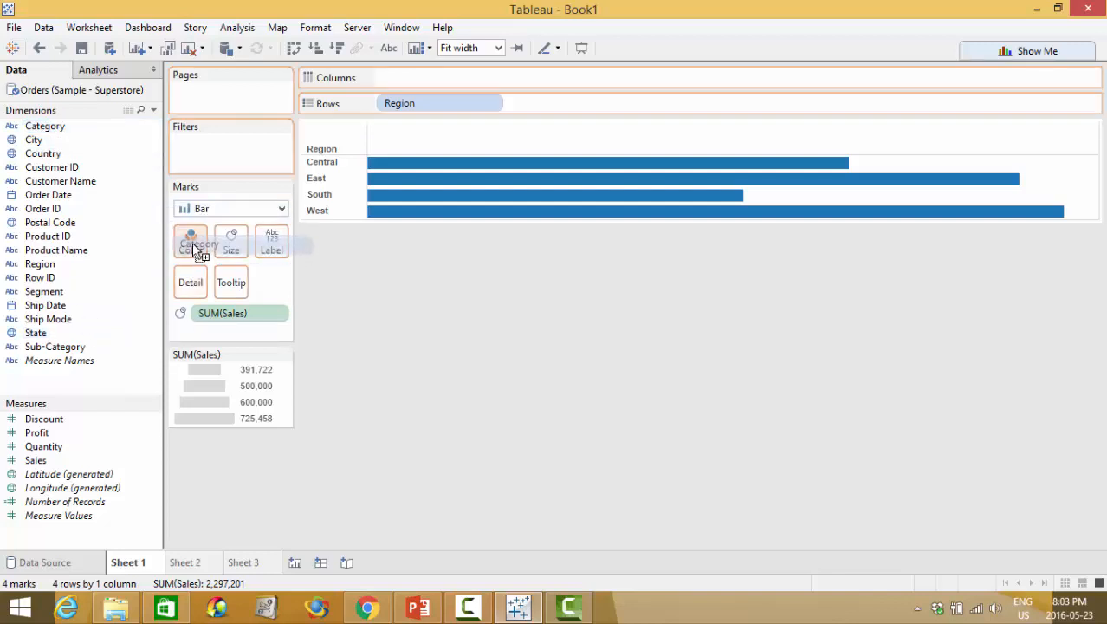
Step: Colour the Region bars by Category, stacking Furniture, Office Supplies and Technology
{"action": "left_click_drag", "start_coordinate": [45, 126], "coordinate": [190, 239]}
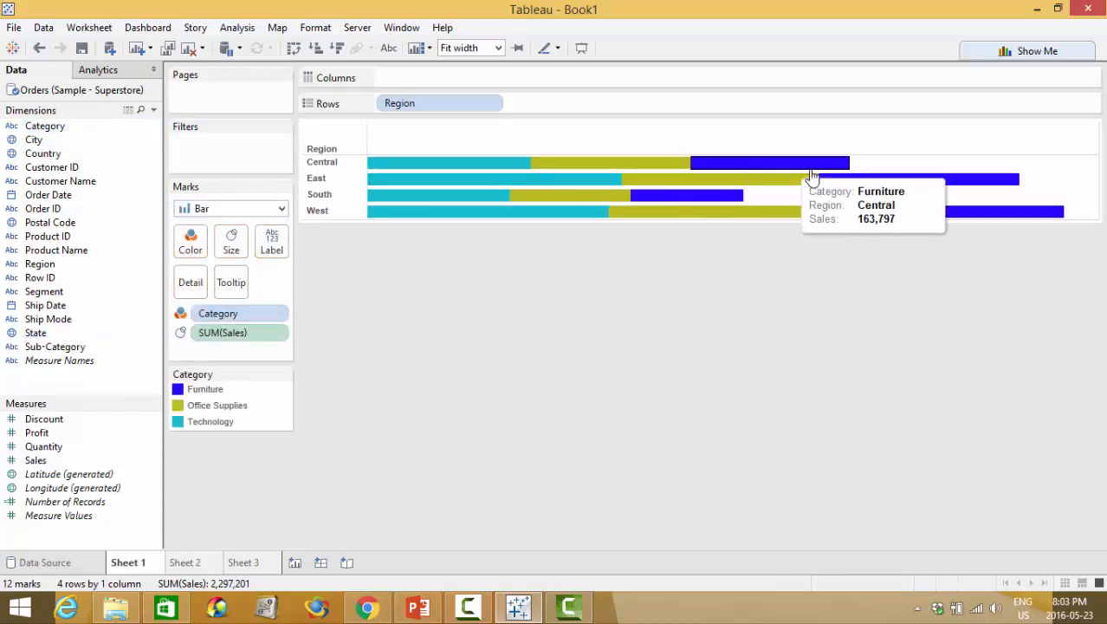
{"action": "mouse_move", "coordinate": [655, 203]}
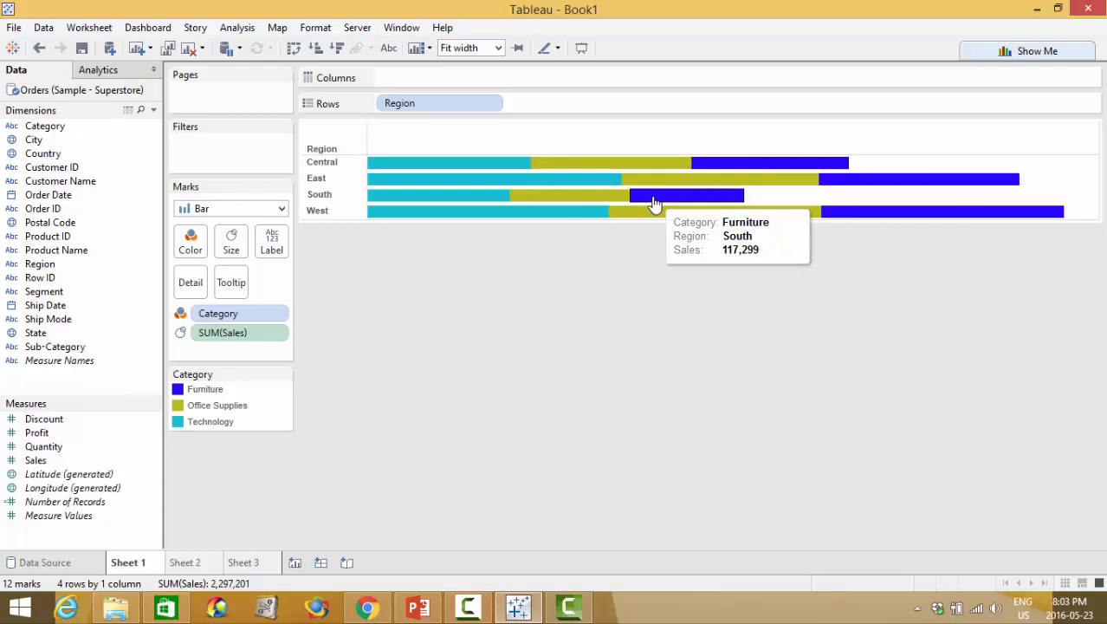
{"action": "mouse_move", "coordinate": [159, 389]}
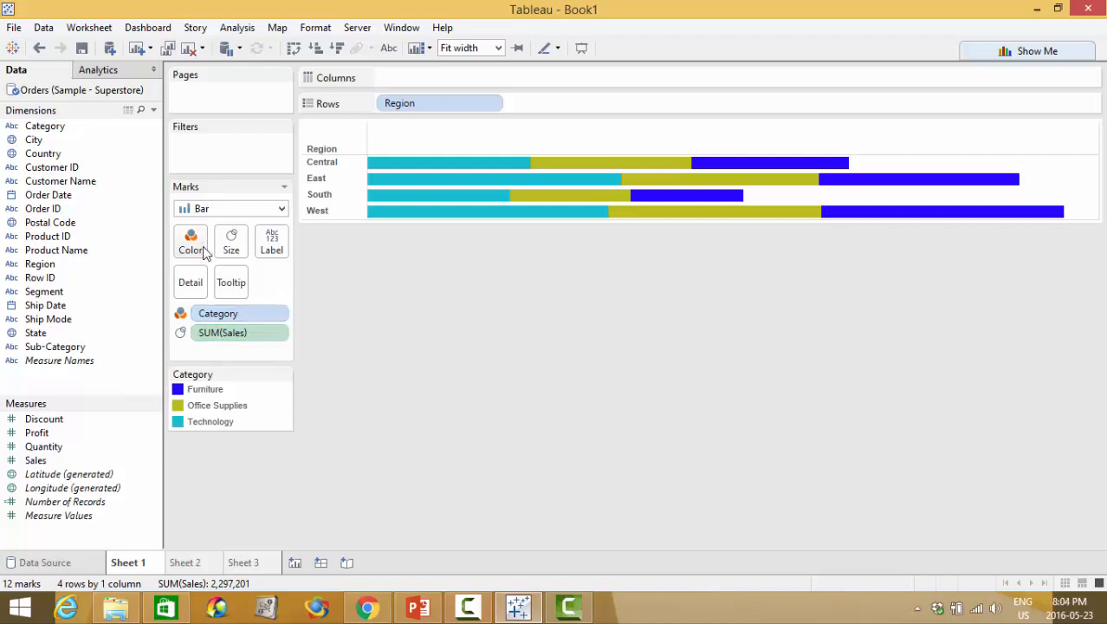
{"action": "mouse_move", "coordinate": [203, 249]}
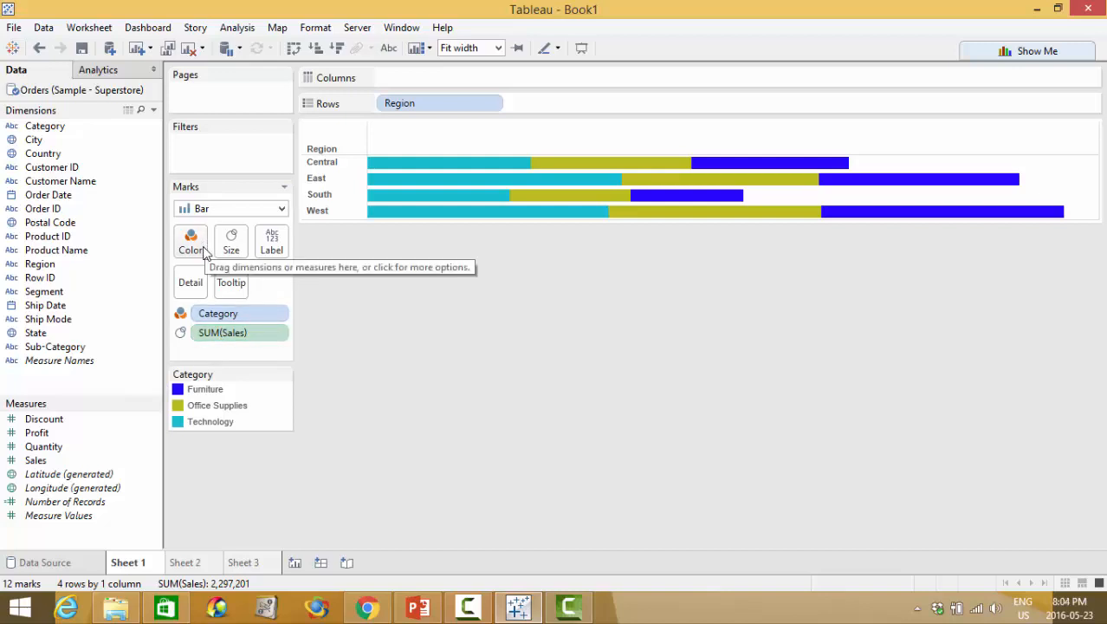
{"action": "left_click", "coordinate": [190, 241]}
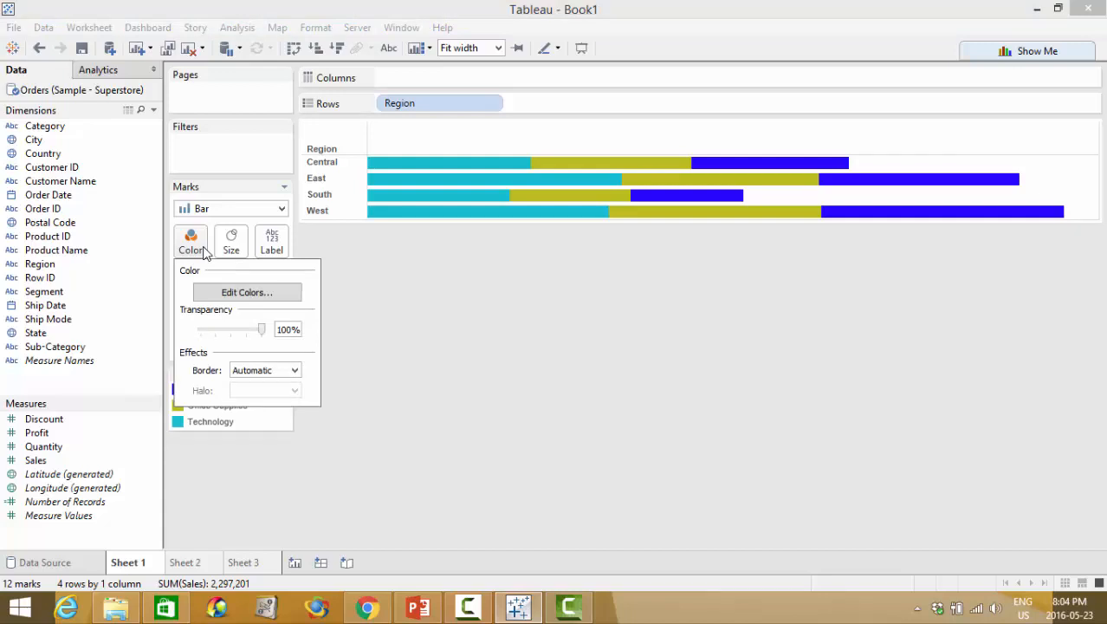
Step: Apply the Color Blind 10 palette to Category and keep opacity at 100%
{"action": "left_click", "coordinate": [246, 292]}
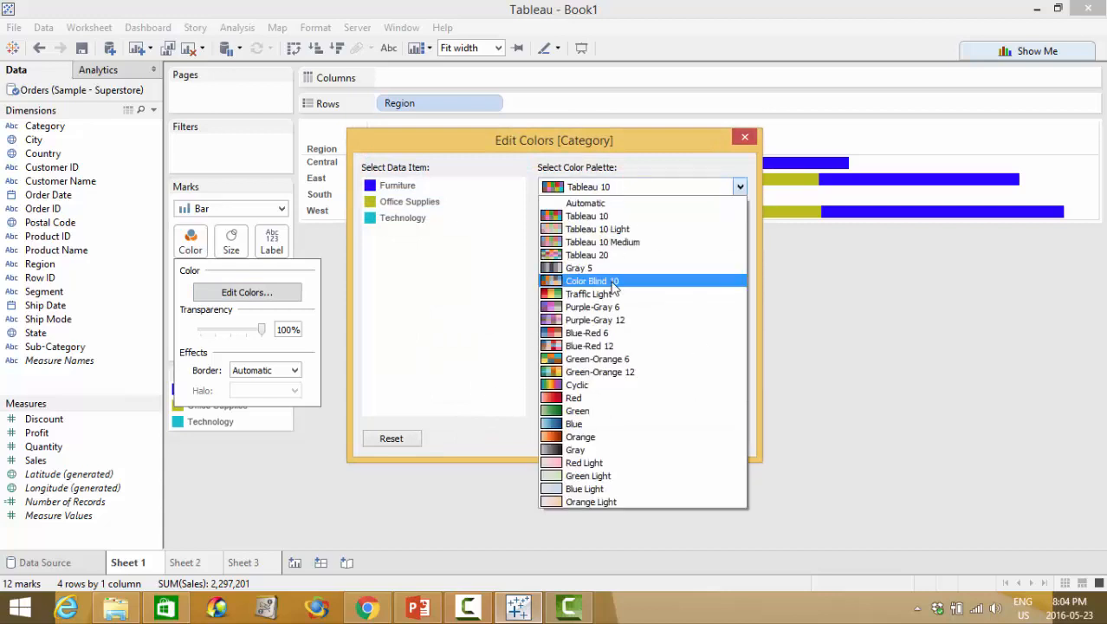
{"action": "left_click", "coordinate": [588, 281]}
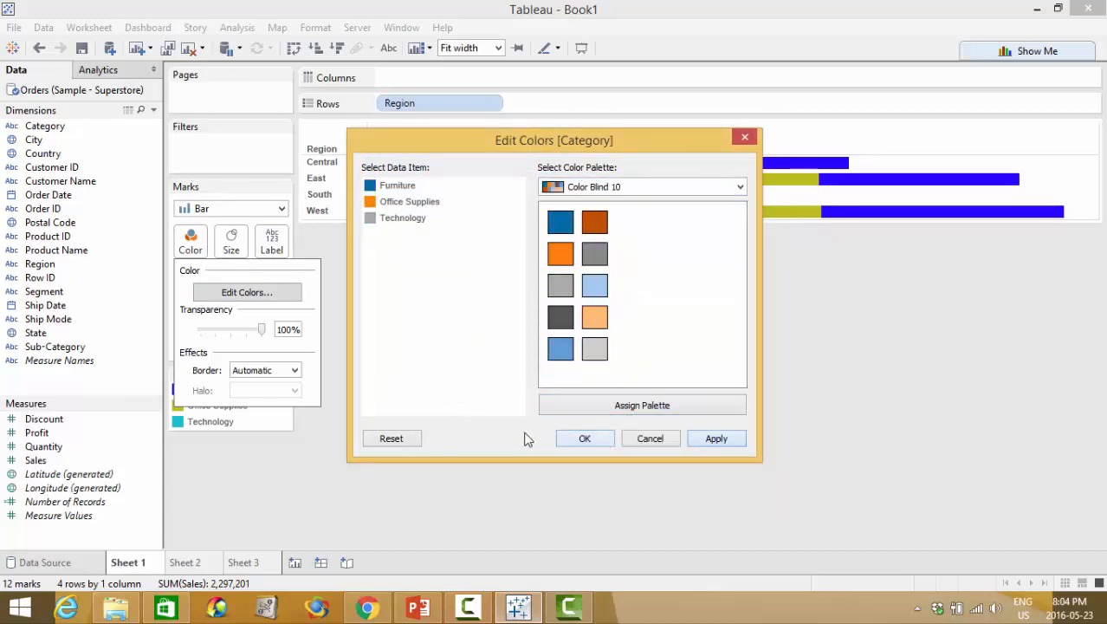
{"action": "left_click", "coordinate": [585, 439]}
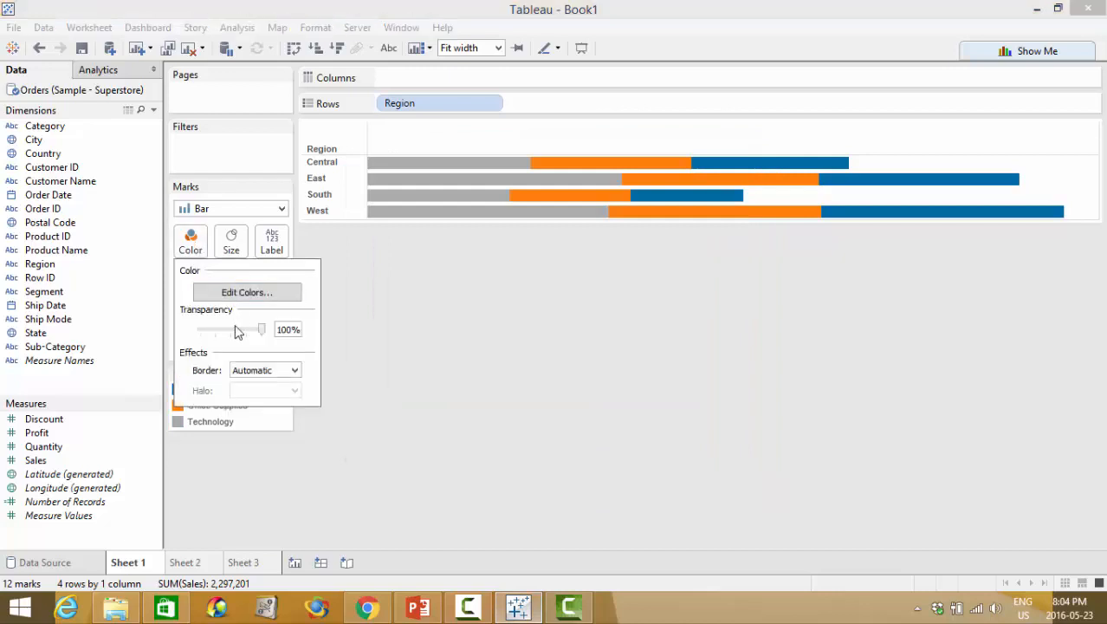
{"action": "left_click_drag", "start_coordinate": [261, 330], "coordinate": [239, 330]}
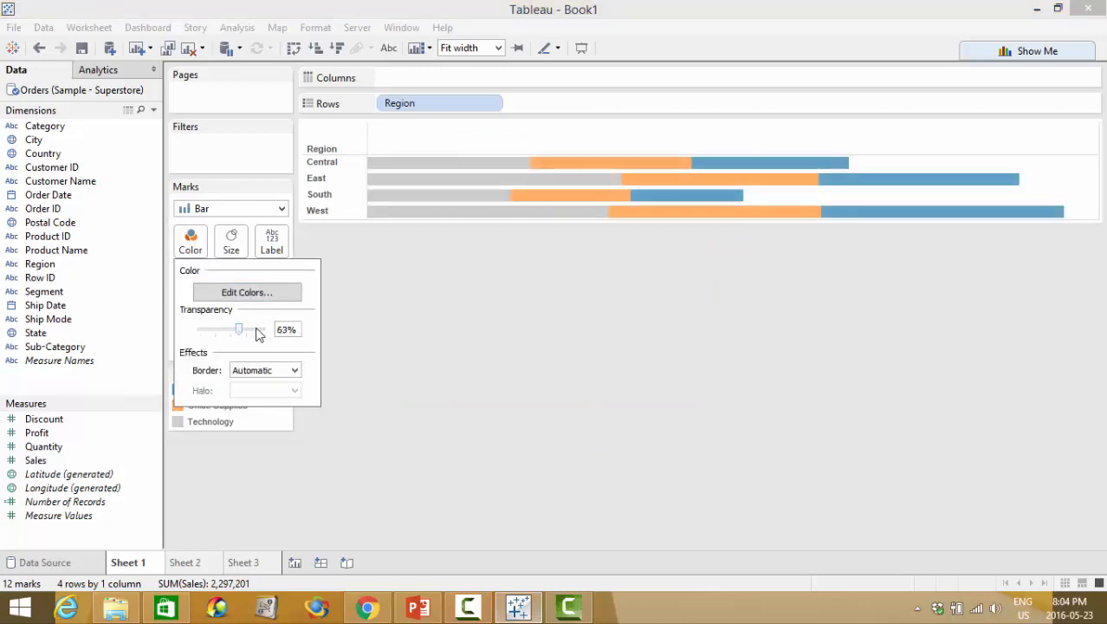
{"action": "left_click_drag", "start_coordinate": [239, 328], "coordinate": [261, 329]}
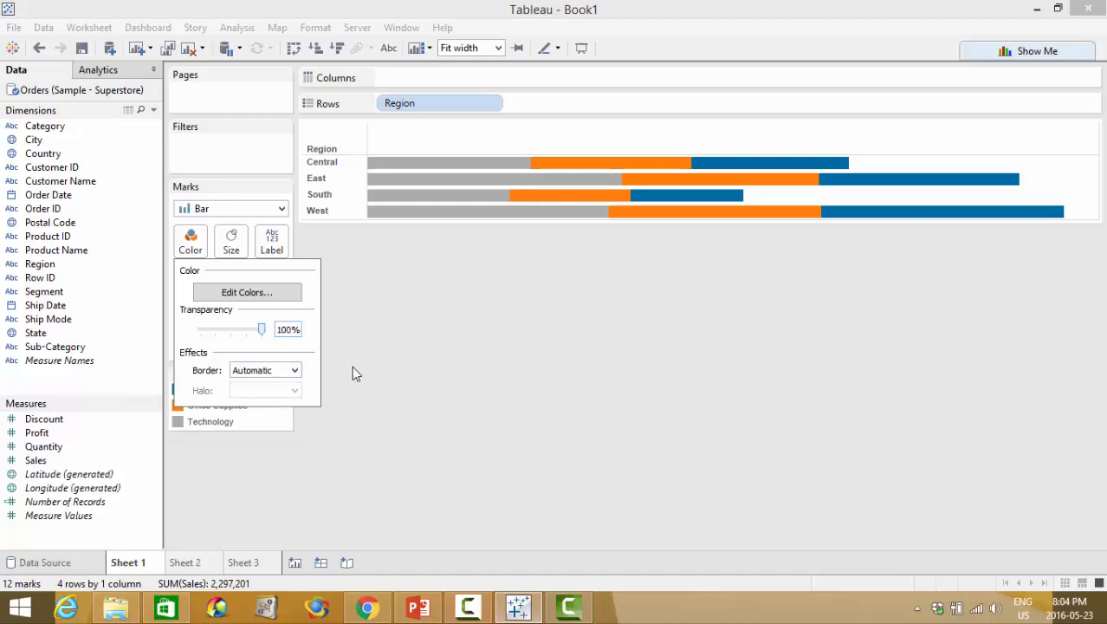
Step: Adjust the bar size slider to a slightly thinner setting than before
{"action": "left_click", "coordinate": [231, 240]}
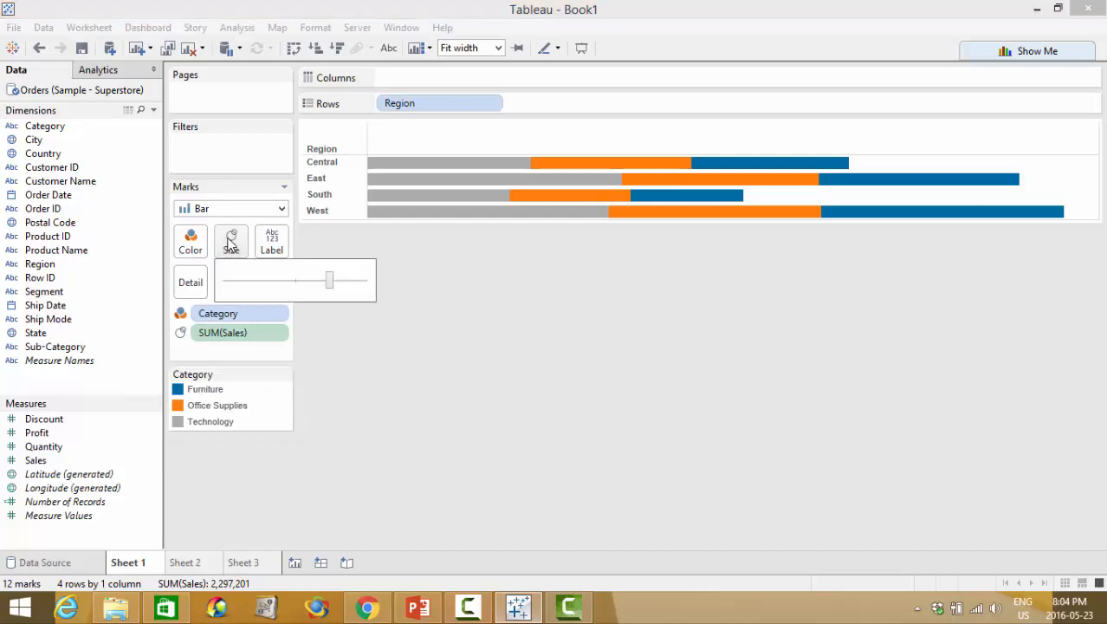
{"action": "mouse_move", "coordinate": [216, 227]}
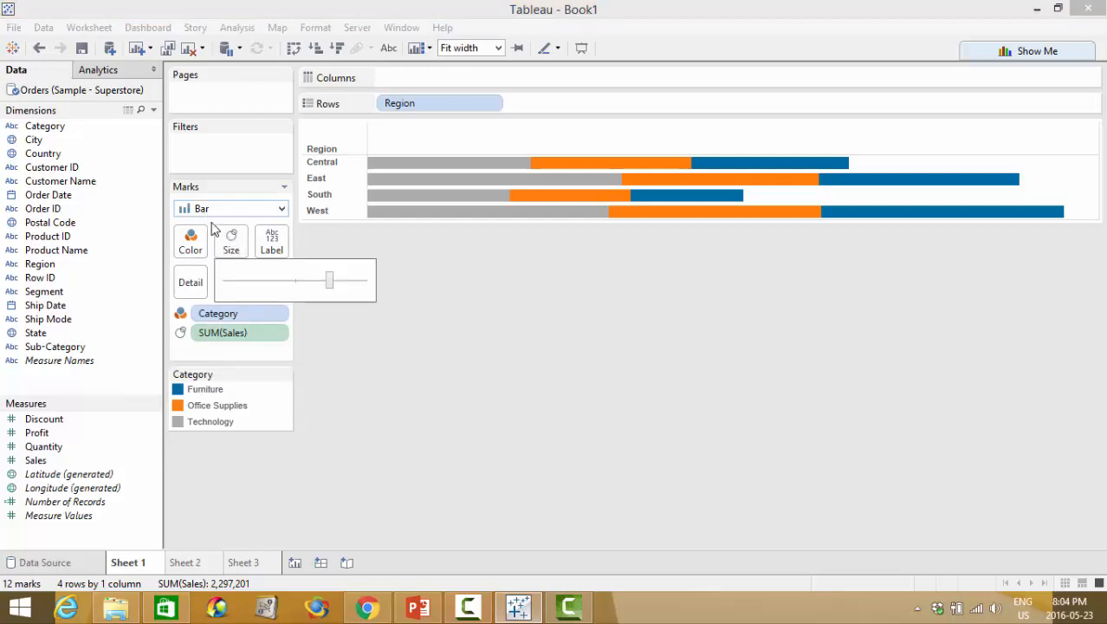
{"action": "mouse_move", "coordinate": [330, 282]}
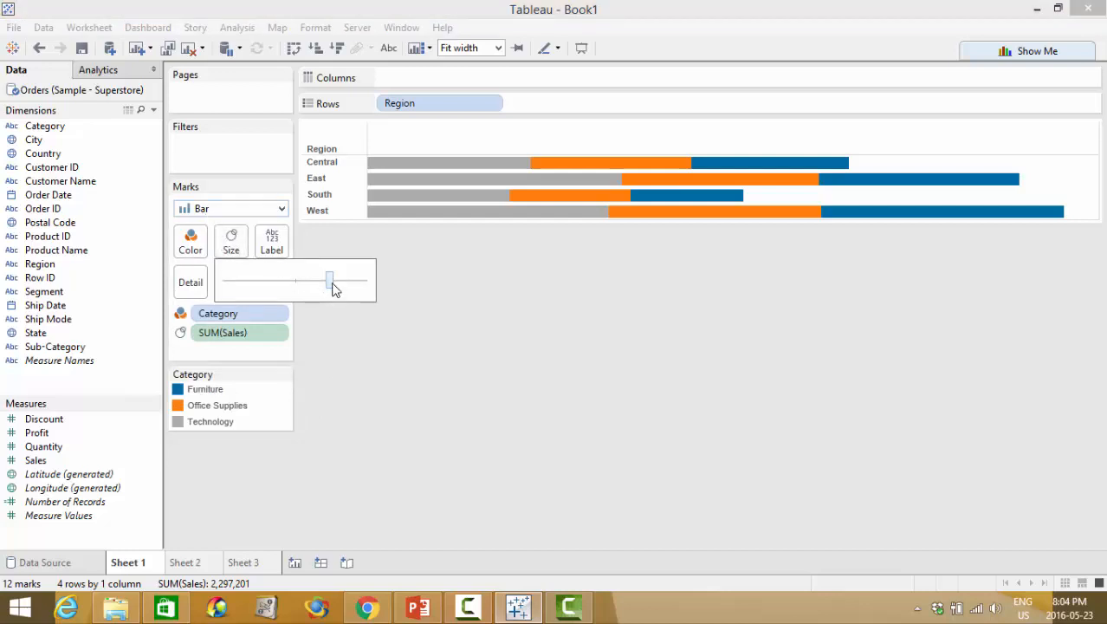
{"action": "left_click_drag", "start_coordinate": [329, 280], "coordinate": [273, 280]}
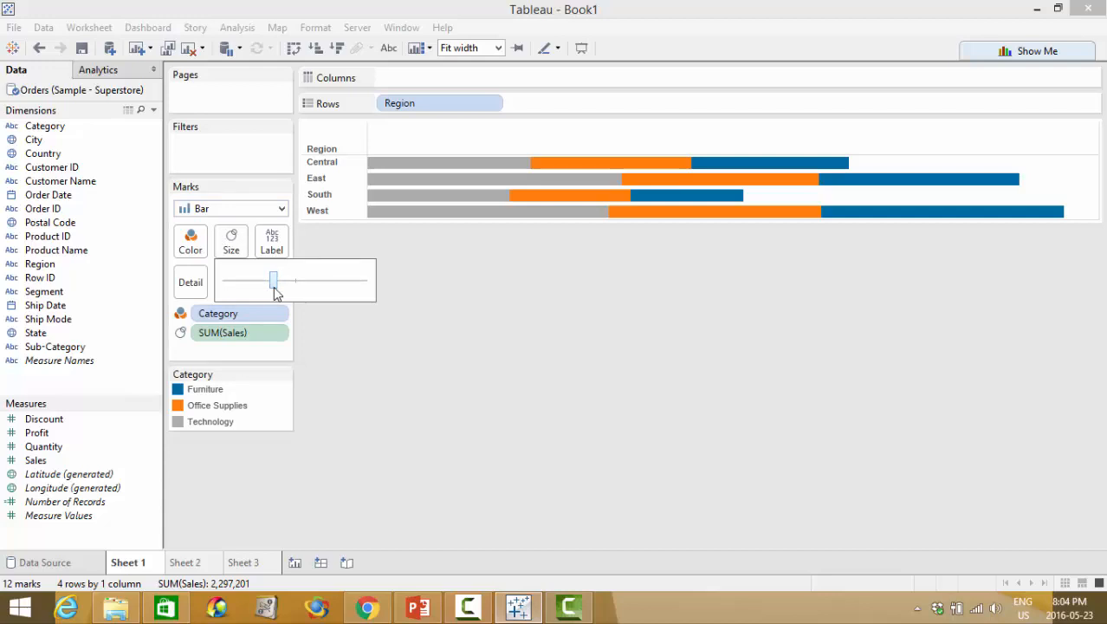
{"action": "left_click_drag", "start_coordinate": [274, 280], "coordinate": [290, 280]}
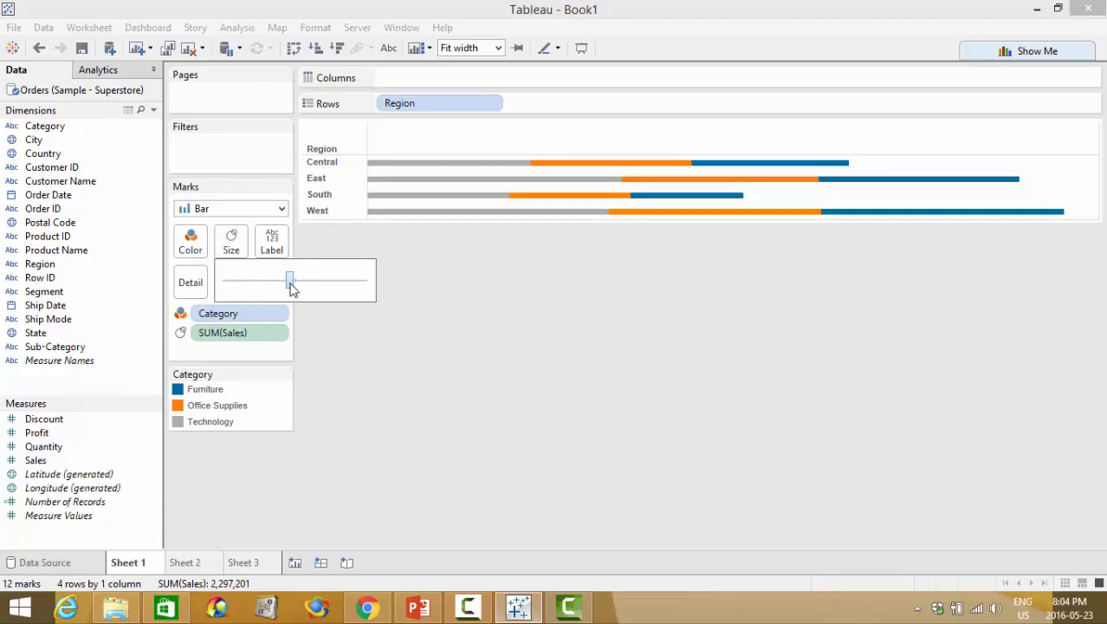
{"action": "left_click_drag", "start_coordinate": [290, 280], "coordinate": [311, 280]}
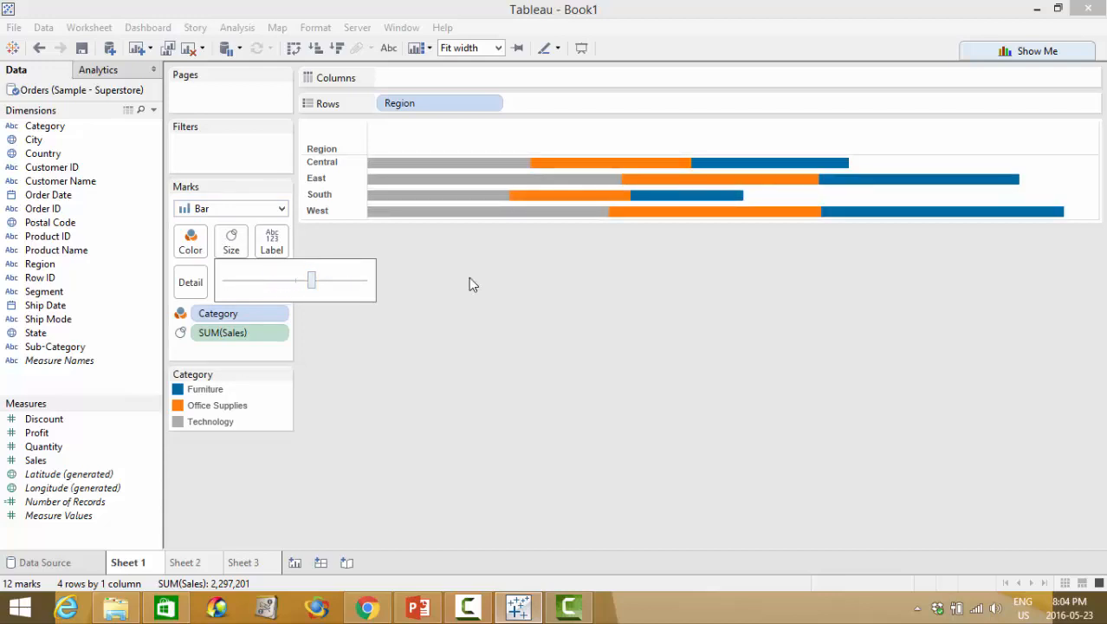
{"action": "left_click", "coordinate": [272, 241]}
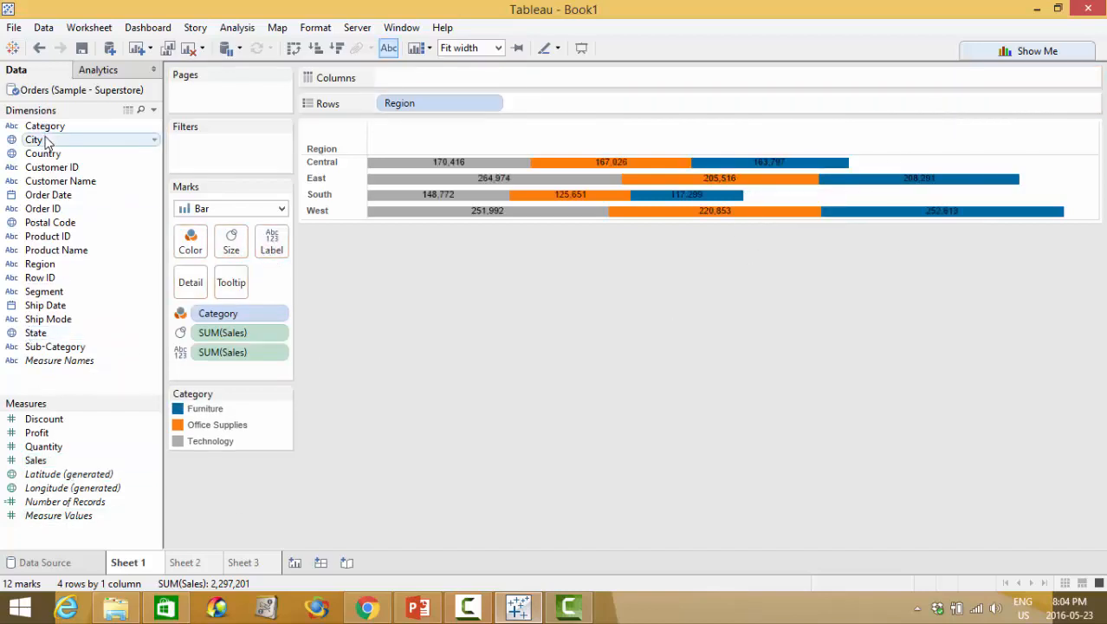
{"action": "mouse_move", "coordinate": [46, 126]}
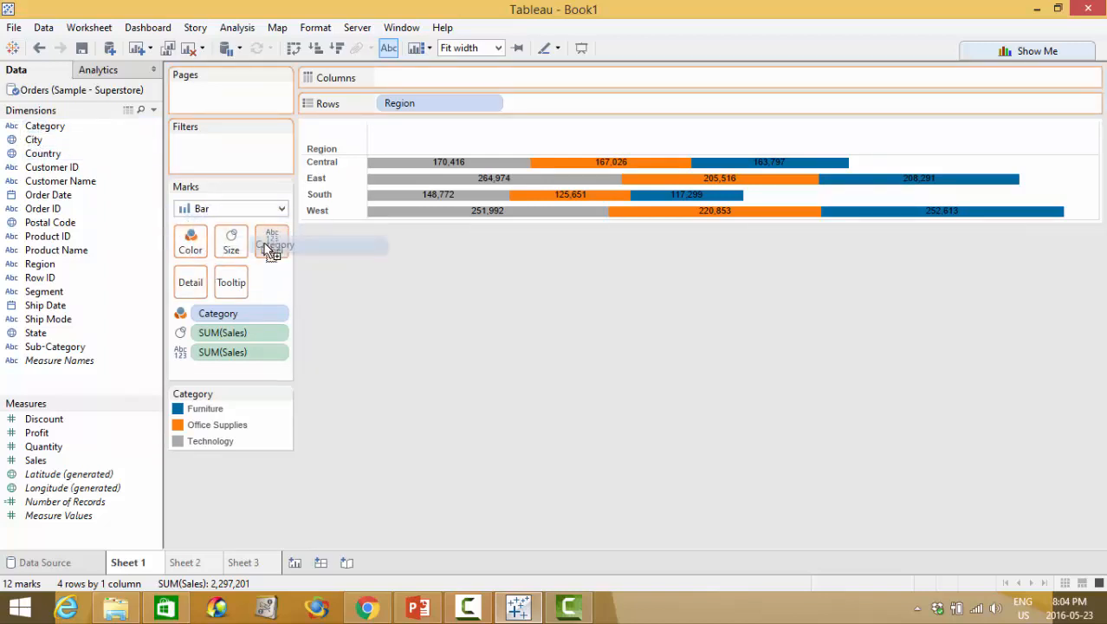
Step: Add Category names alongside the Sales labels on every bar segment
{"action": "left_click", "coordinate": [271, 241]}
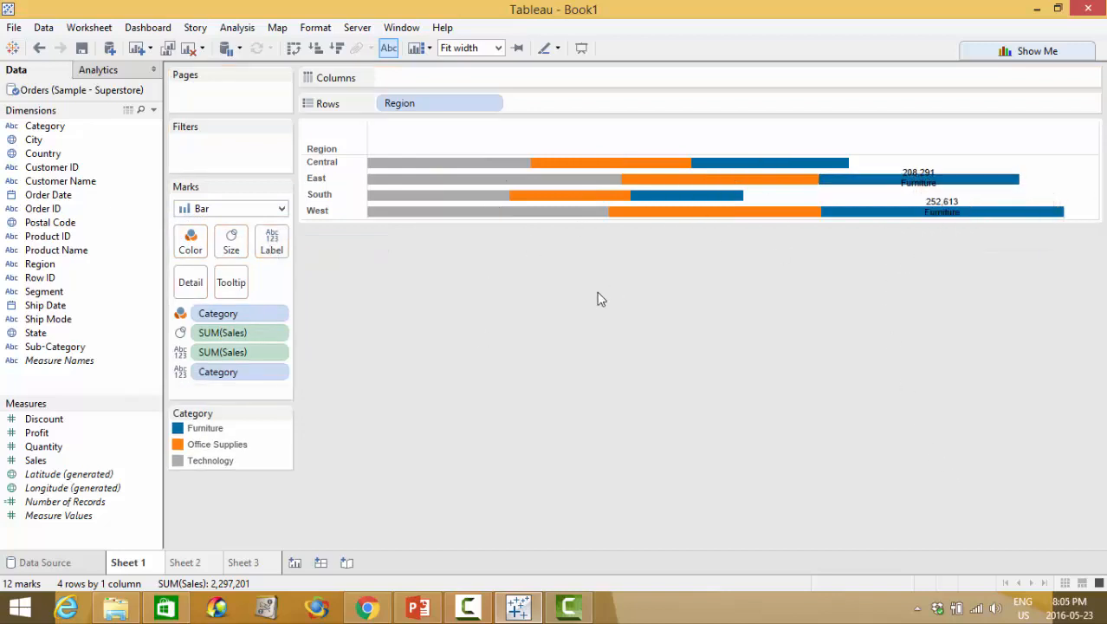
{"action": "mouse_move", "coordinate": [883, 231]}
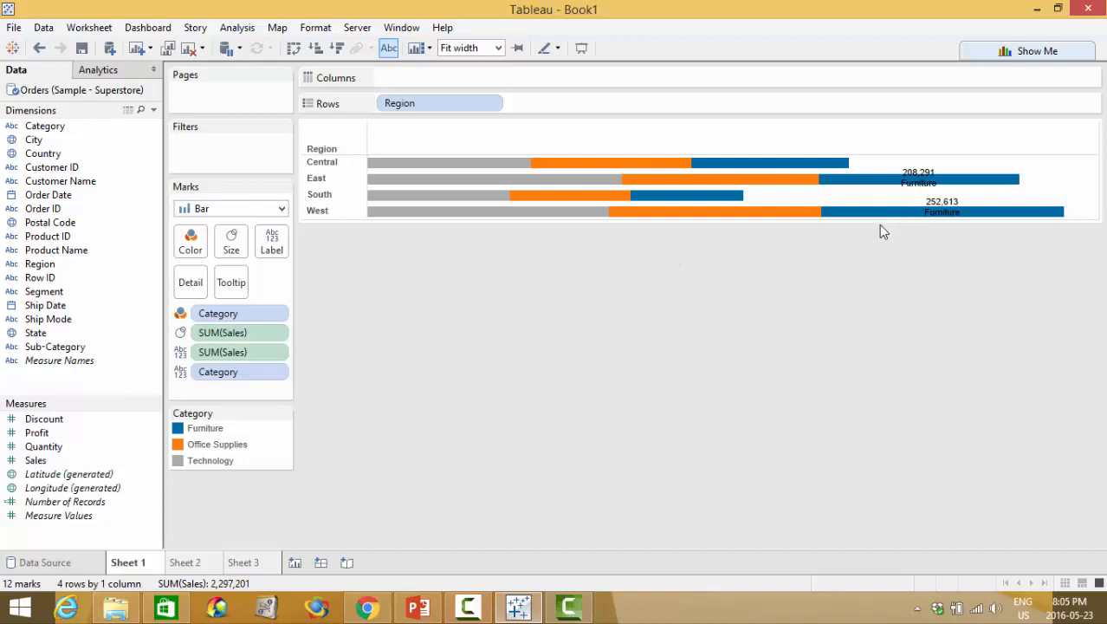
{"action": "left_click", "coordinate": [271, 240]}
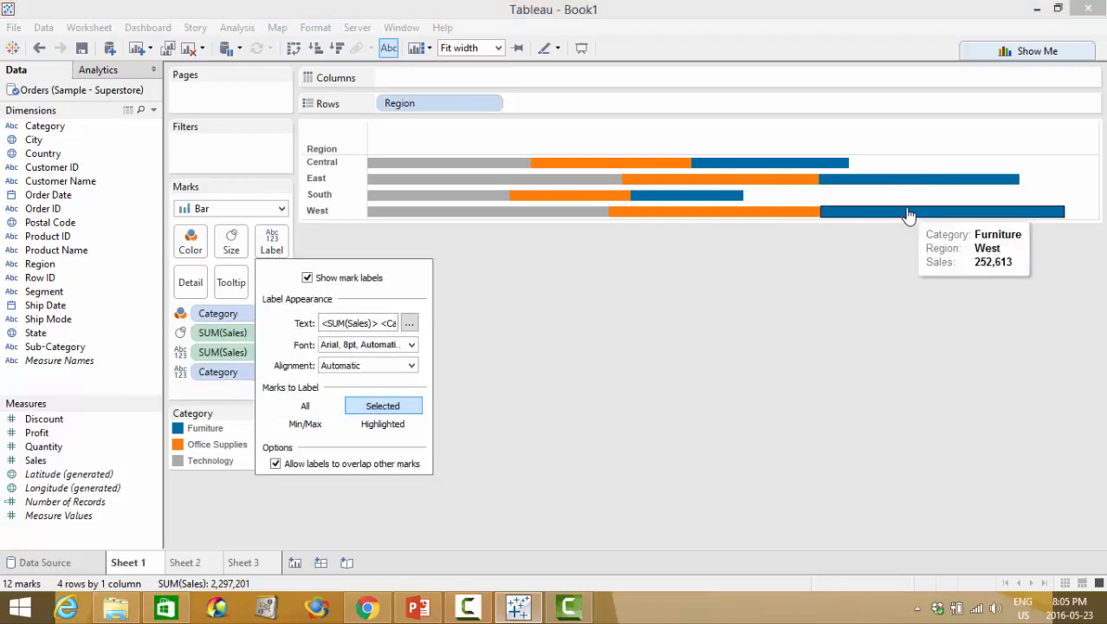
{"action": "left_click", "coordinate": [919, 182]}
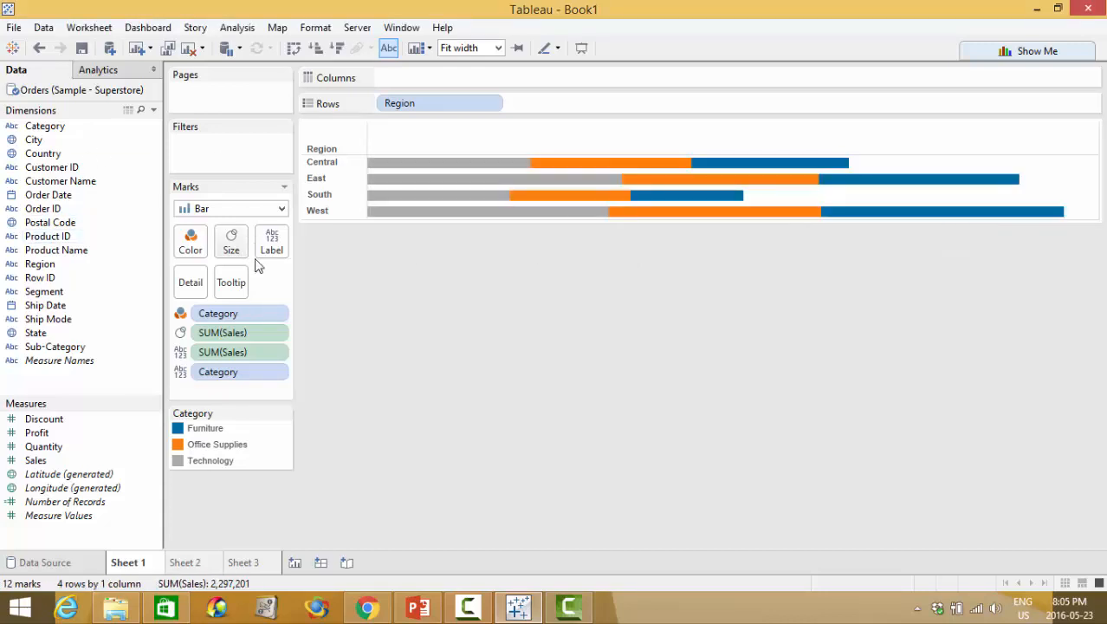
Step: Change the toolbar fit setting from Fit Width to Entire View
{"action": "left_click", "coordinate": [271, 241]}
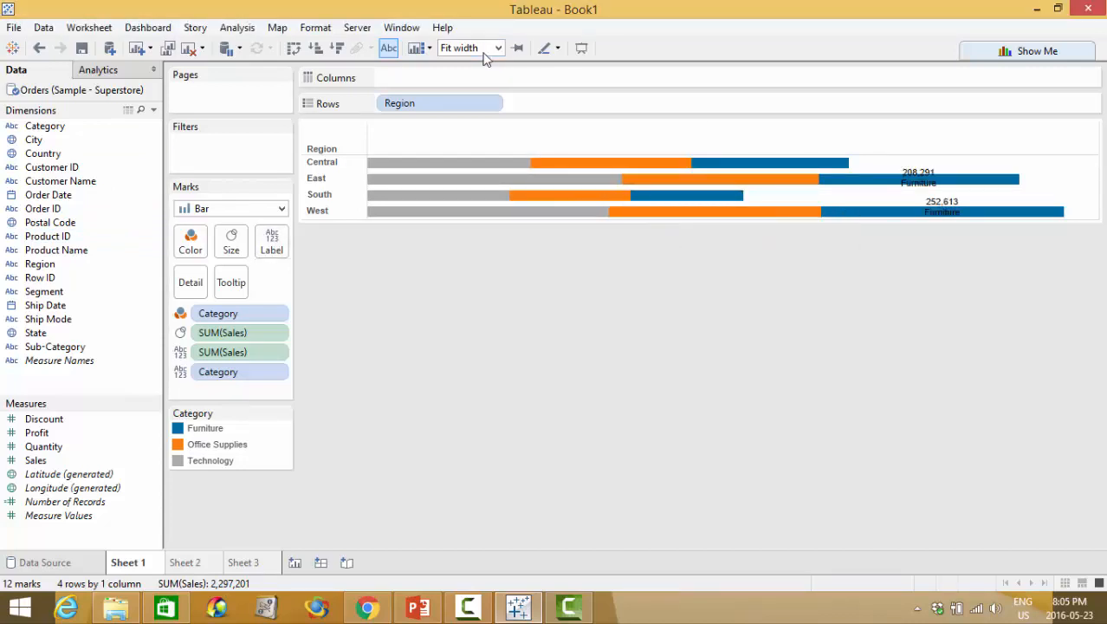
{"action": "left_click", "coordinate": [496, 48]}
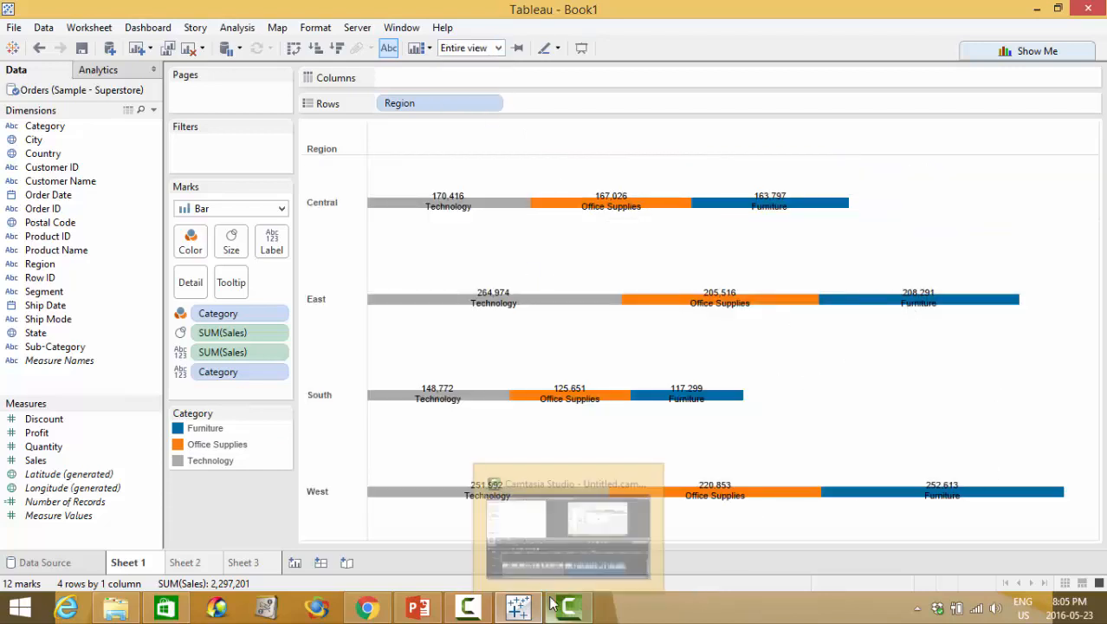
{"action": "left_click", "coordinate": [271, 241]}
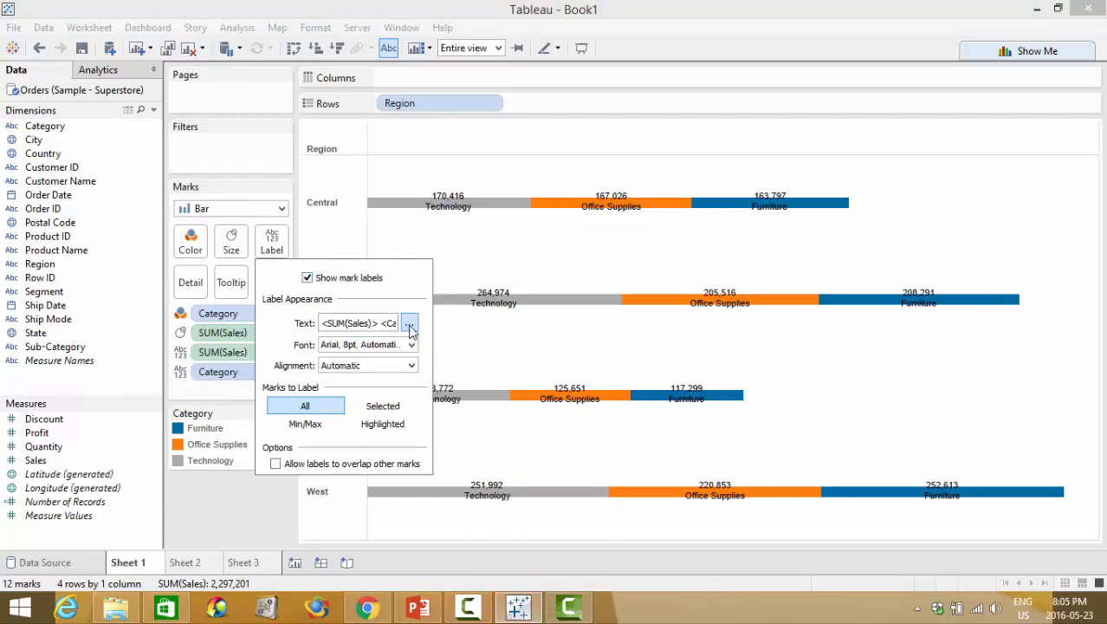
Step: Set the label text to <SUM(Sales)>, <Category> on a single line
{"action": "left_click", "coordinate": [409, 323]}
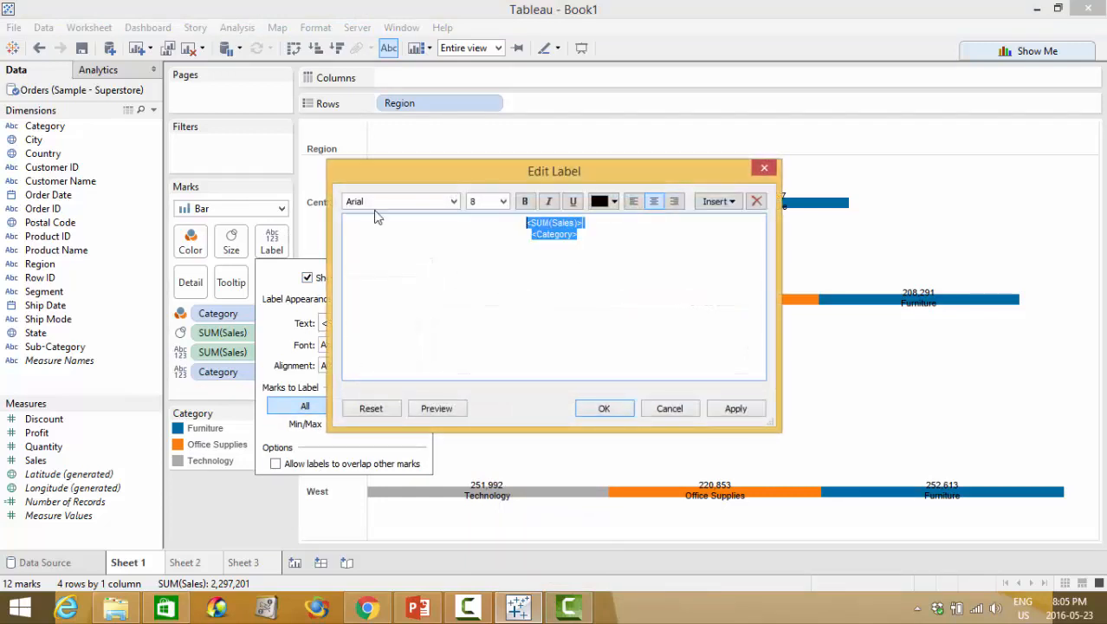
{"action": "left_click", "coordinate": [604, 226]}
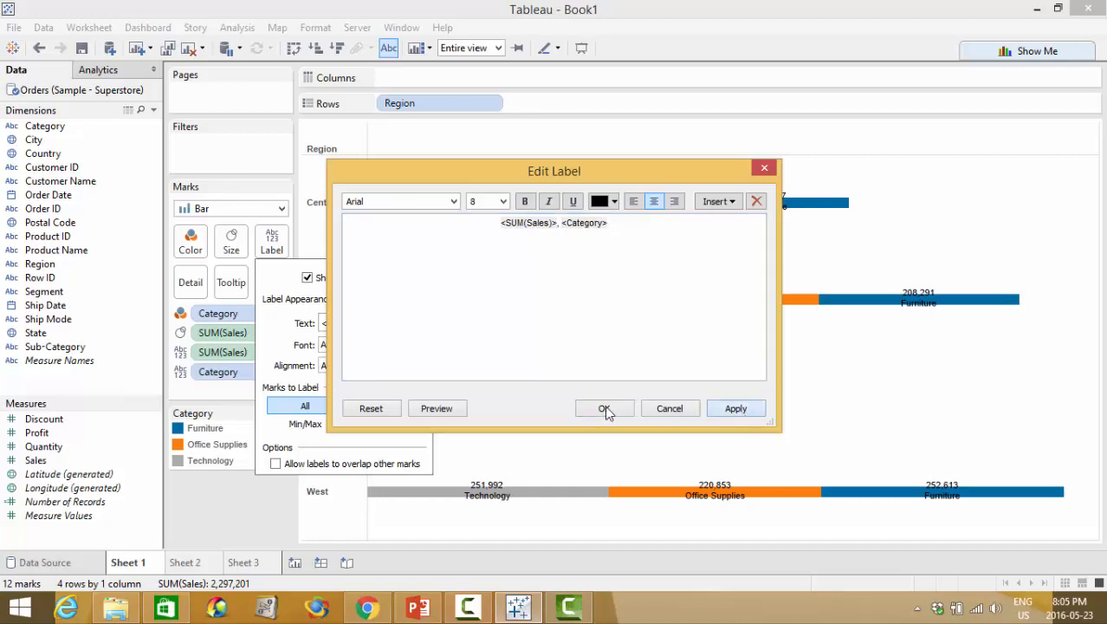
{"action": "left_click", "coordinate": [605, 408]}
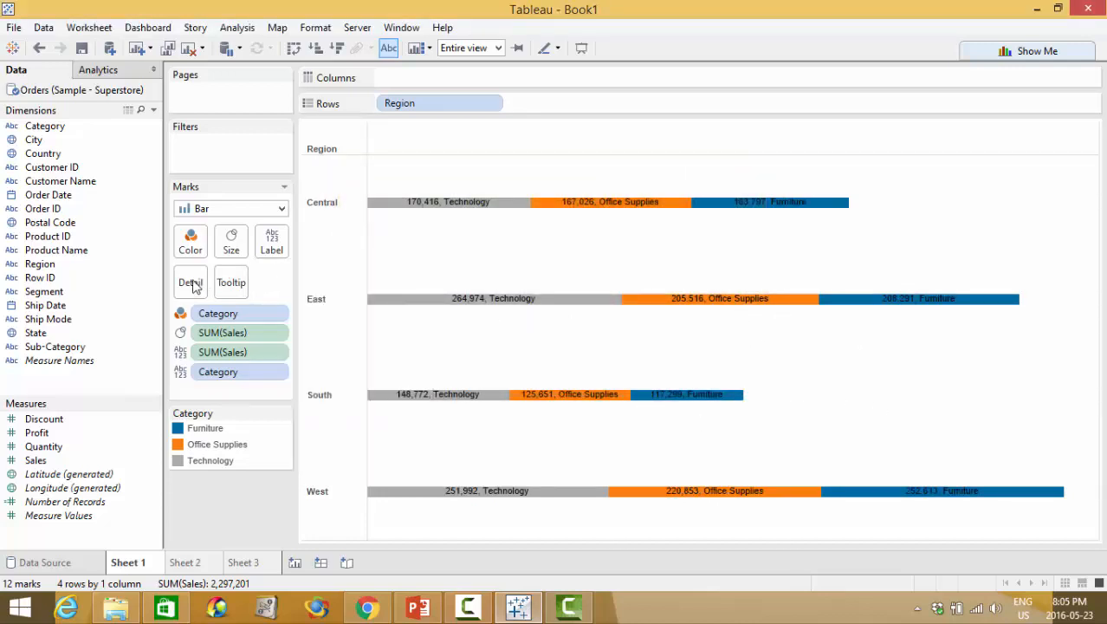
Step: Review the tooltip text in its editor and close it without changes
{"action": "left_click", "coordinate": [231, 282]}
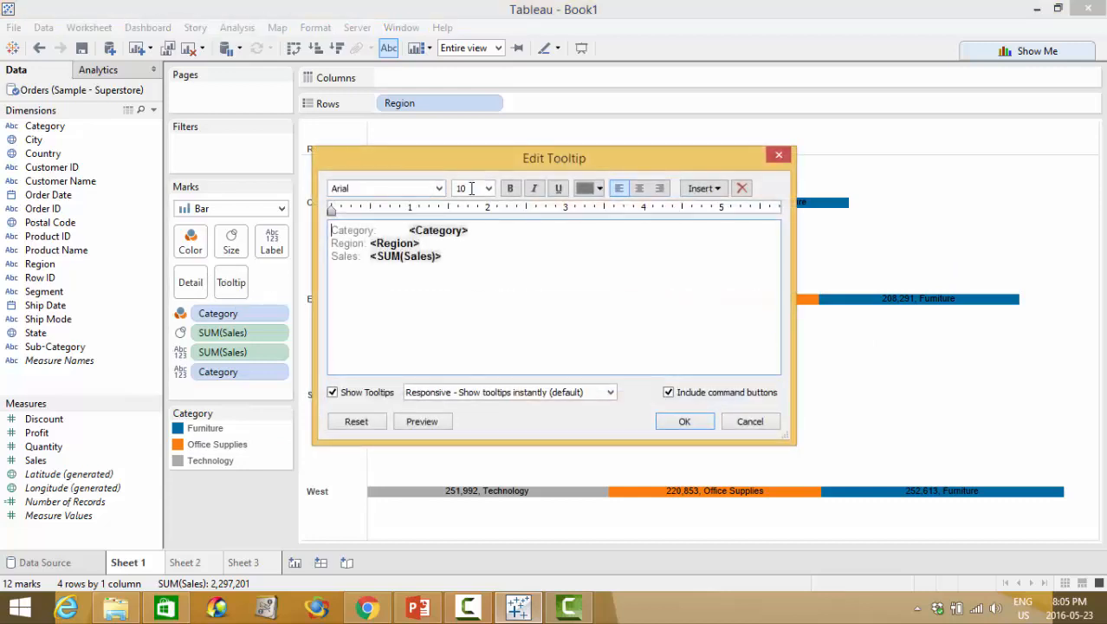
{"action": "key", "text": "ctrl+a"}
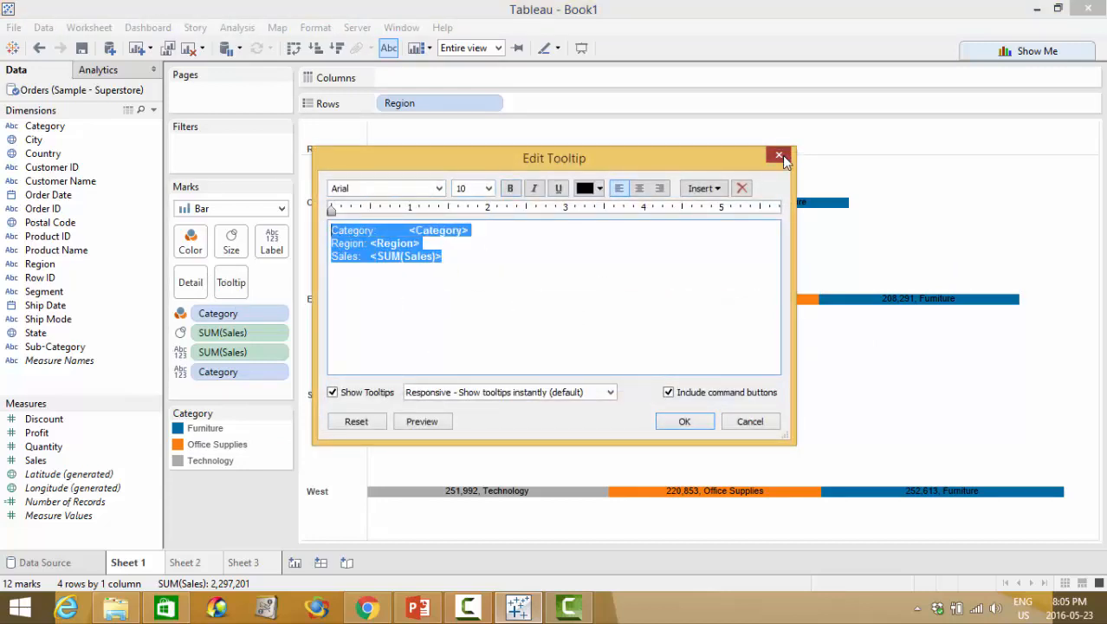
{"action": "left_click", "coordinate": [778, 155]}
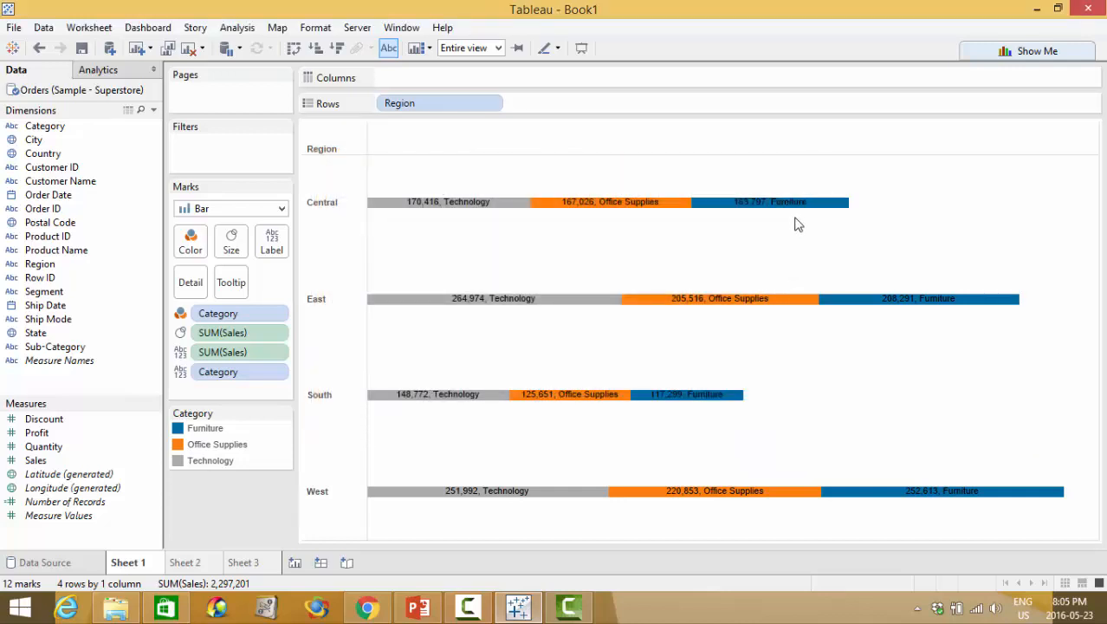
{"action": "mouse_move", "coordinate": [798, 208]}
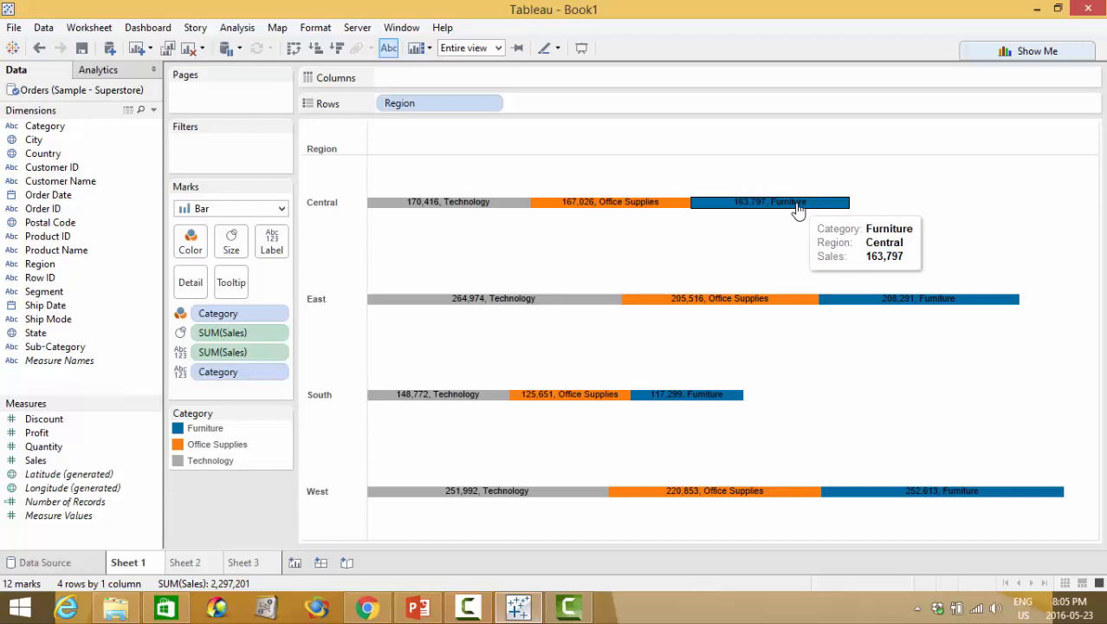
{"action": "mouse_move", "coordinate": [110, 316]}
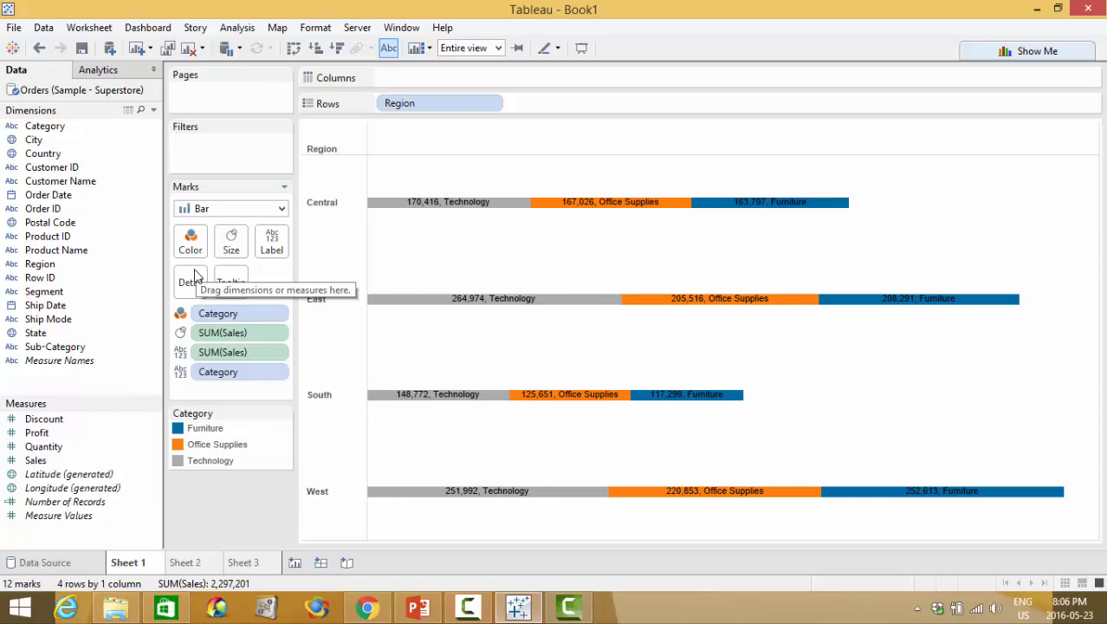
{"action": "mouse_move", "coordinate": [170, 46]}
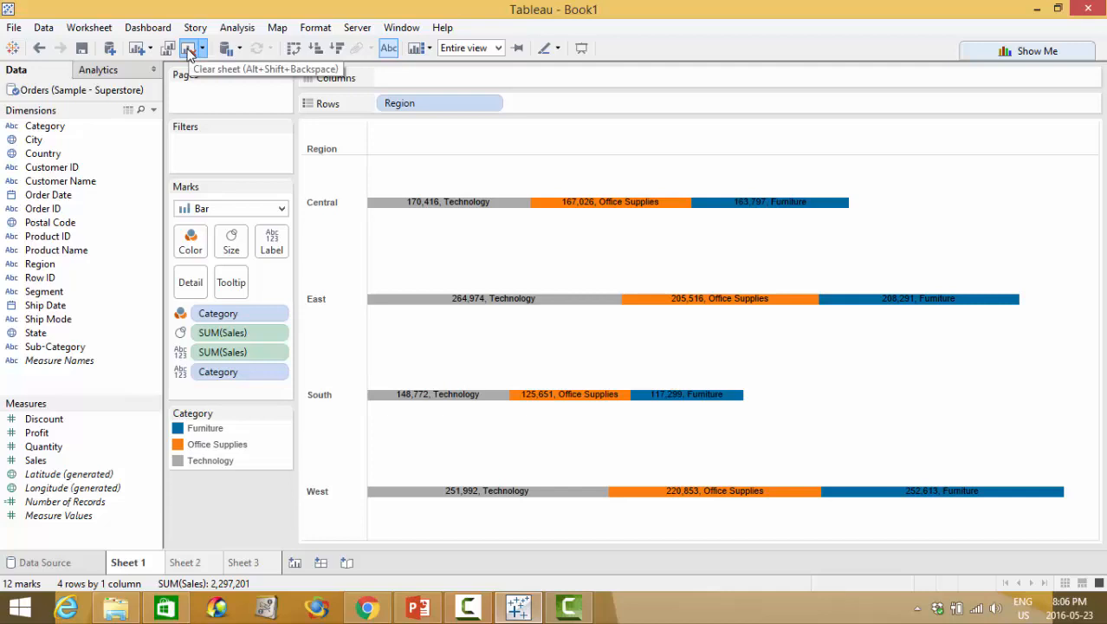
Step: Clear Sheet 1 and build a Show Me scatter plot from Region, Profit and Sales
{"action": "left_click", "coordinate": [167, 47]}
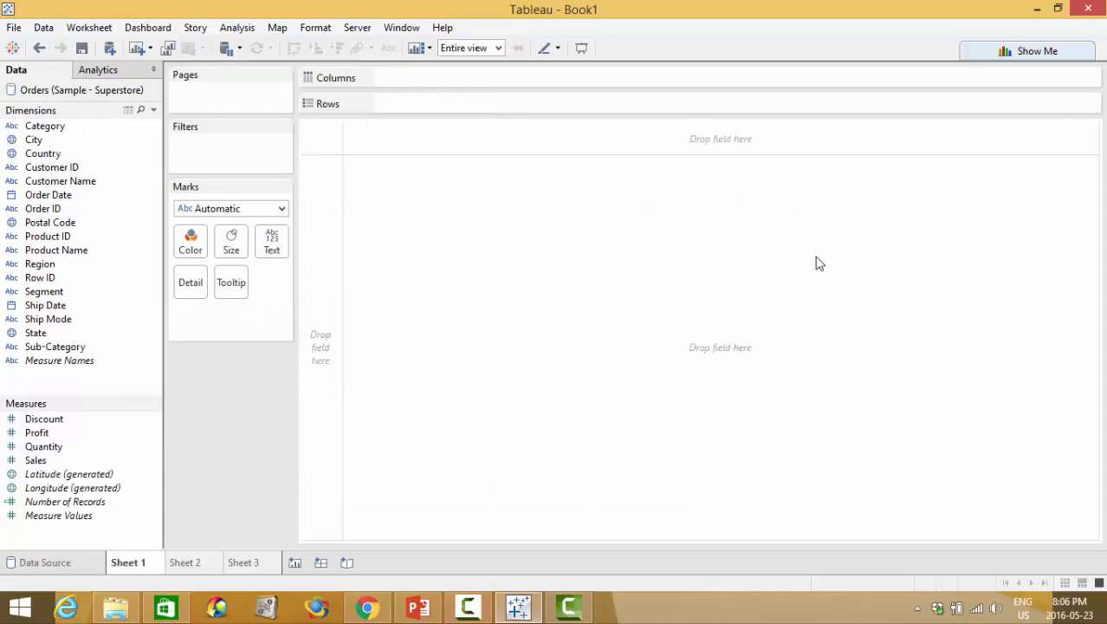
{"action": "left_click", "coordinate": [1034, 50]}
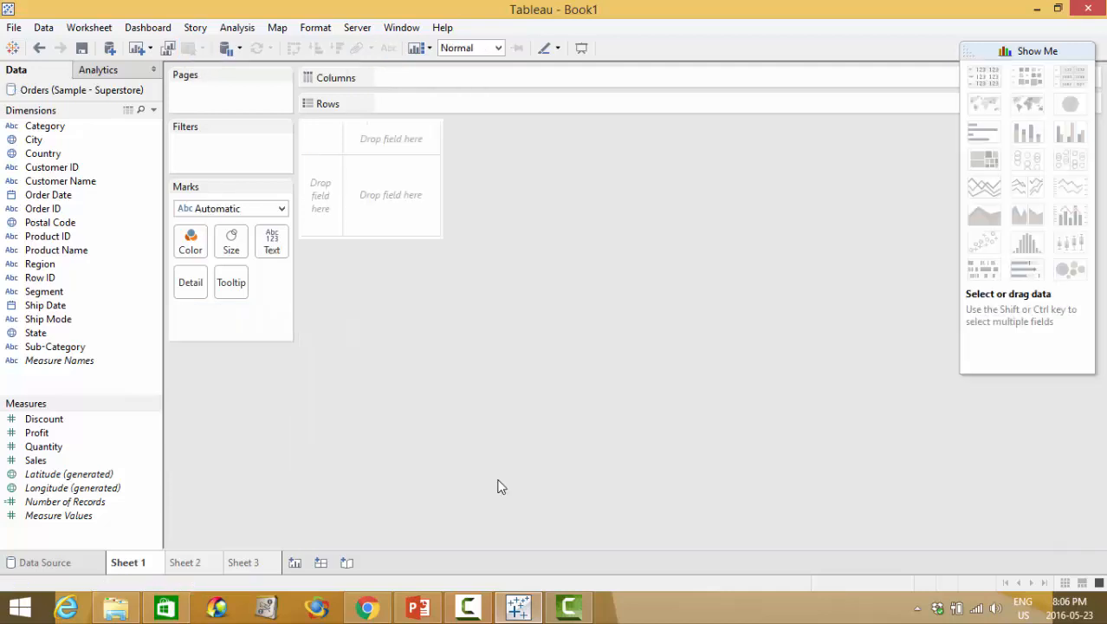
{"action": "mouse_move", "coordinate": [37, 460]}
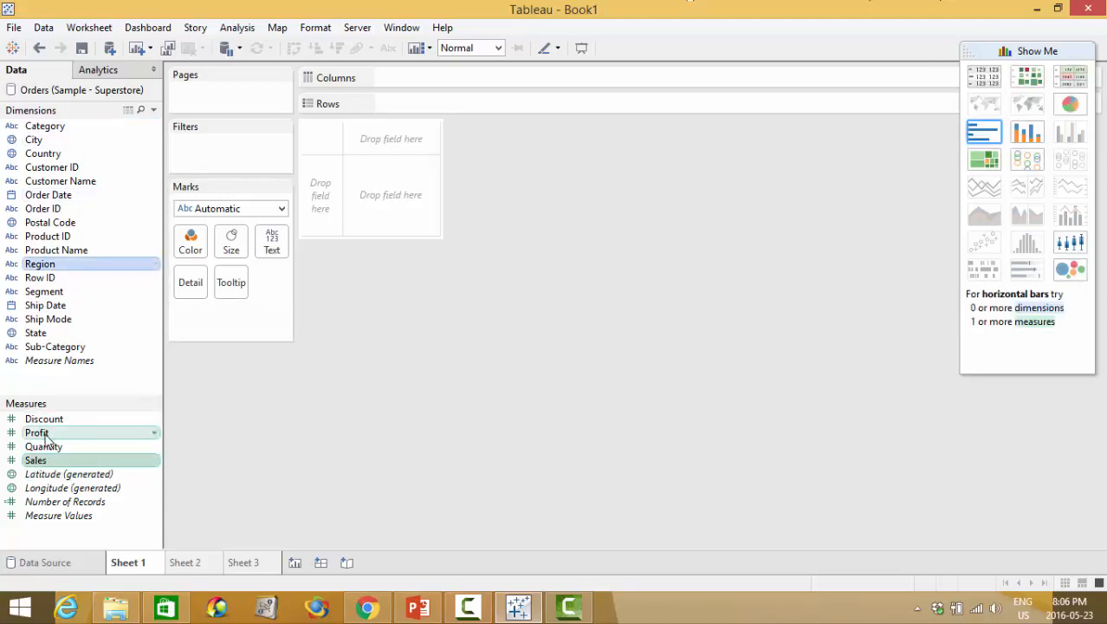
{"action": "left_click", "coordinate": [984, 241]}
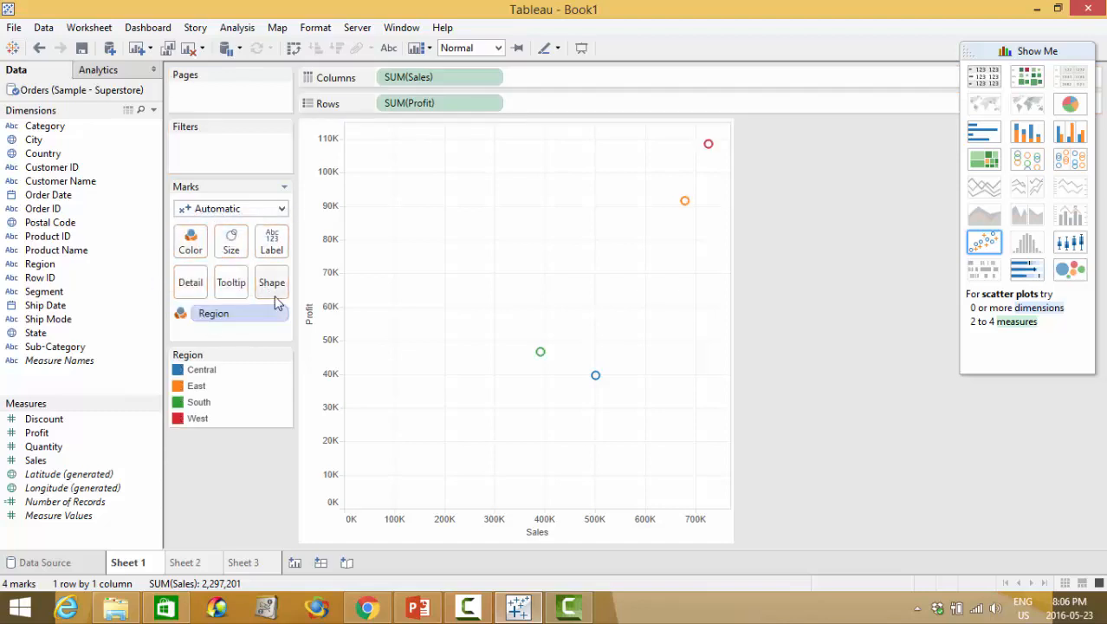
{"action": "mouse_move", "coordinate": [471, 299]}
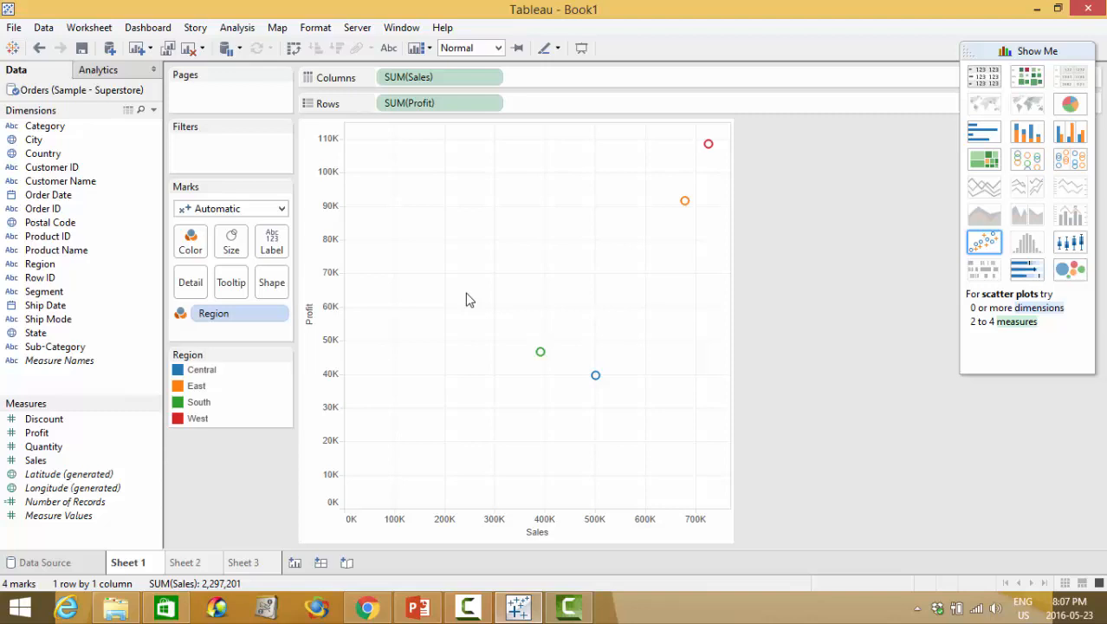
{"action": "mouse_move", "coordinate": [48, 355]}
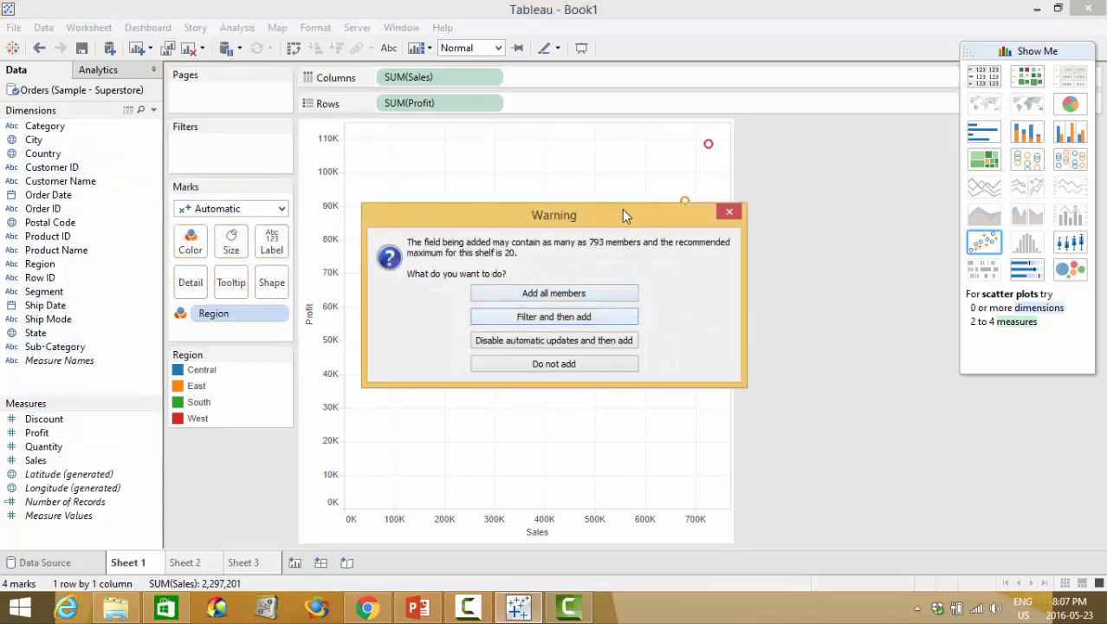
{"action": "mouse_move", "coordinate": [616, 275]}
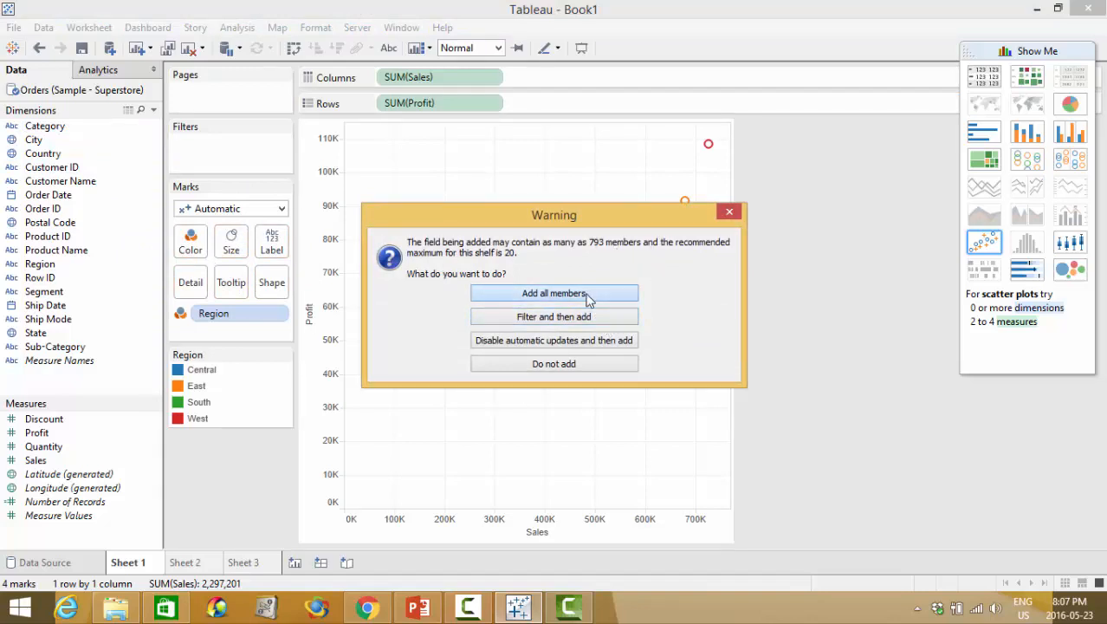
Step: Add Customer ID to Detail, accepting Add all members for 2,501 circles
{"action": "left_click", "coordinate": [554, 293]}
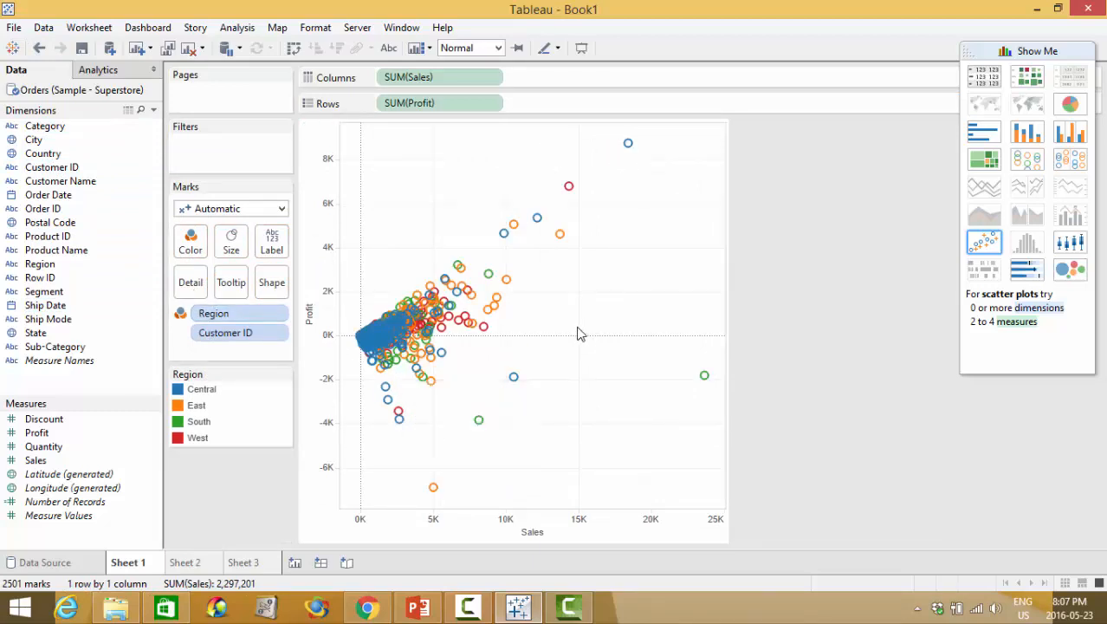
{"action": "mouse_move", "coordinate": [464, 349]}
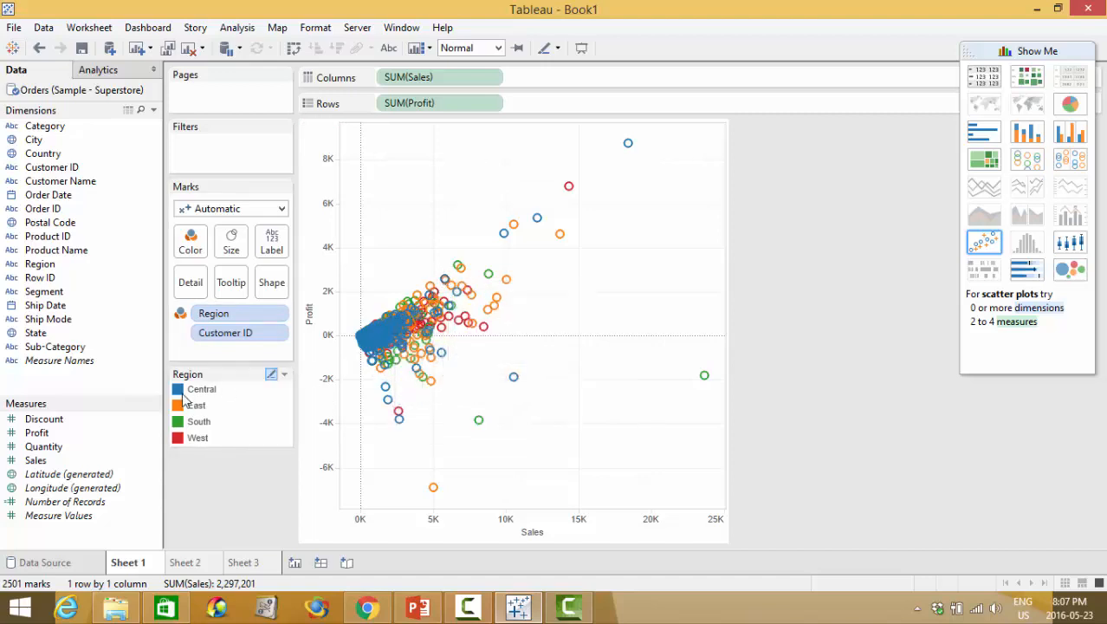
{"action": "mouse_move", "coordinate": [198, 405]}
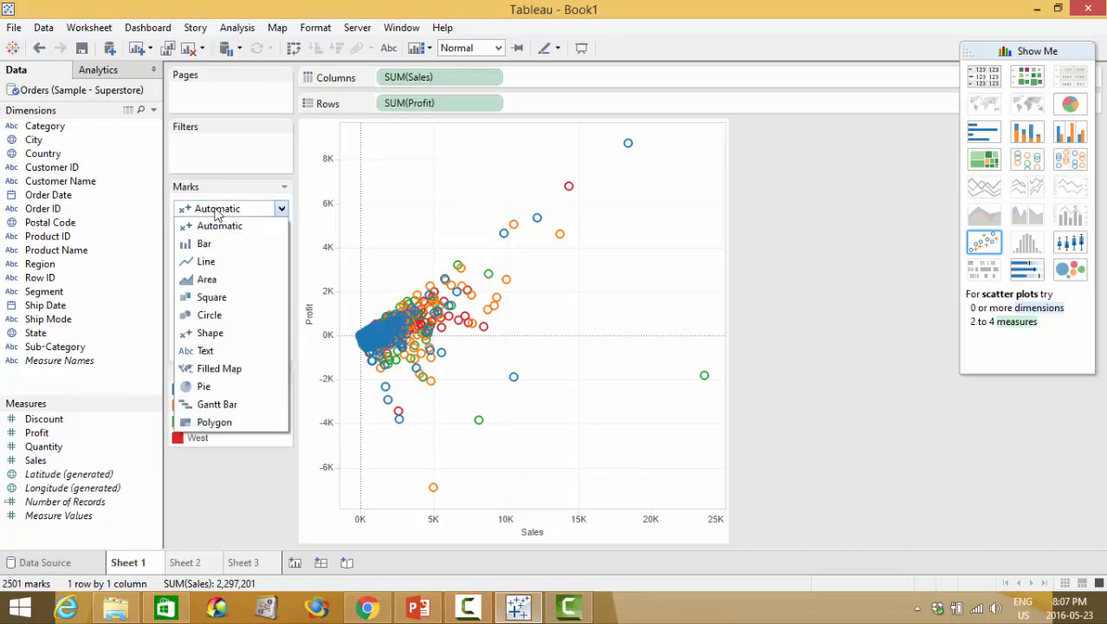
Step: Try lighter transparency on the filled circles, then return them to full opacity
{"action": "left_click", "coordinate": [210, 315]}
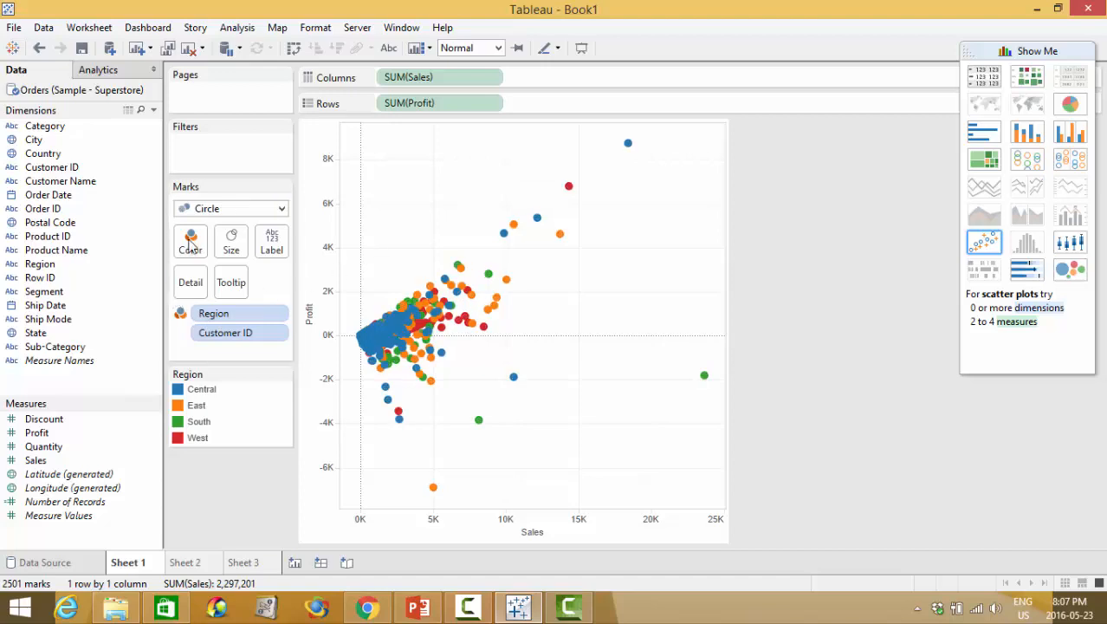
{"action": "left_click", "coordinate": [190, 241]}
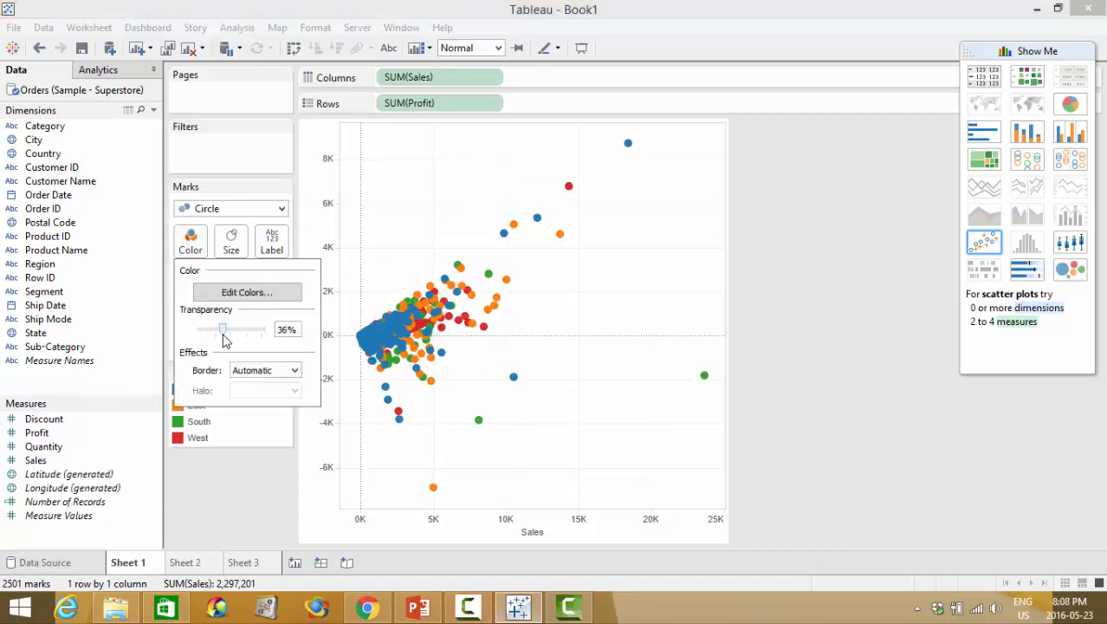
{"action": "left_click_drag", "start_coordinate": [223, 330], "coordinate": [211, 330]}
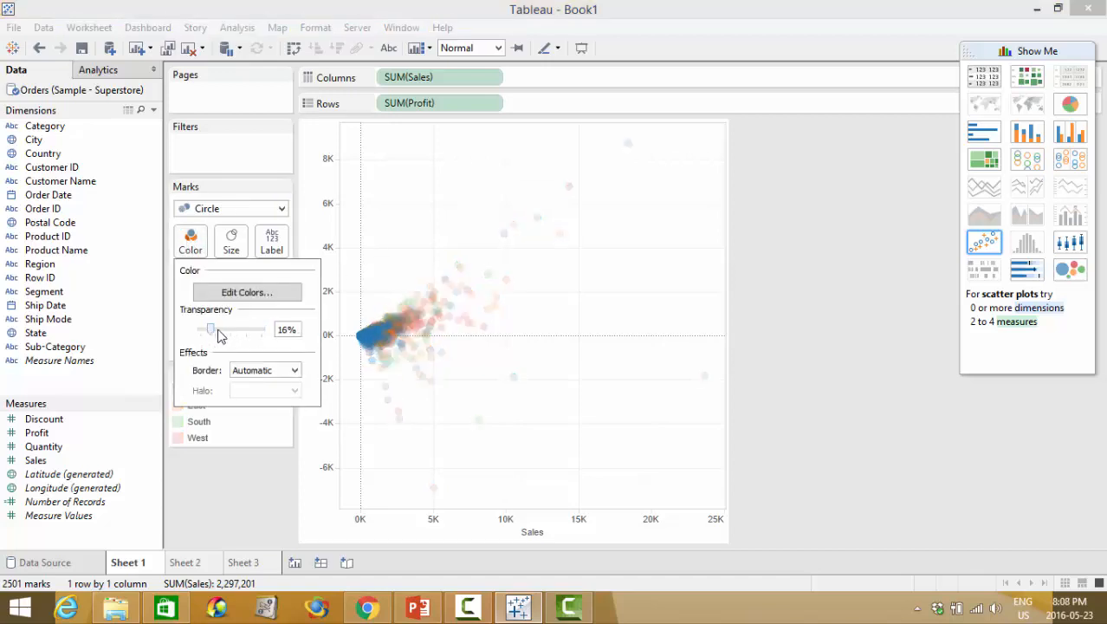
{"action": "left_click_drag", "start_coordinate": [209, 329], "coordinate": [223, 329]}
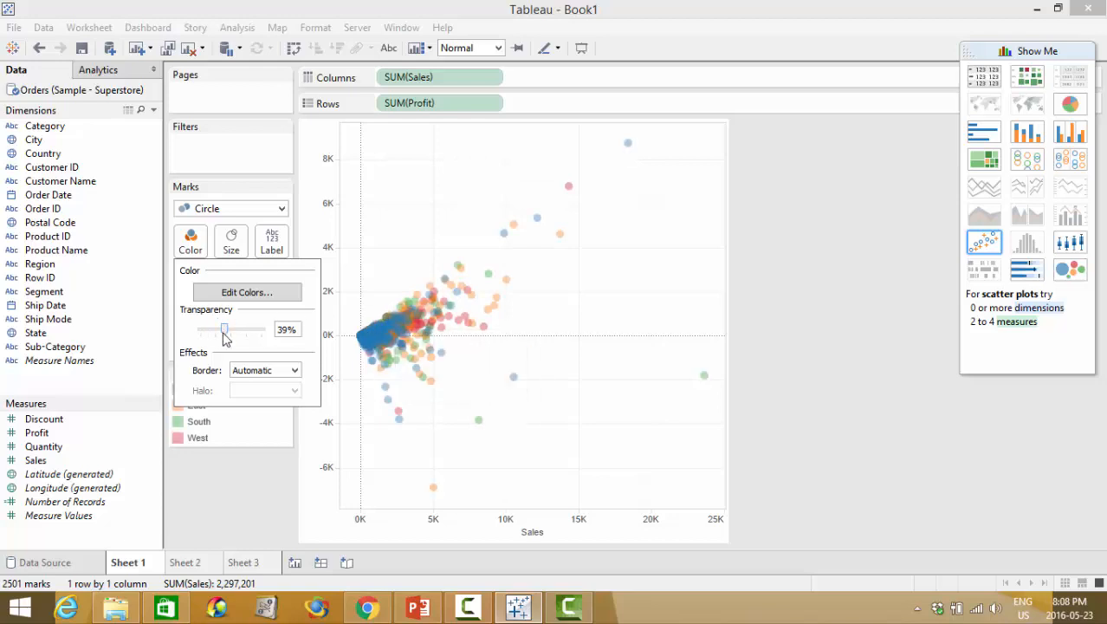
{"action": "mouse_move", "coordinate": [375, 337]}
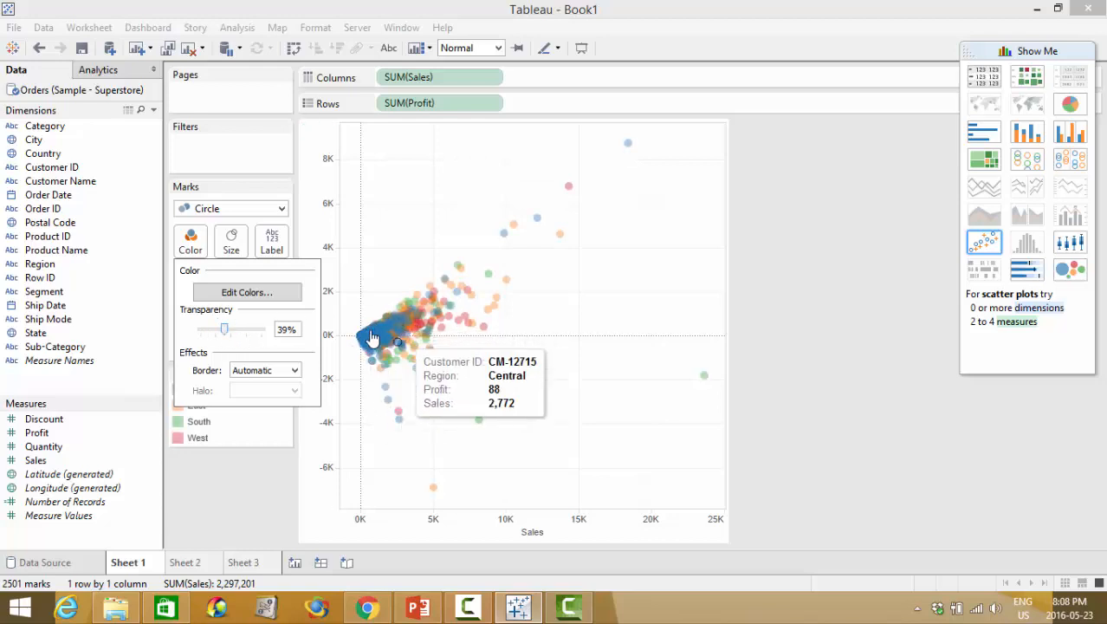
{"action": "mouse_move", "coordinate": [374, 321]}
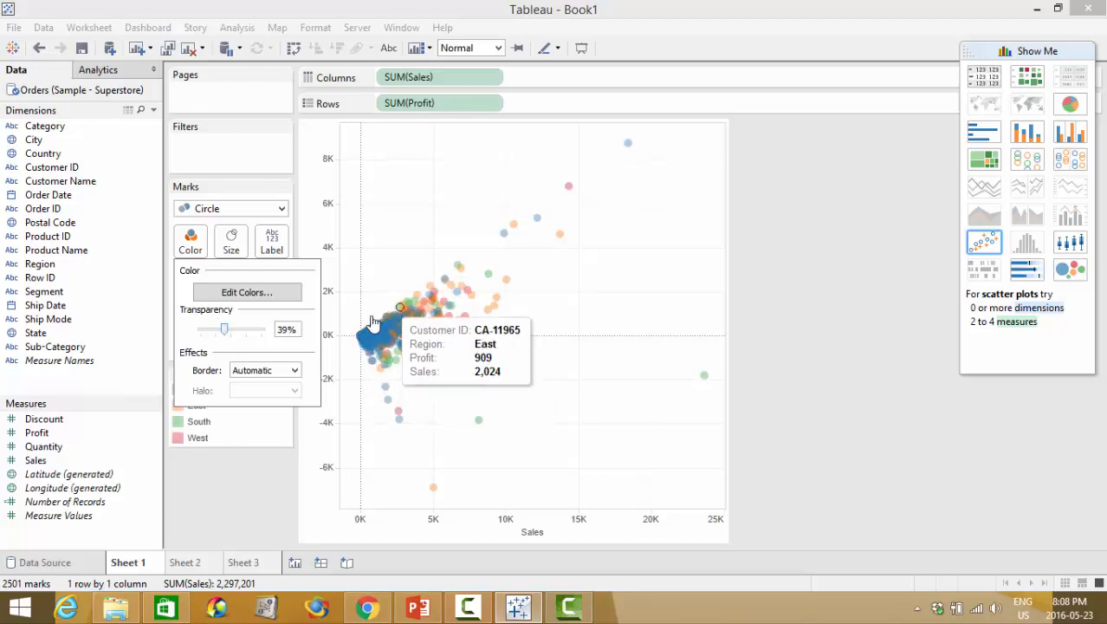
{"action": "mouse_move", "coordinate": [577, 321]}
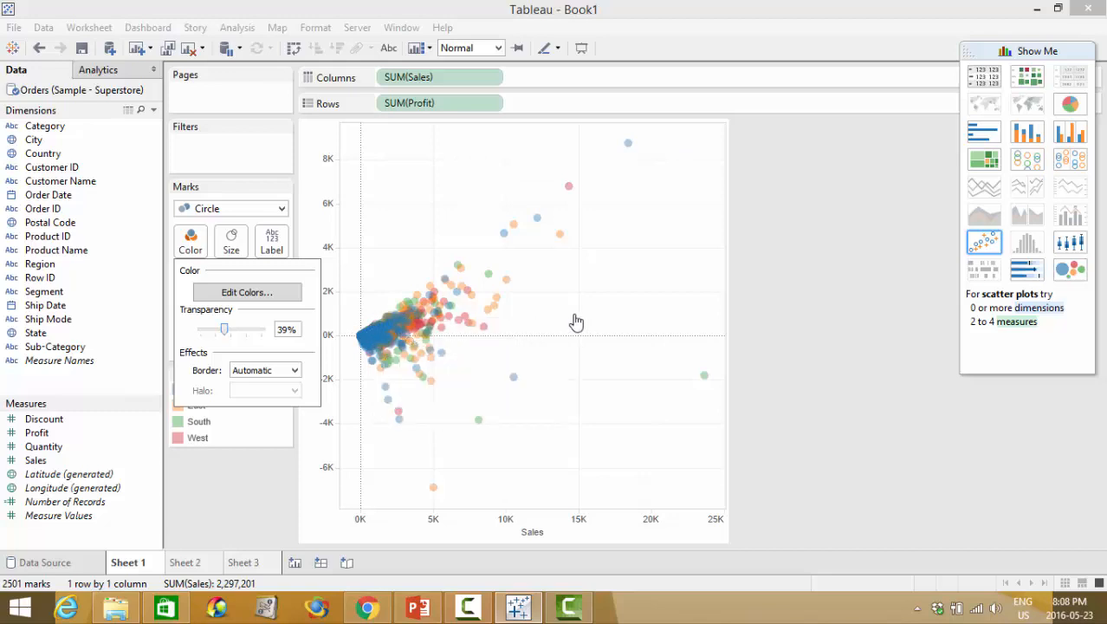
{"action": "left_click_drag", "start_coordinate": [225, 329], "coordinate": [262, 329]}
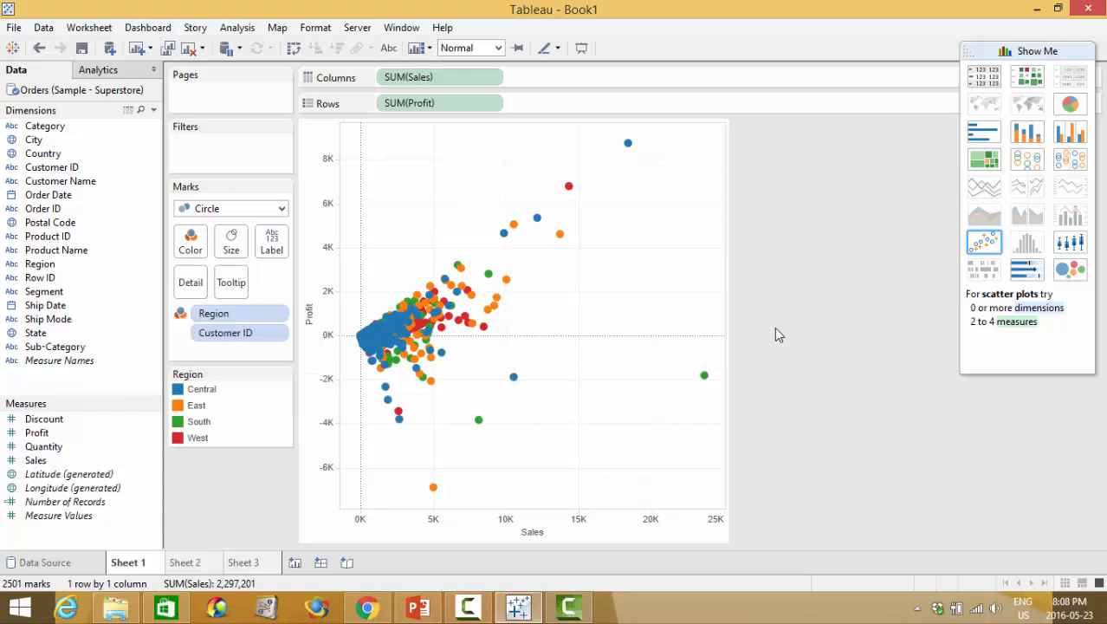
{"action": "mouse_move", "coordinate": [771, 333]}
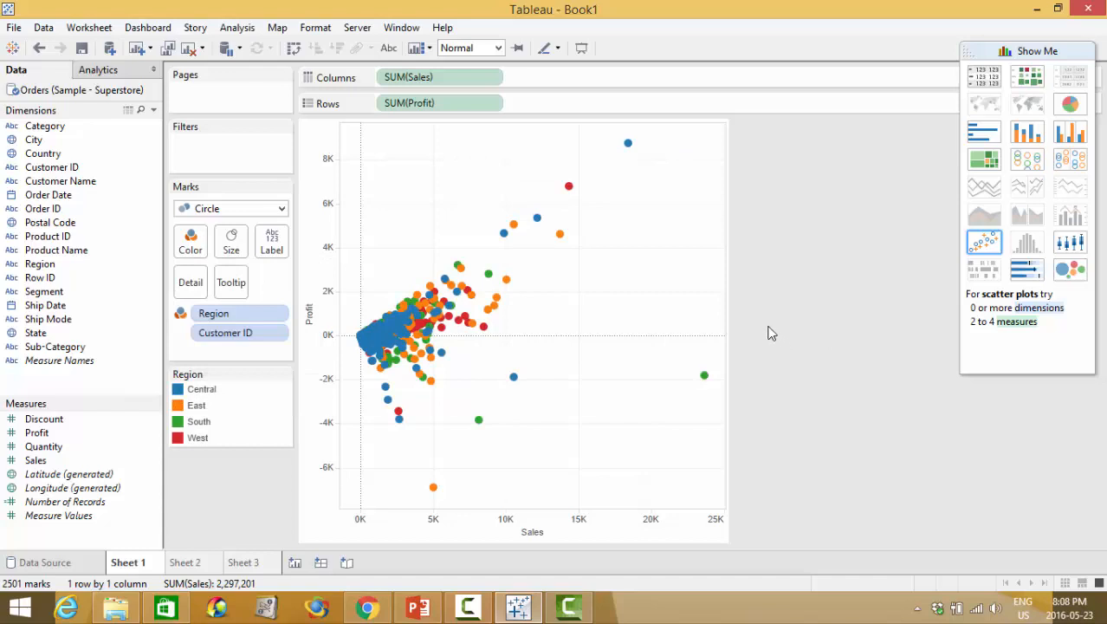
{"action": "mouse_move", "coordinate": [765, 309]}
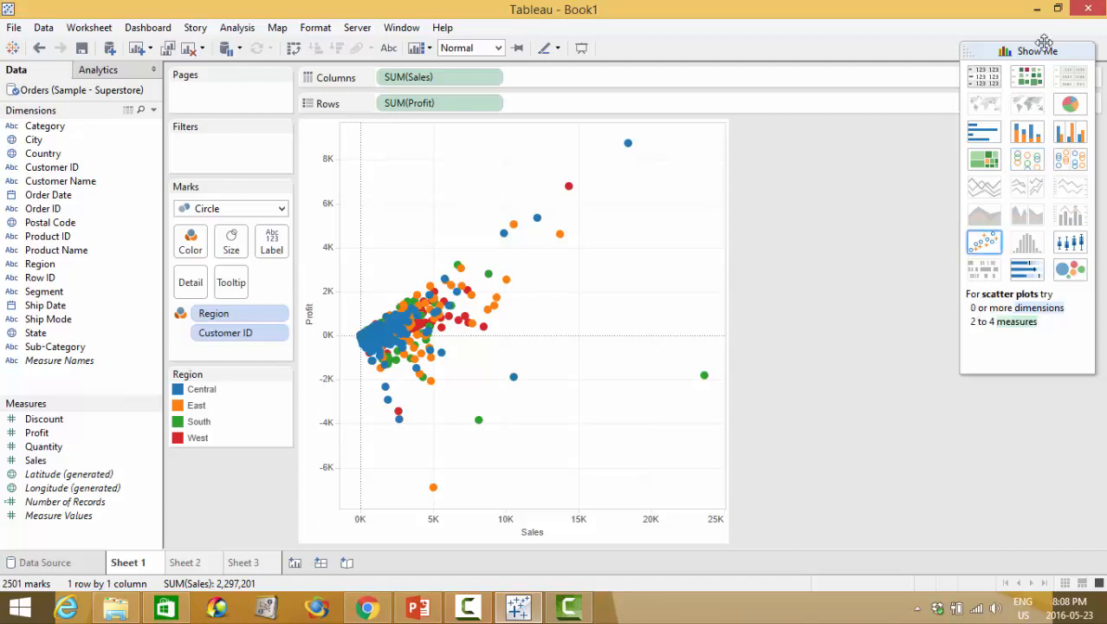
Step: Collapse the Show Me chart suggestions panel
{"action": "left_click", "coordinate": [1037, 43]}
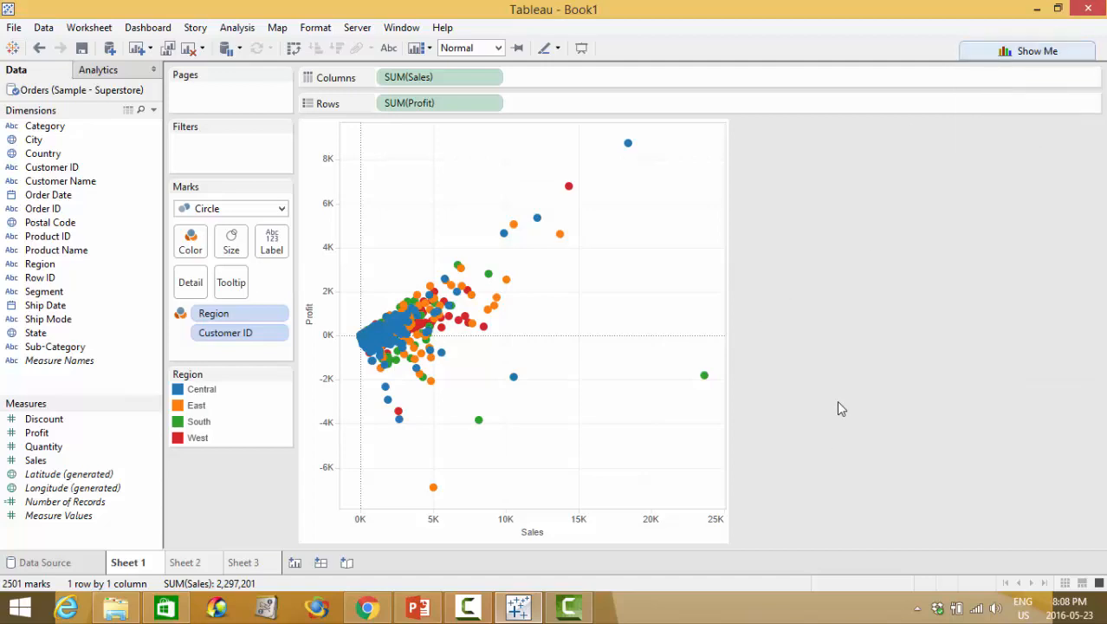
{"action": "mouse_move", "coordinate": [833, 400]}
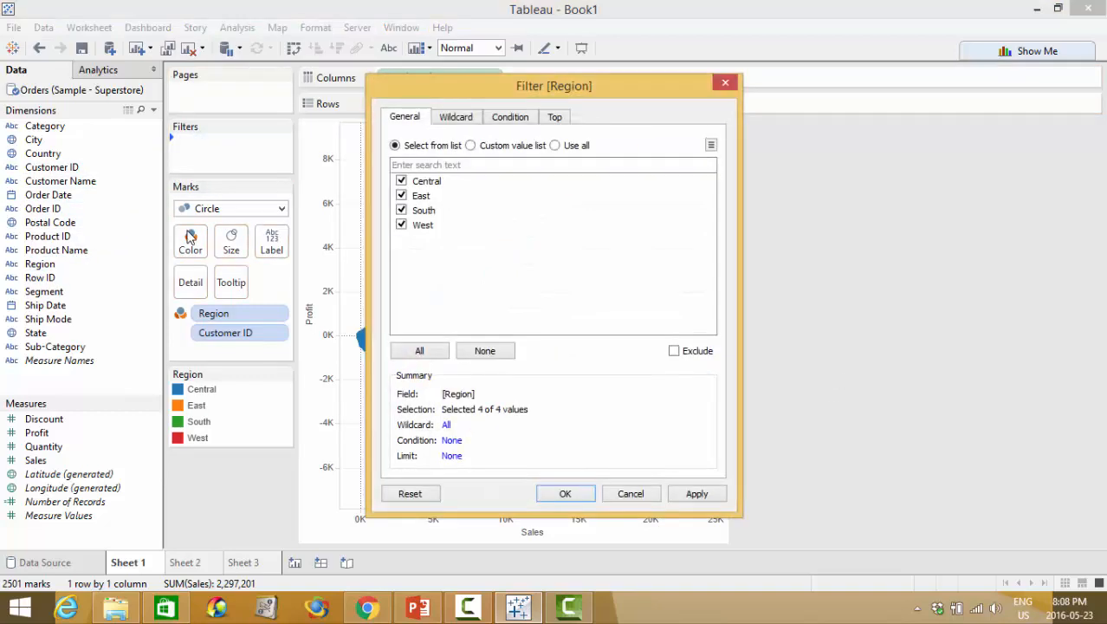
{"action": "mouse_move", "coordinate": [825, 203]}
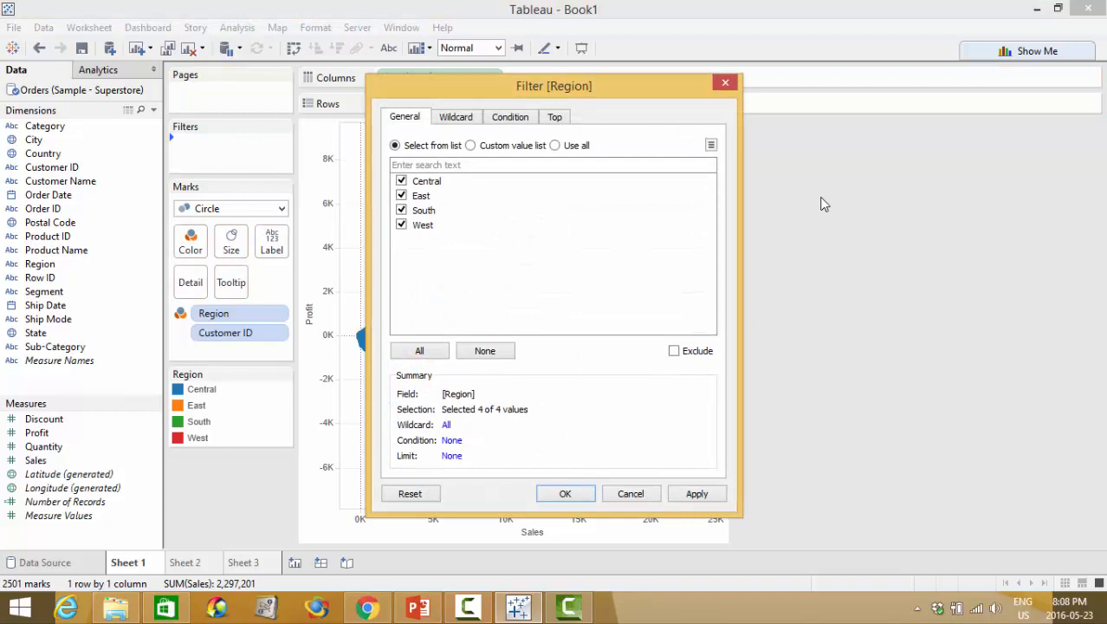
{"action": "mouse_move", "coordinate": [612, 139]}
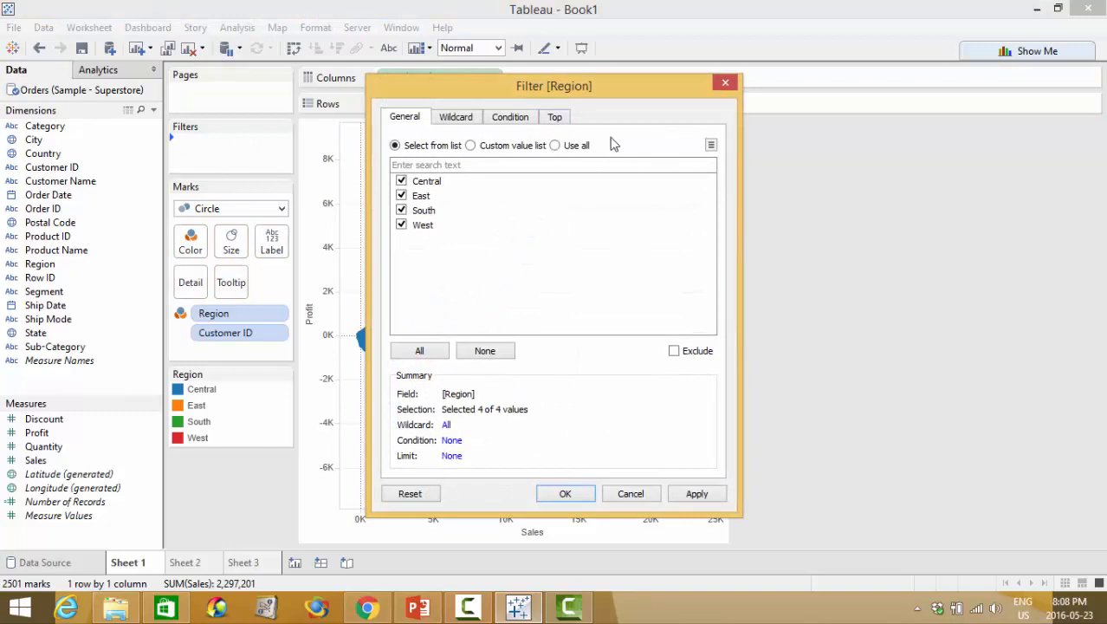
{"action": "mouse_move", "coordinate": [416, 270]}
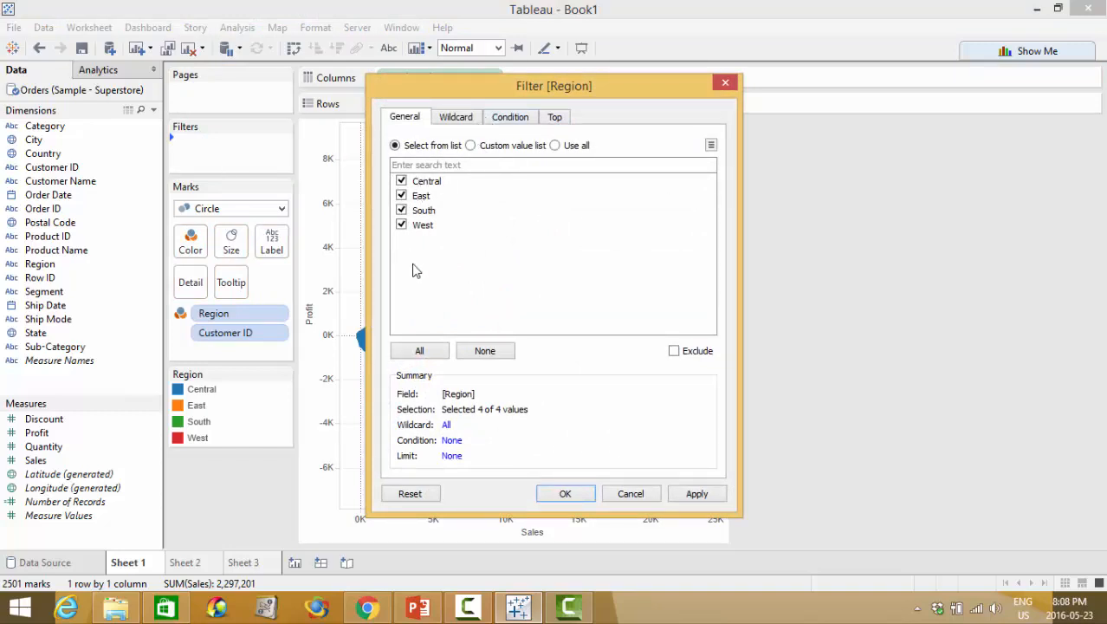
{"action": "mouse_move", "coordinate": [448, 311]}
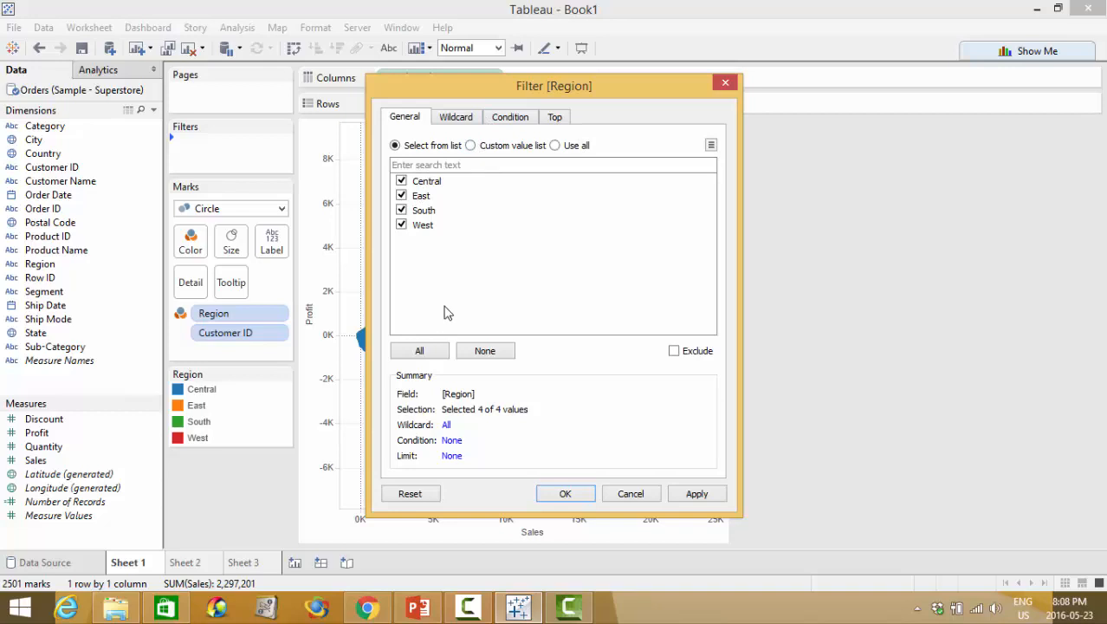
Step: Apply a Region filter with all four regions kept and confirm it
{"action": "left_click", "coordinate": [565, 493]}
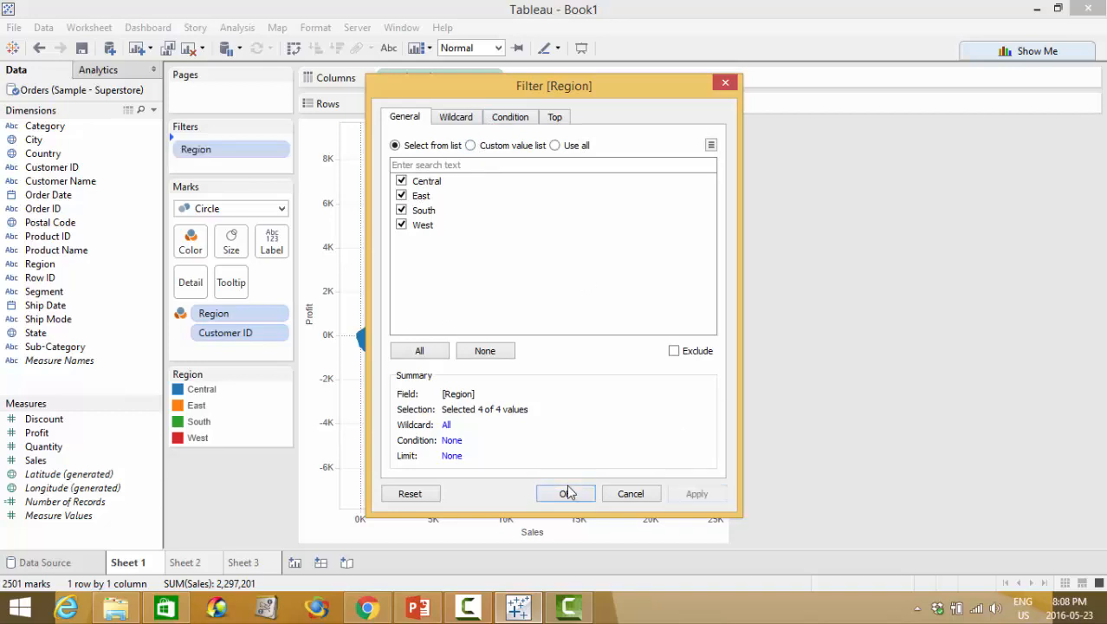
{"action": "left_click", "coordinate": [566, 493]}
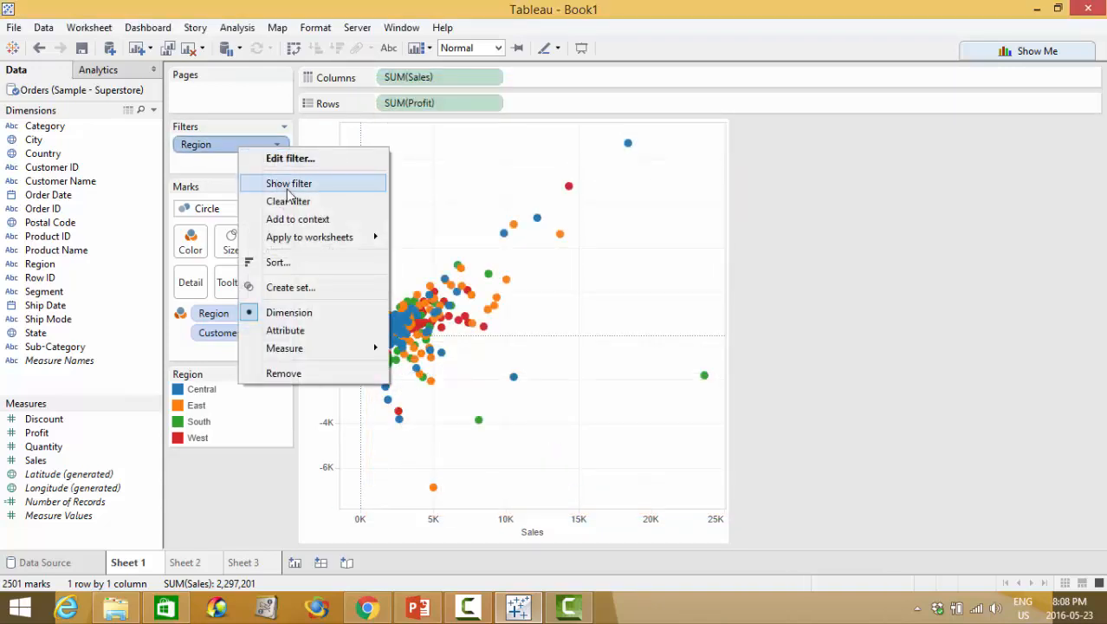
Step: Show the Region filter card, test subsets, and retick all four regions
{"action": "left_click", "coordinate": [289, 183]}
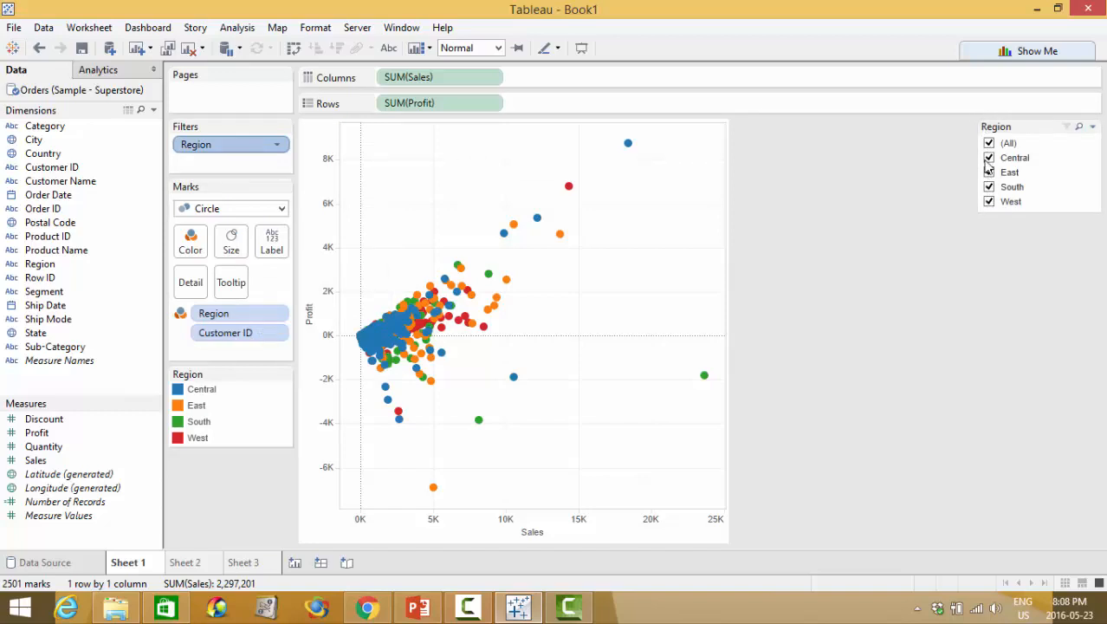
{"action": "left_click", "coordinate": [989, 172]}
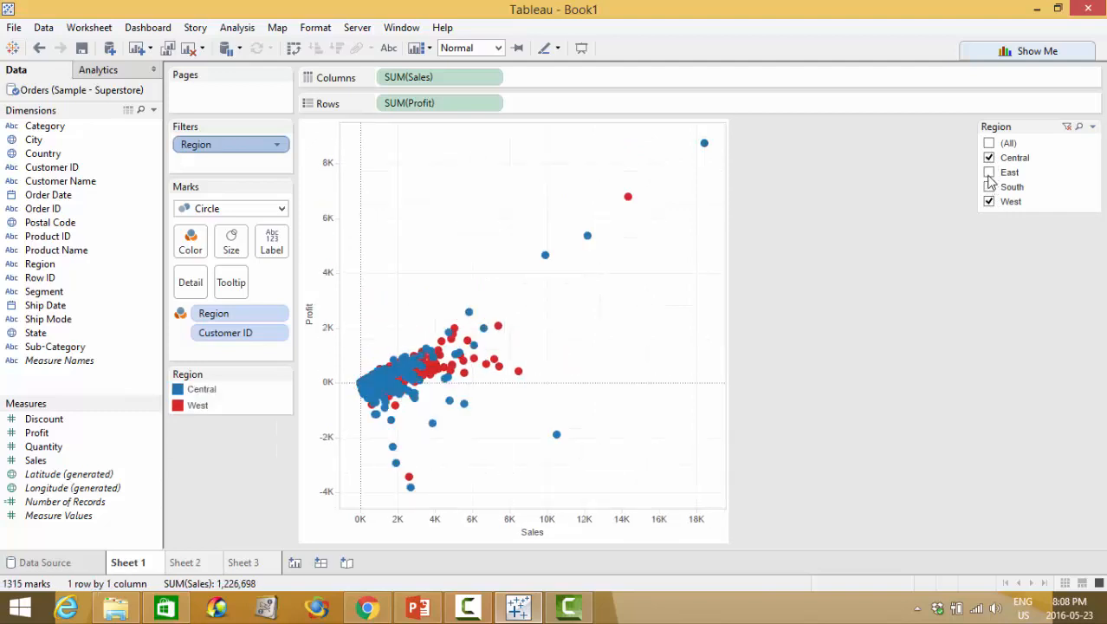
{"action": "left_click", "coordinate": [989, 172]}
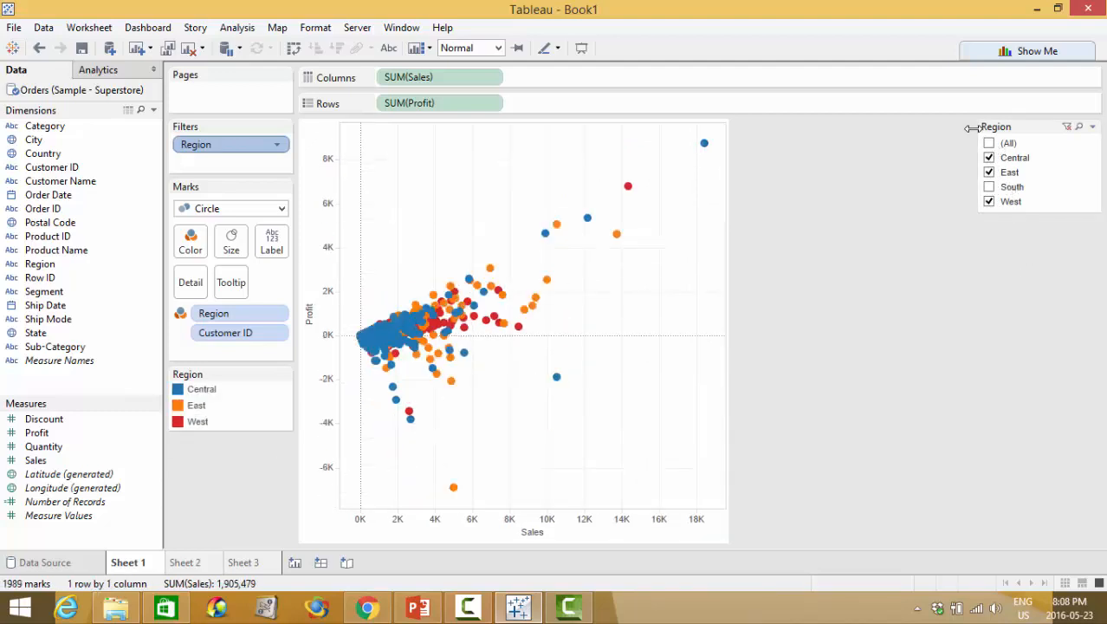
{"action": "left_click", "coordinate": [990, 187]}
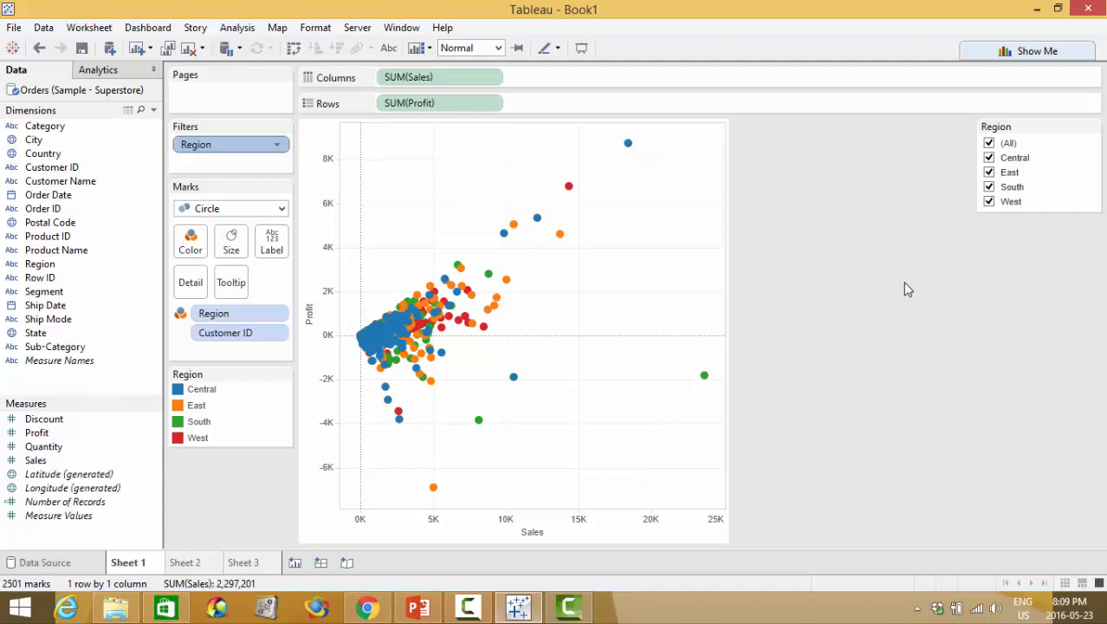
{"action": "mouse_move", "coordinate": [49, 194]}
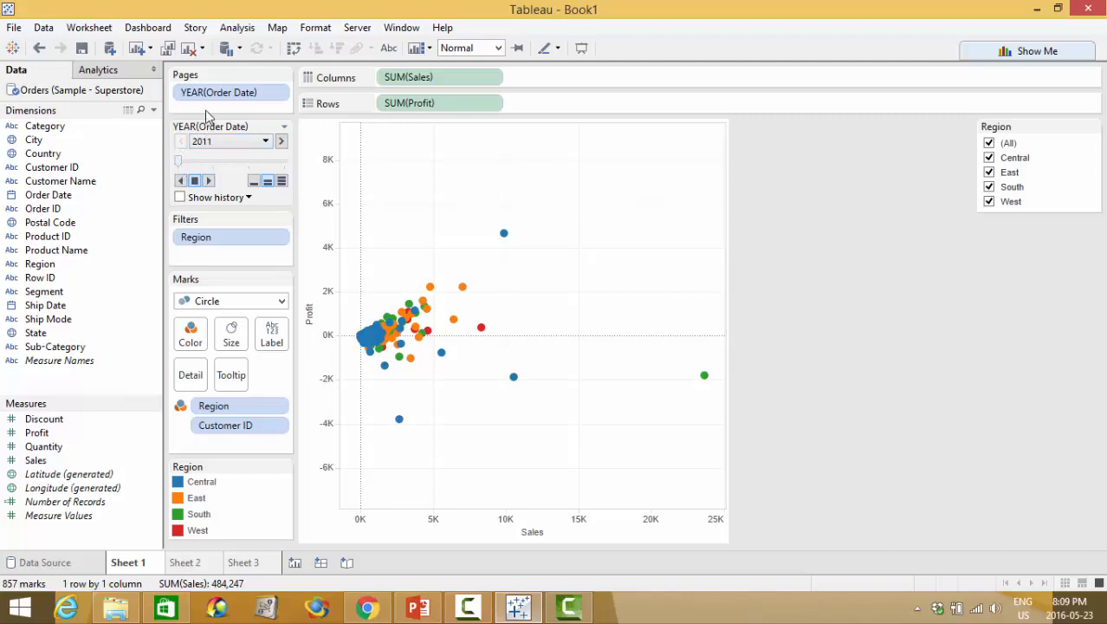
{"action": "mouse_move", "coordinate": [350, 351]}
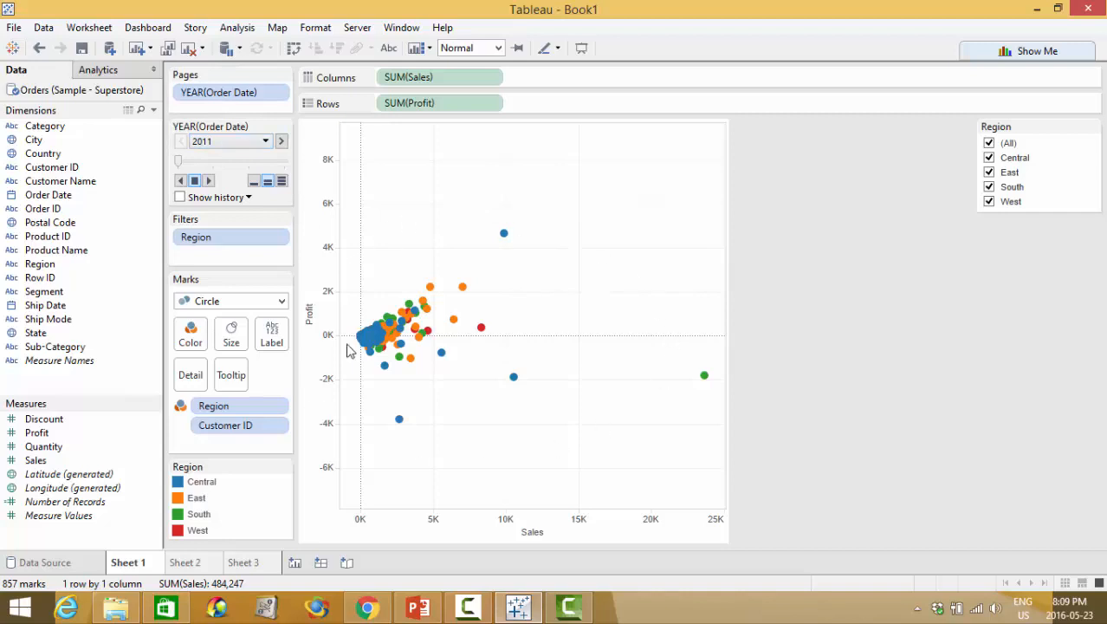
{"action": "mouse_move", "coordinate": [446, 410]}
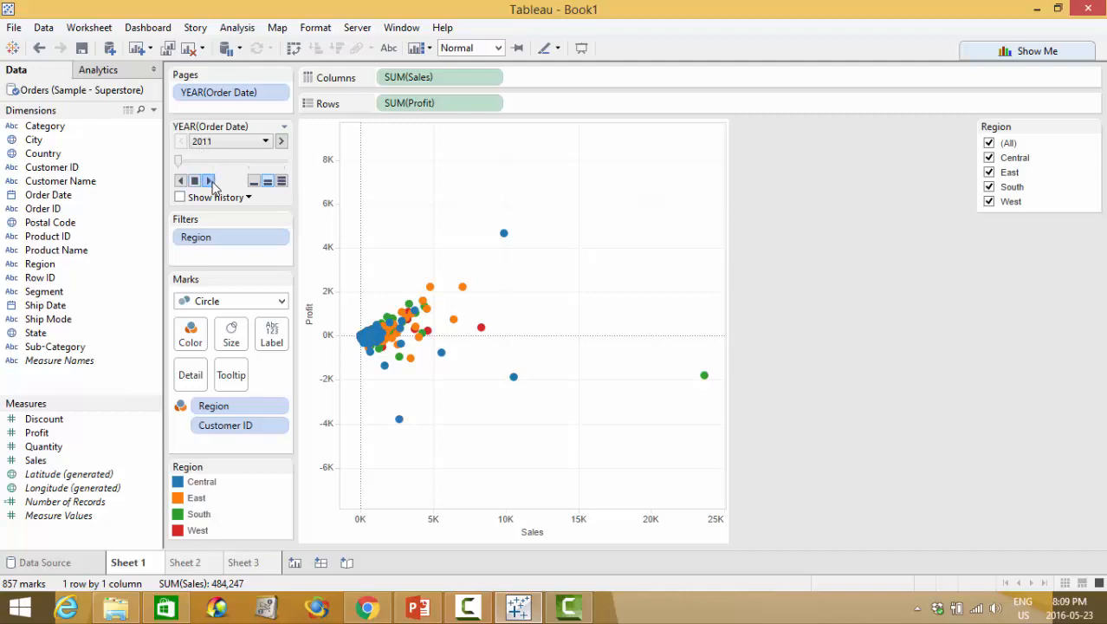
Step: Step the YEAR(Order Date) pages forward from 2011 to 2014
{"action": "left_click", "coordinate": [281, 141]}
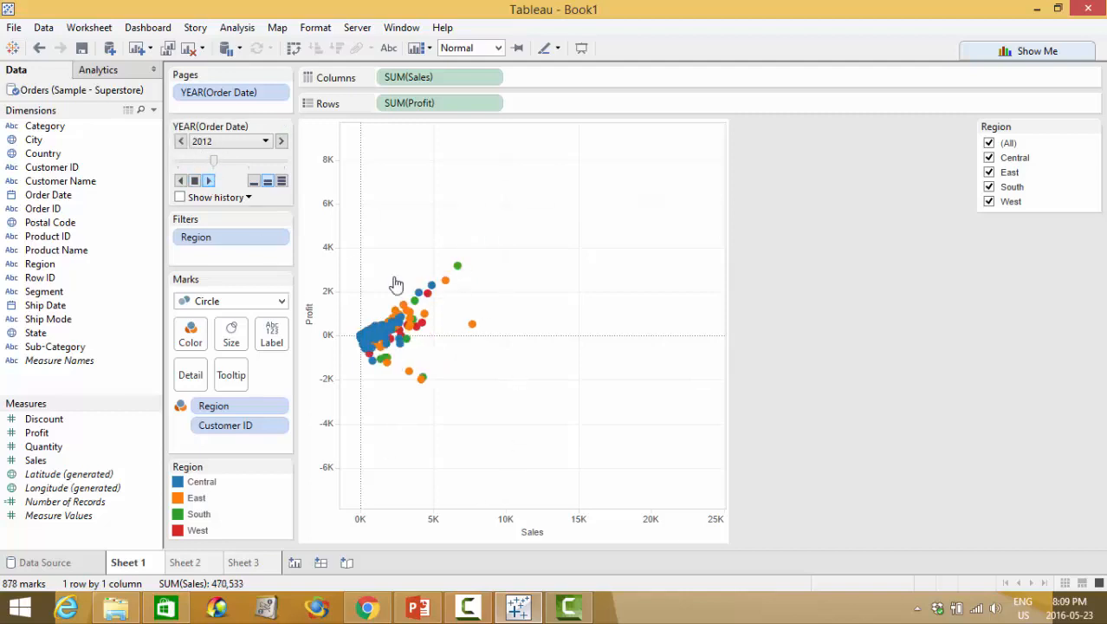
{"action": "left_click", "coordinate": [281, 141]}
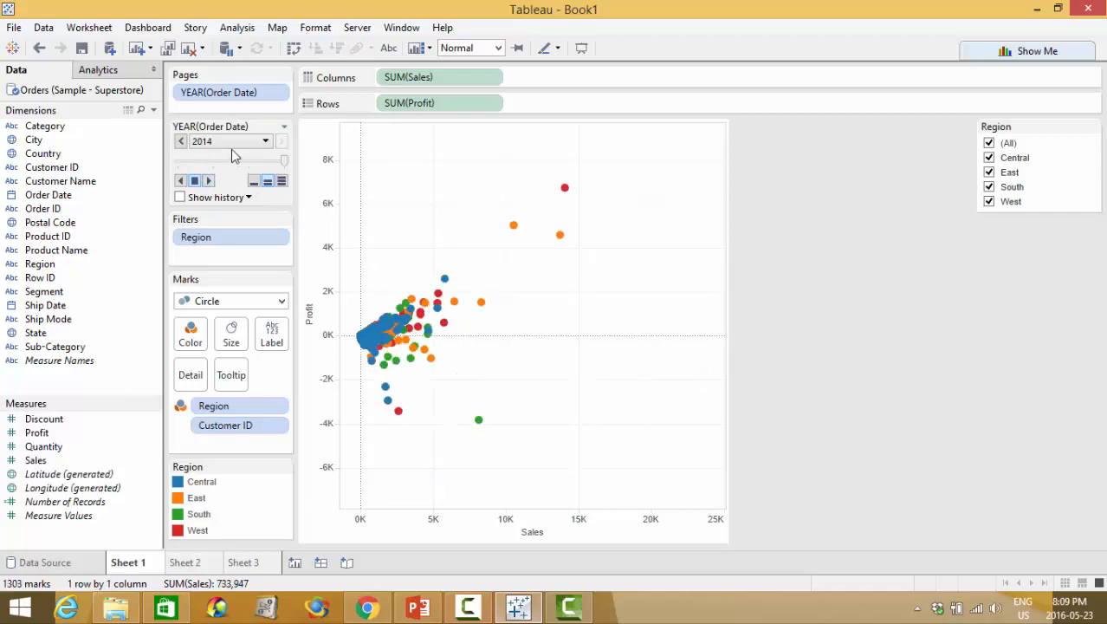